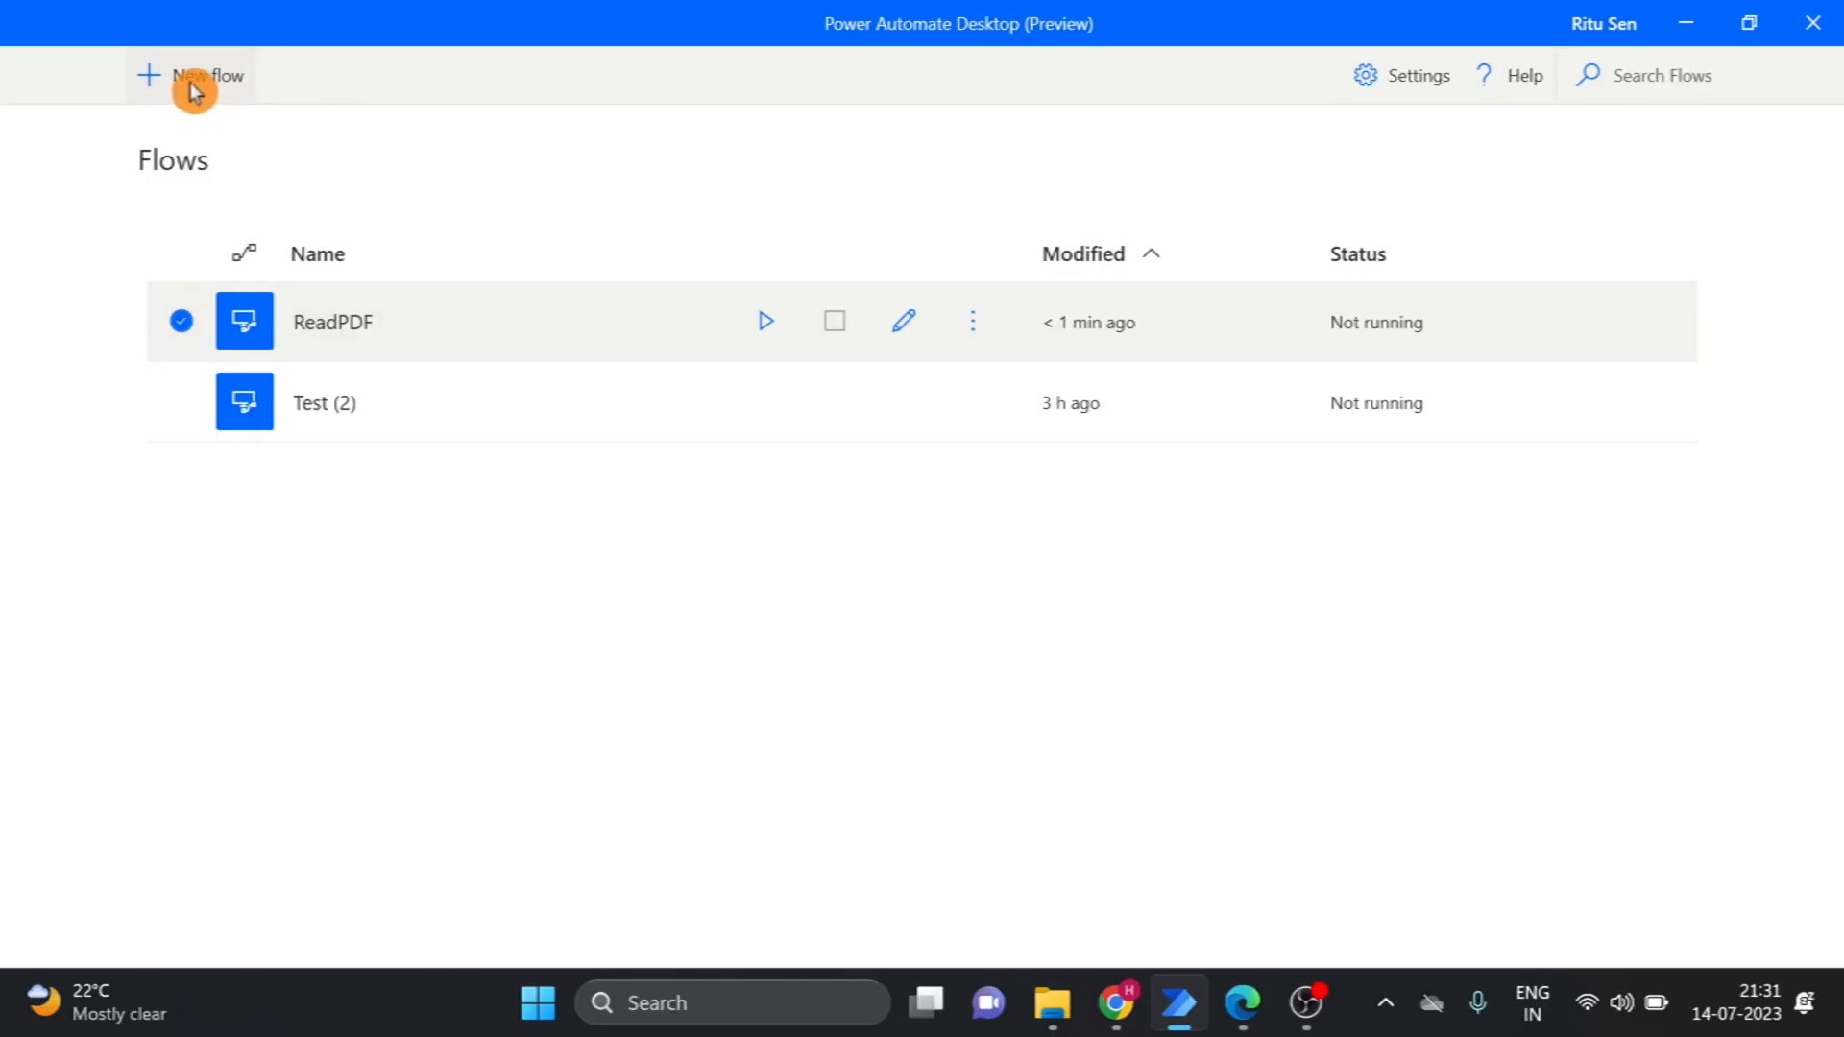
Create a new flow named 'ReadPDF'
left_click(191, 75)
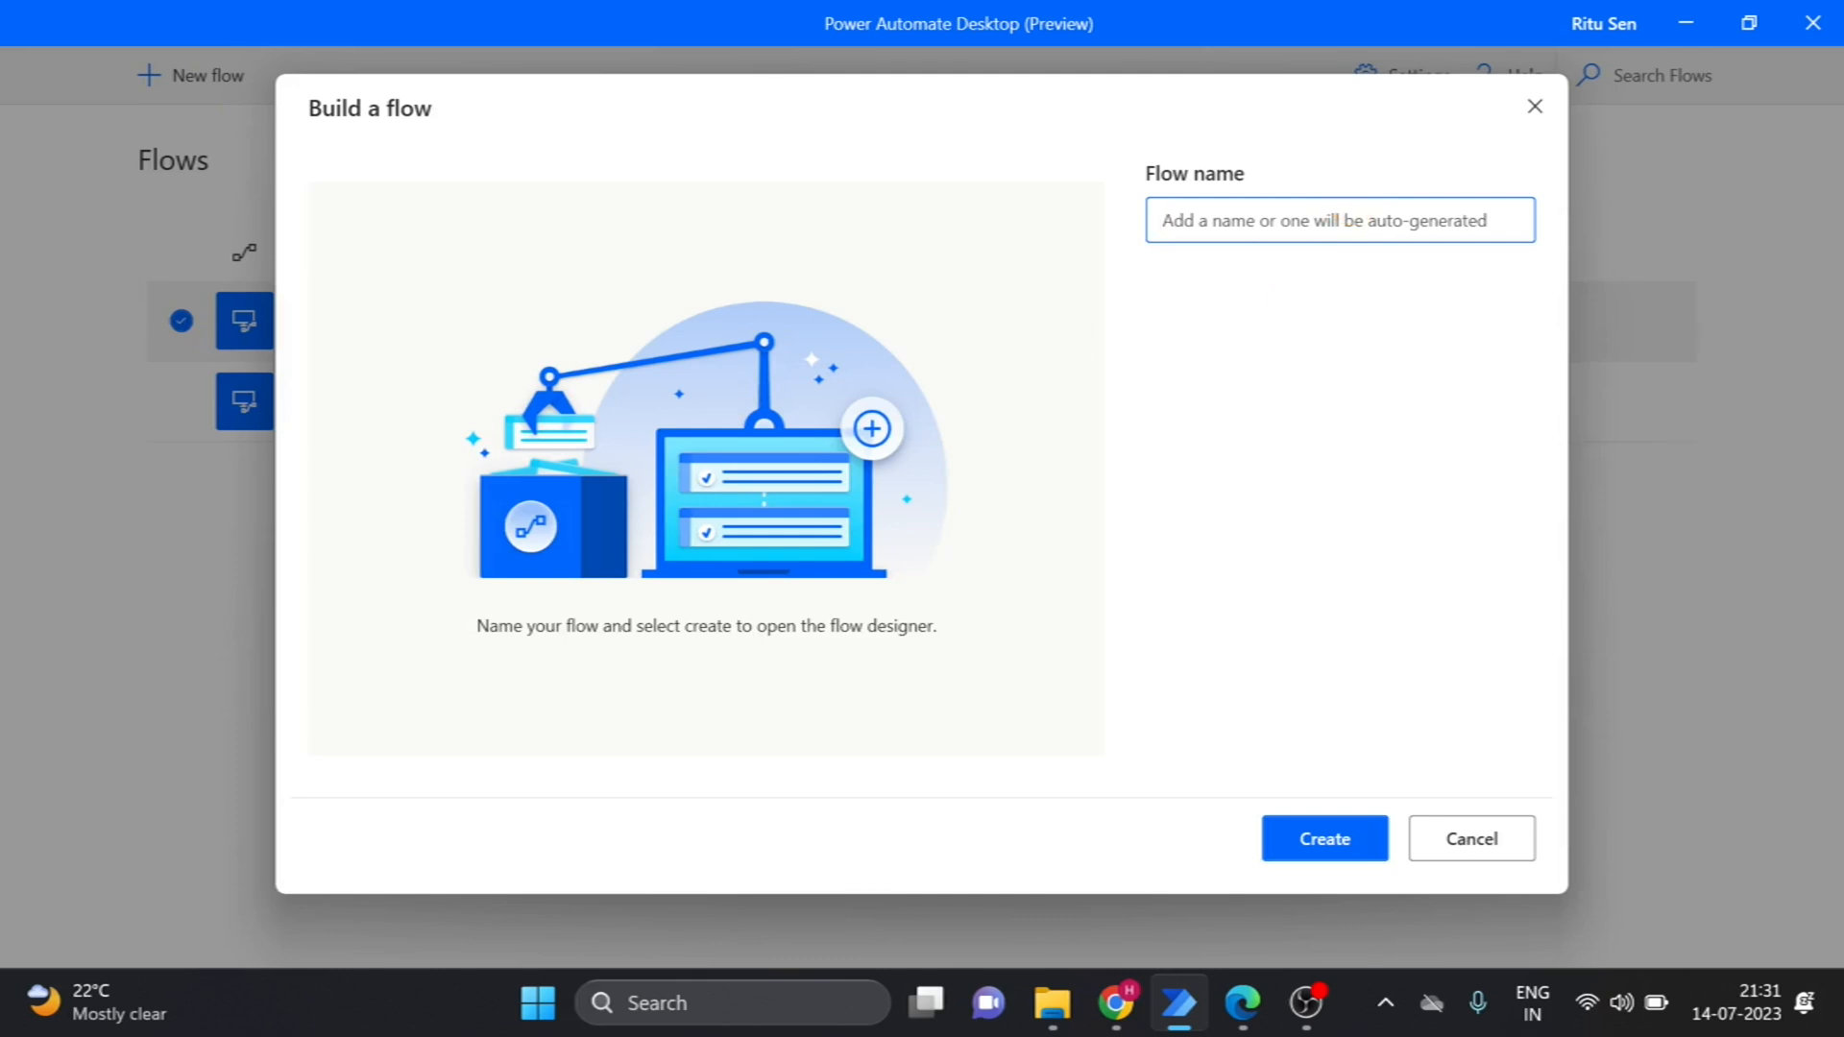
type("Read")
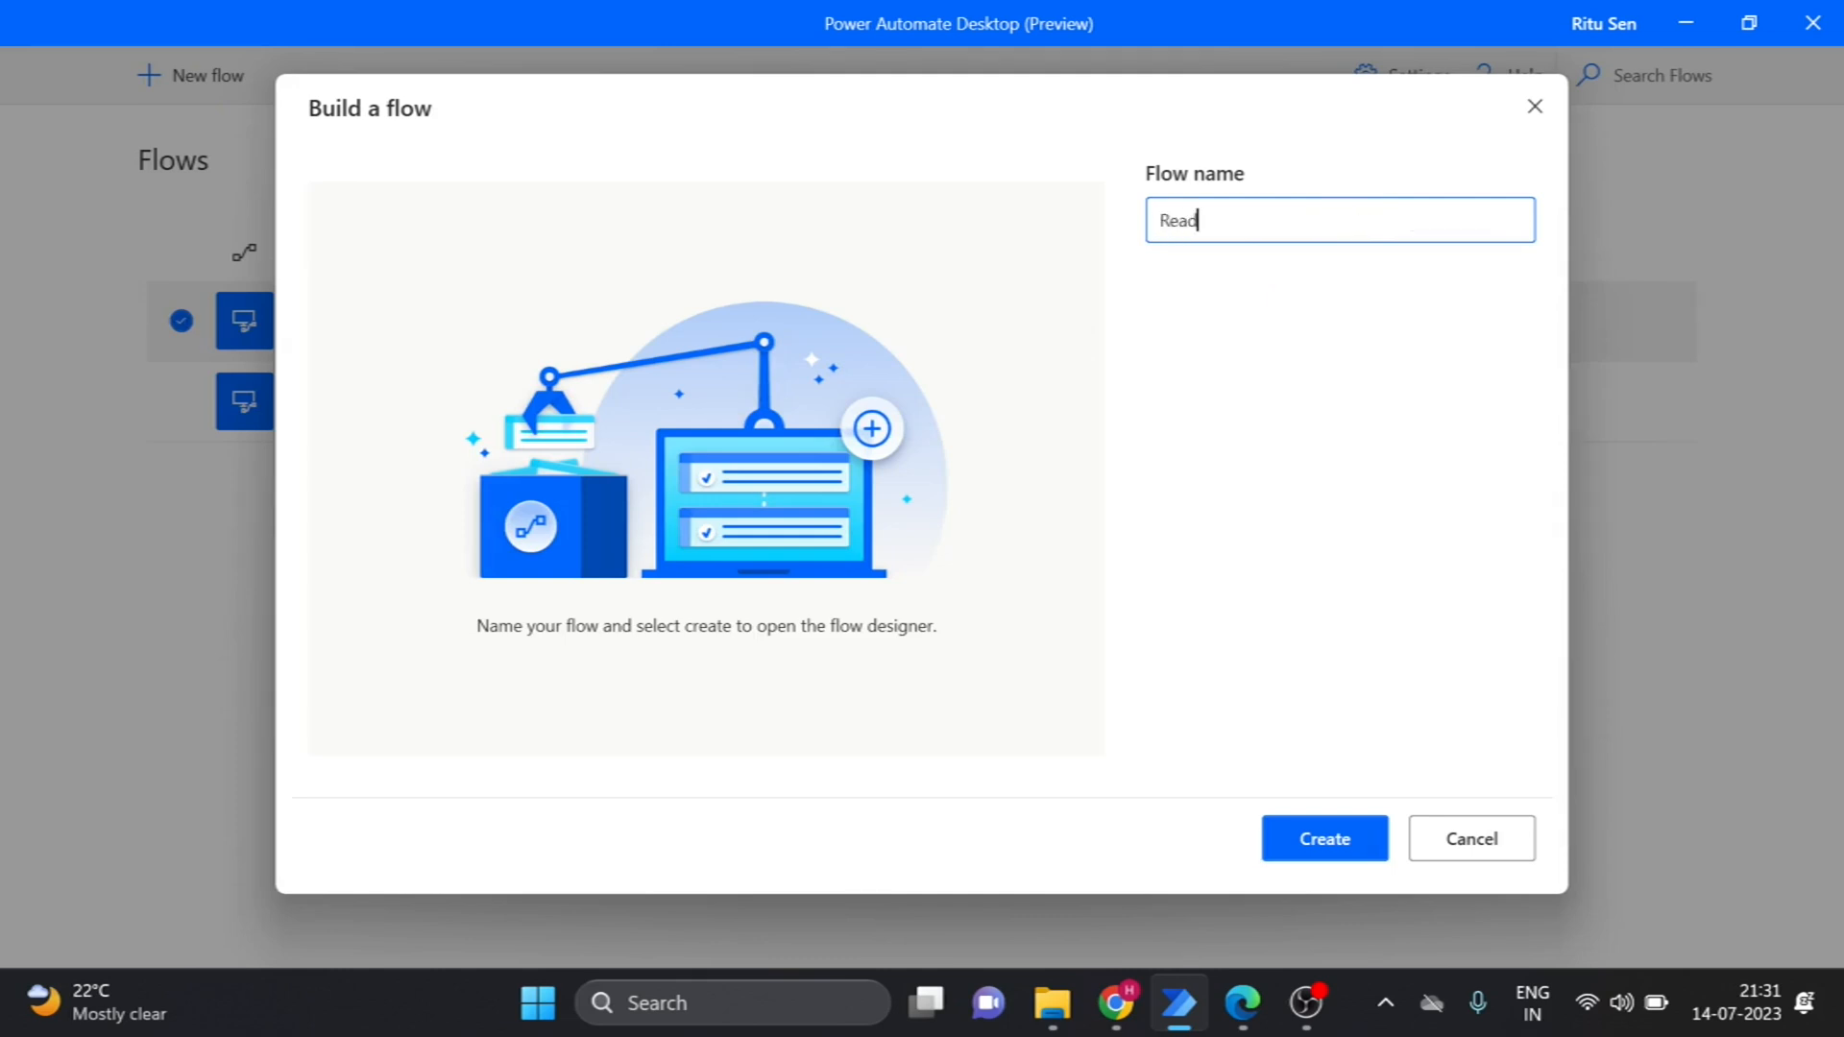
type("PDF")
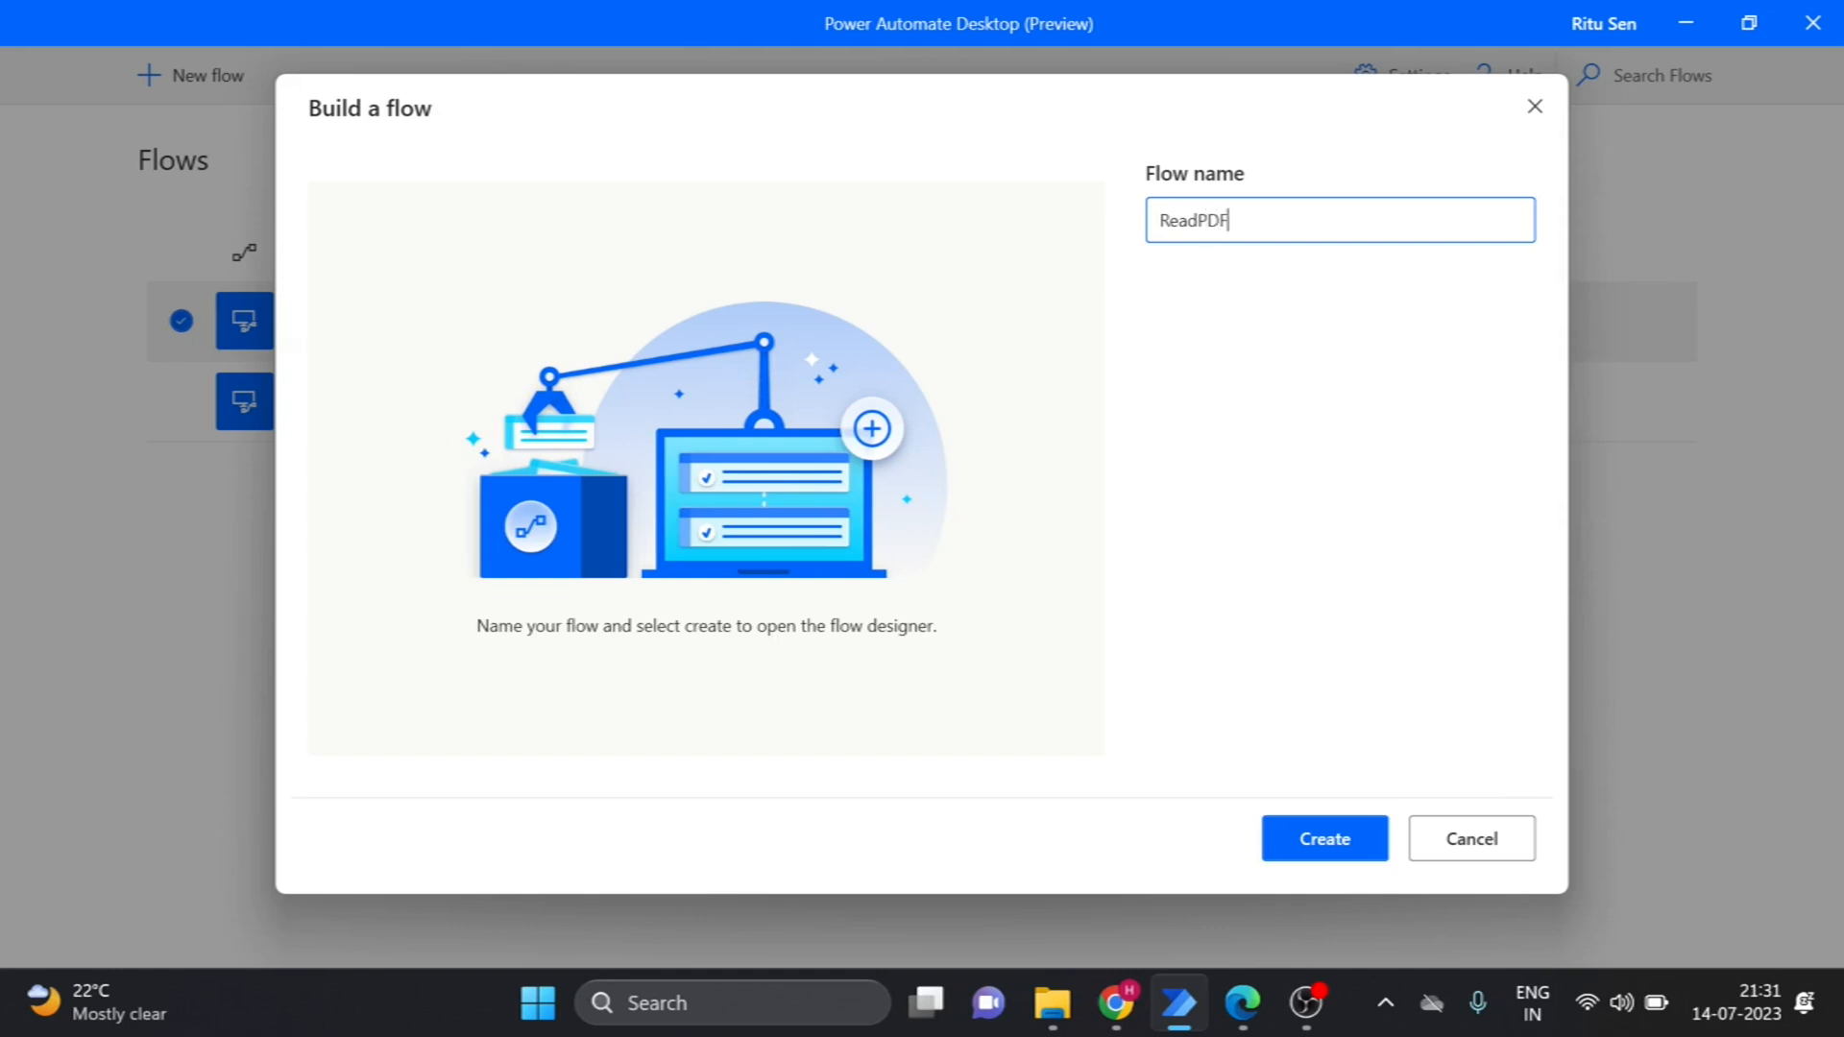
left_click(1323, 838)
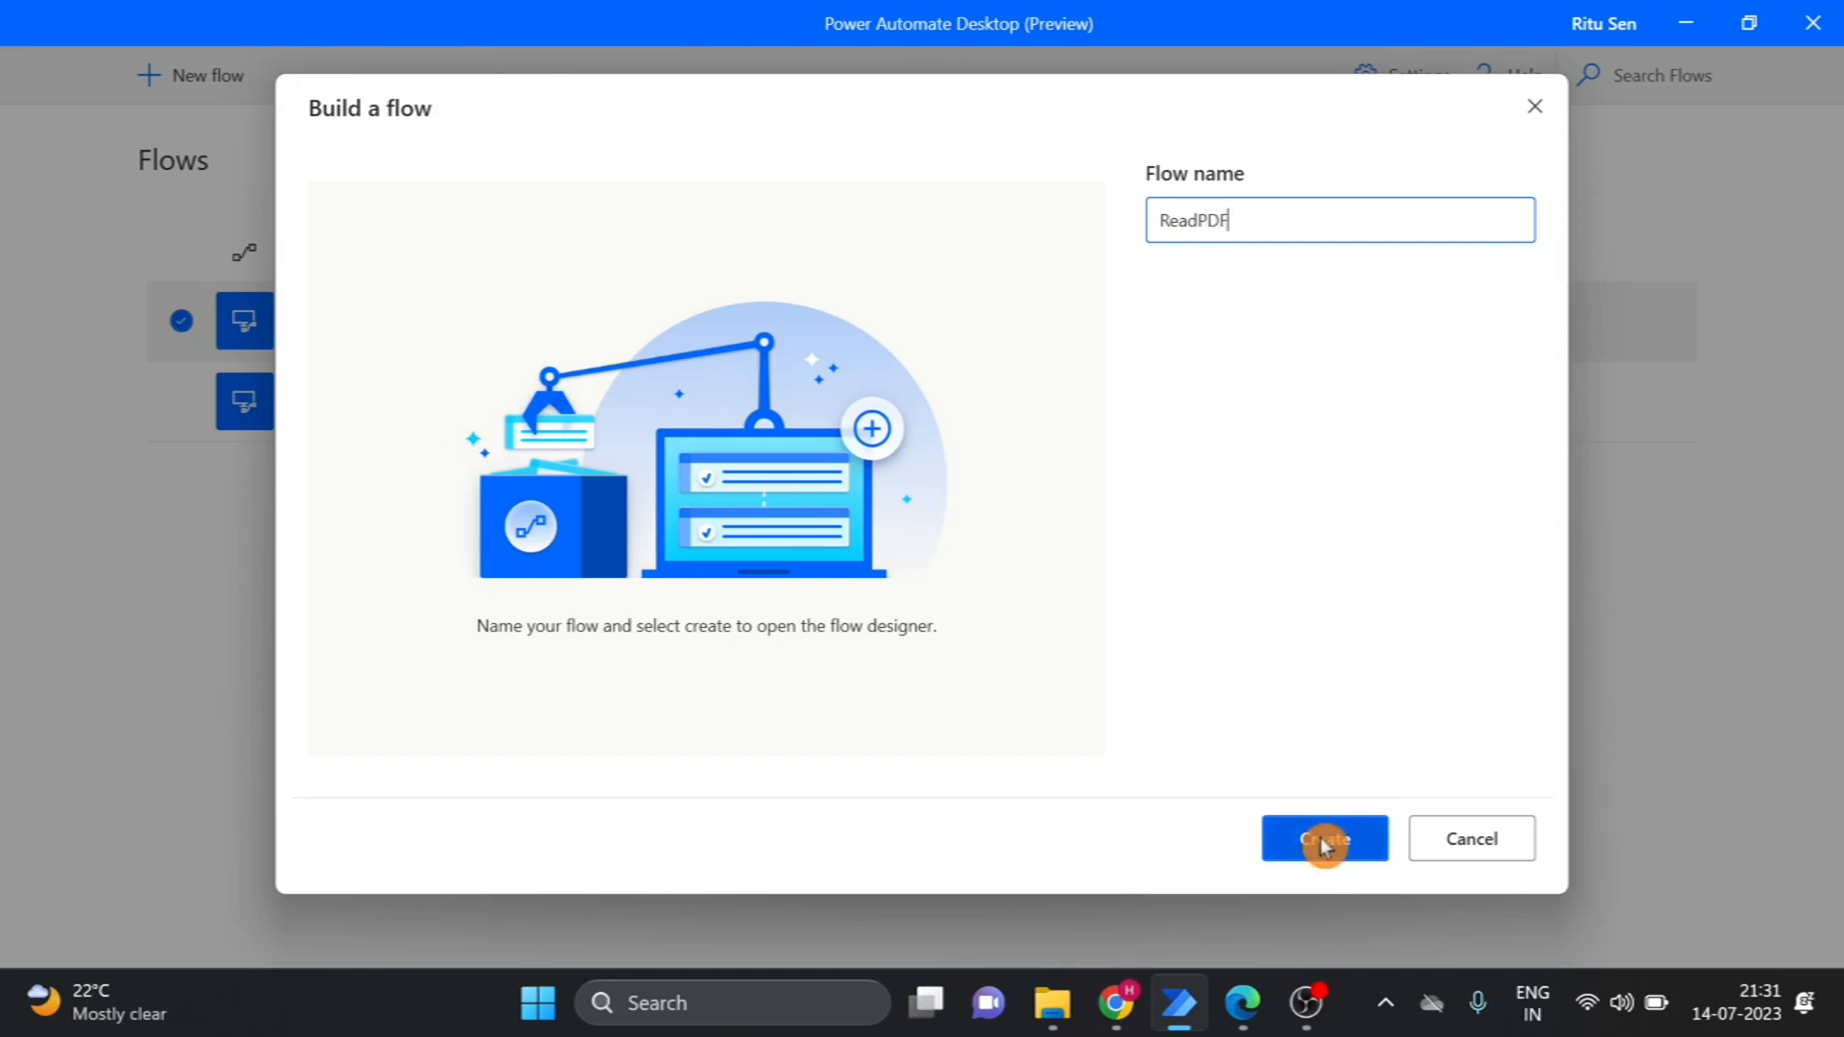
left_click(1324, 839)
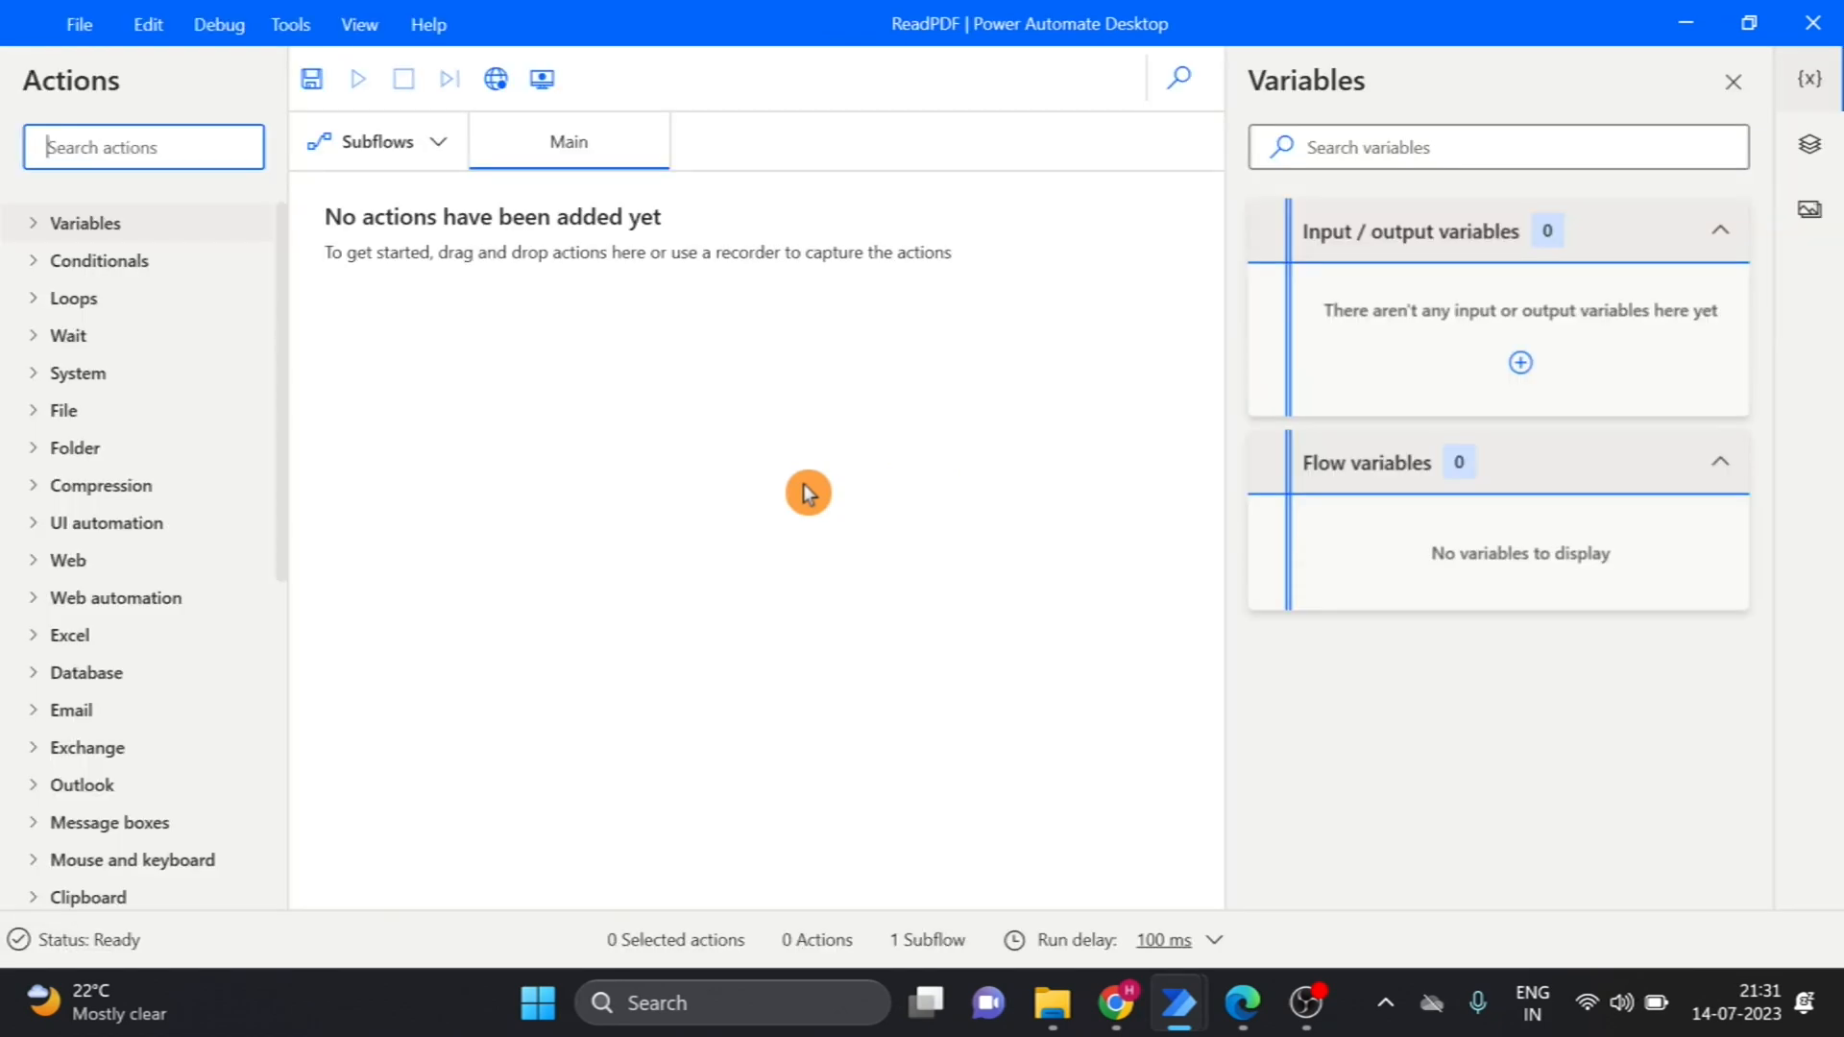
mouse_move(808, 491)
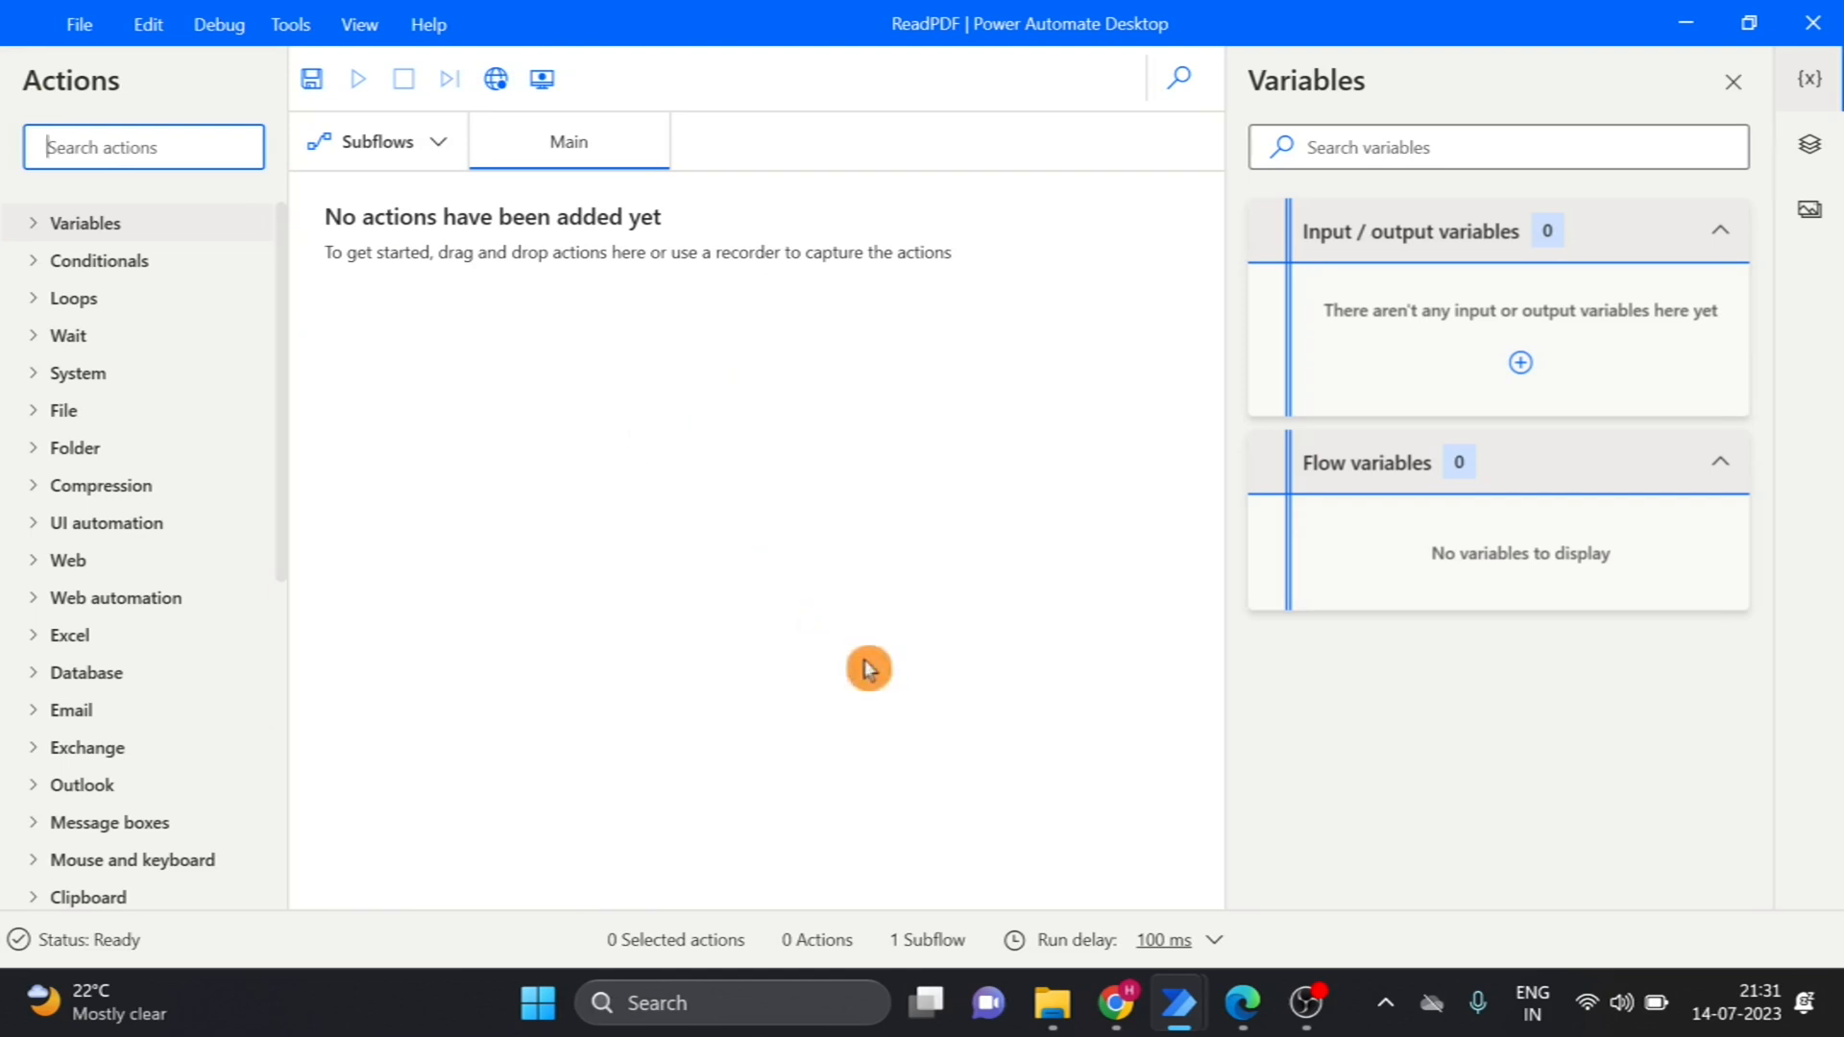
left_click(1050, 1002)
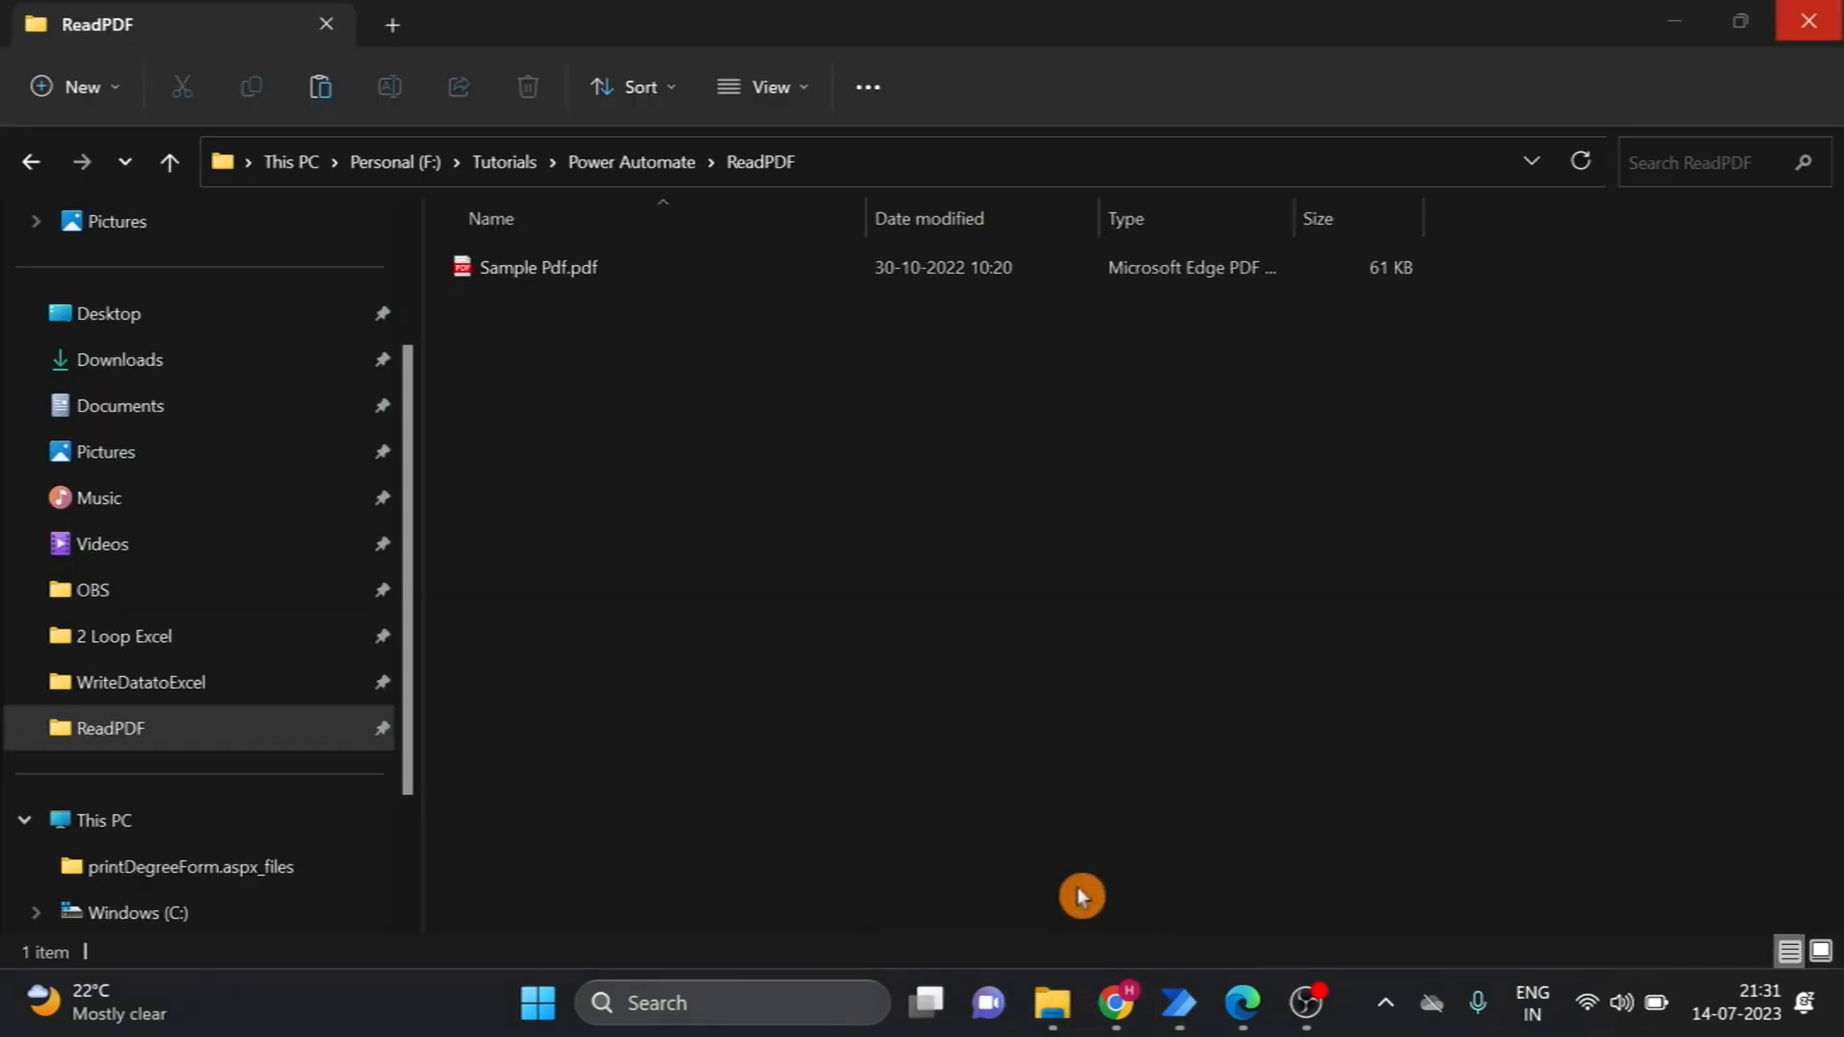
double_click(538, 267)
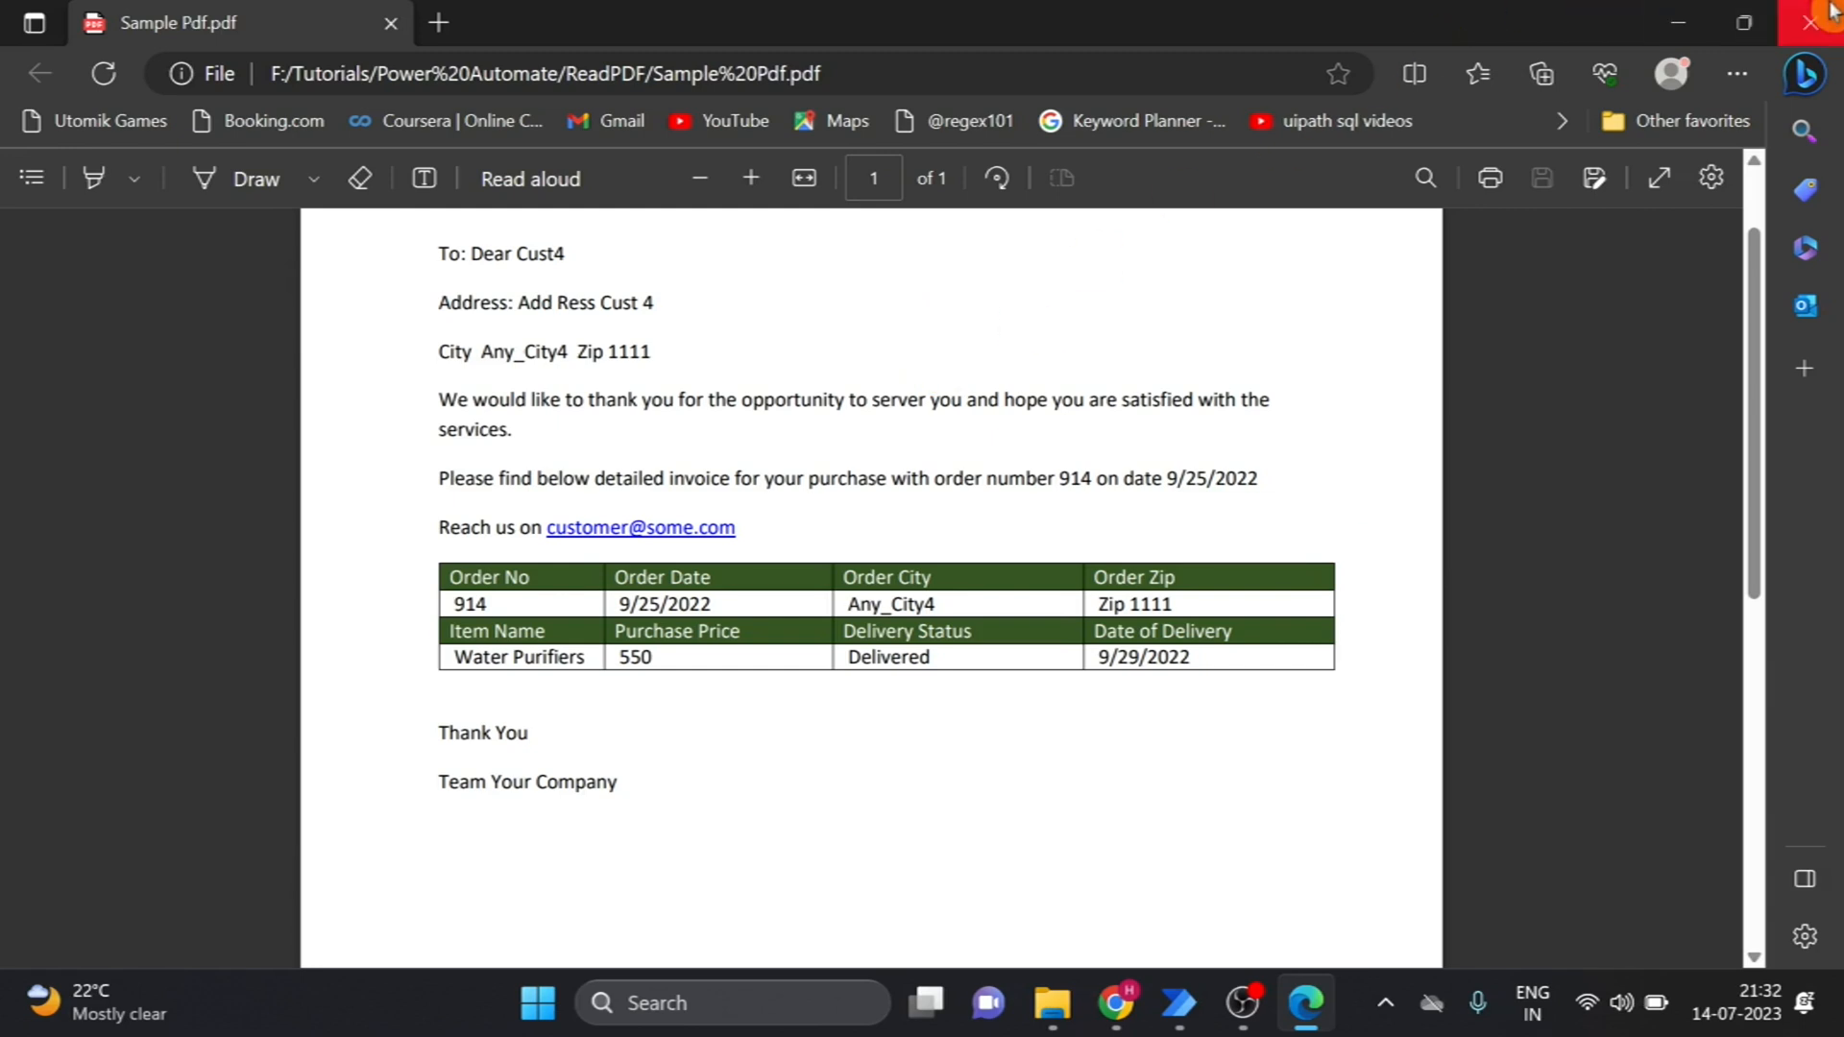
left_click(1080, 1003)
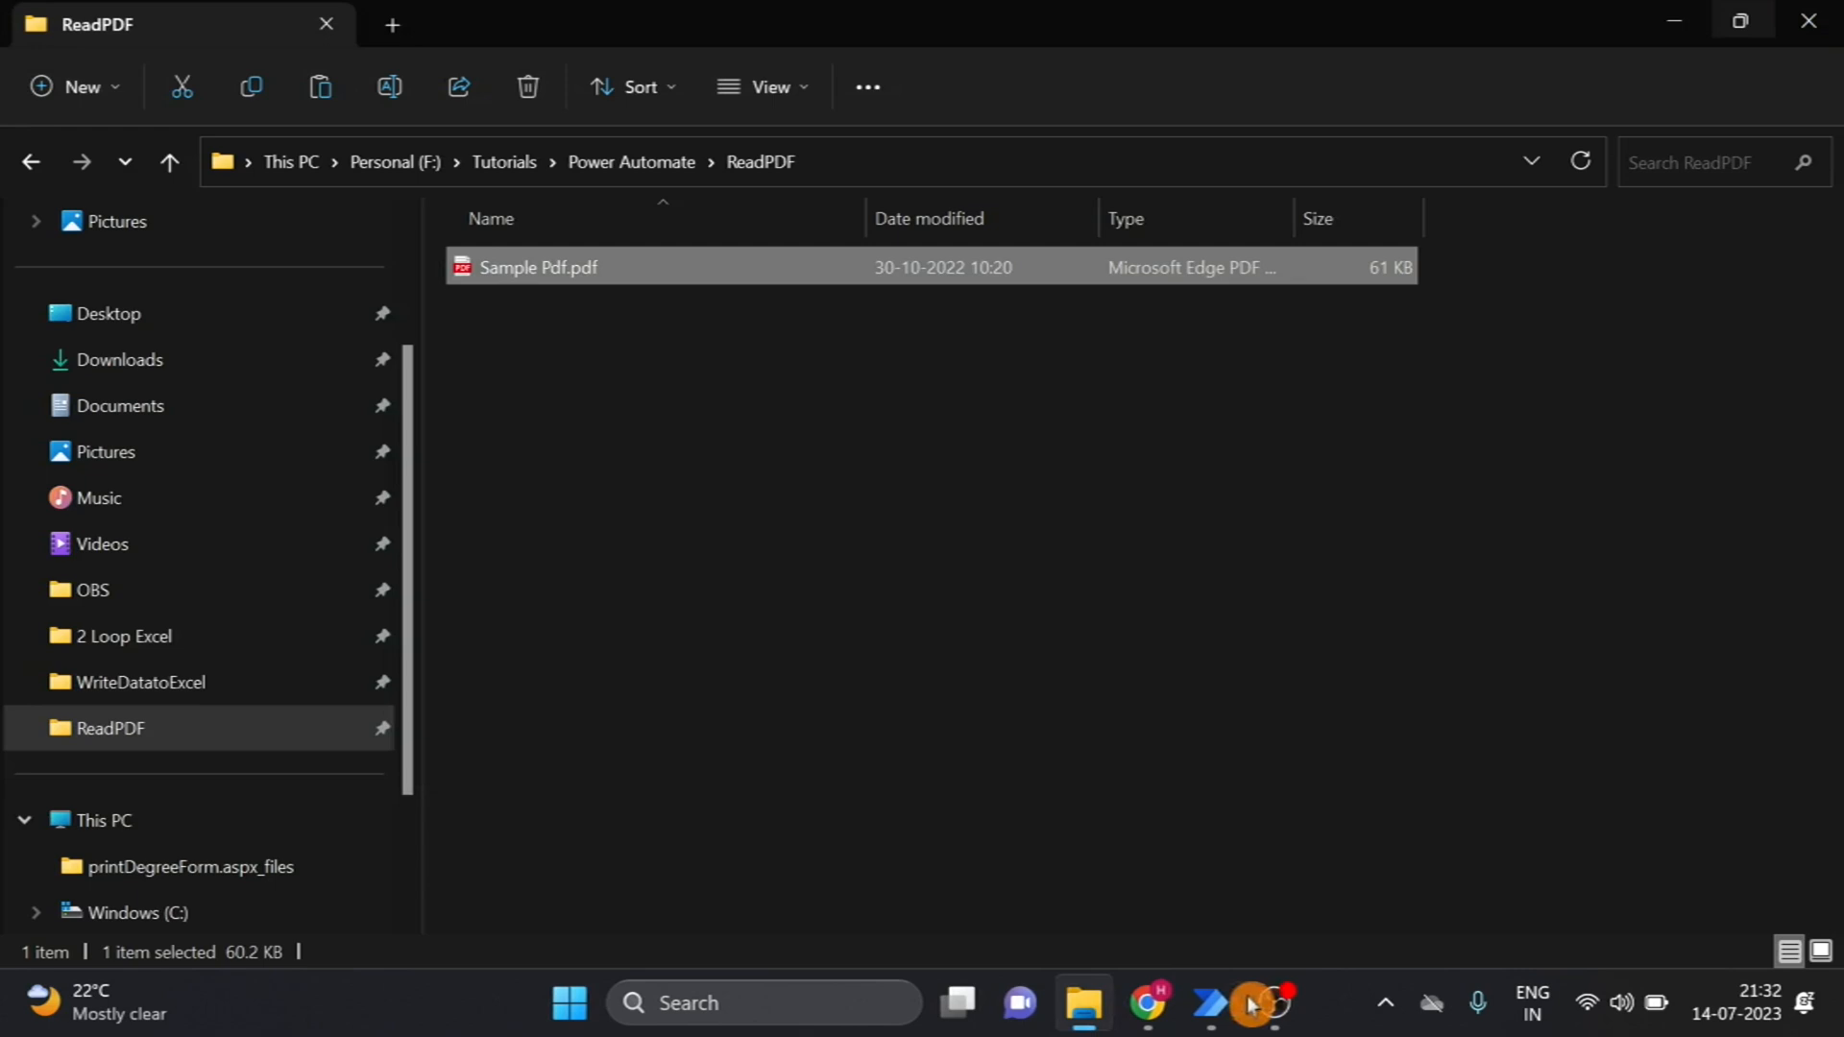
left_click(1208, 1002)
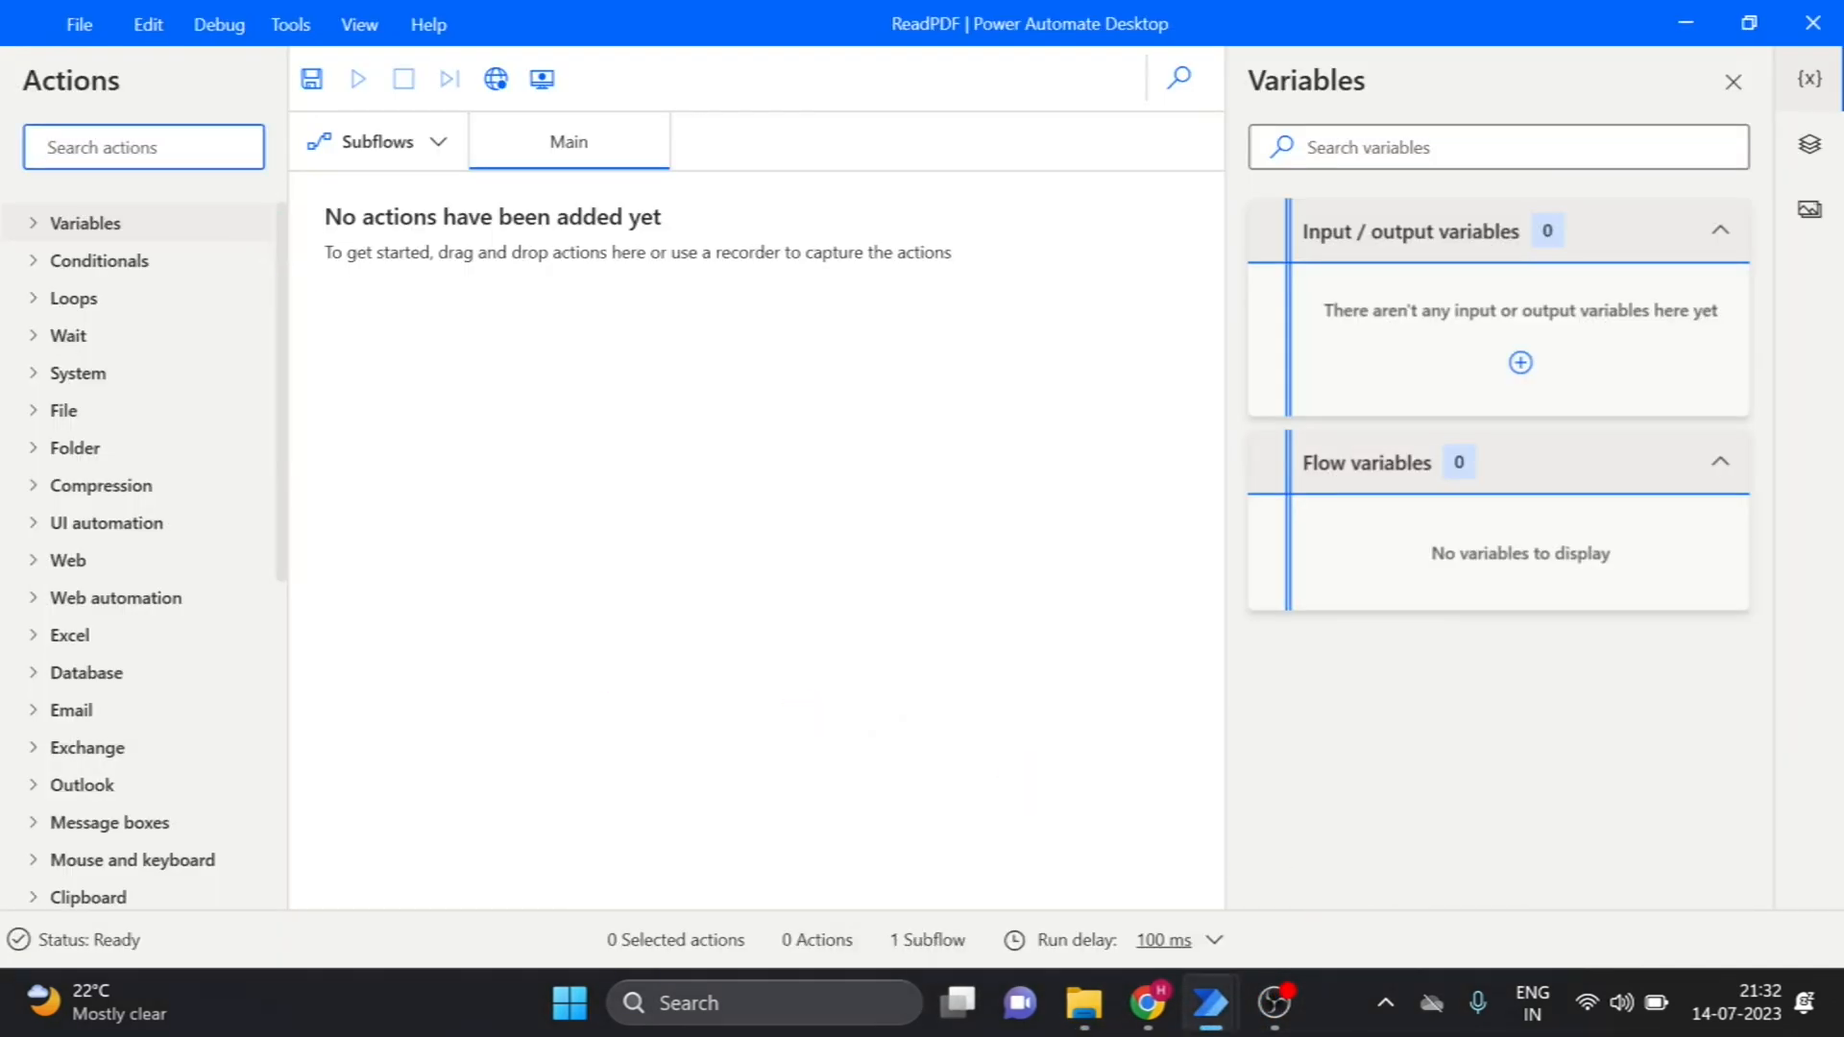
mouse_move(265, 351)
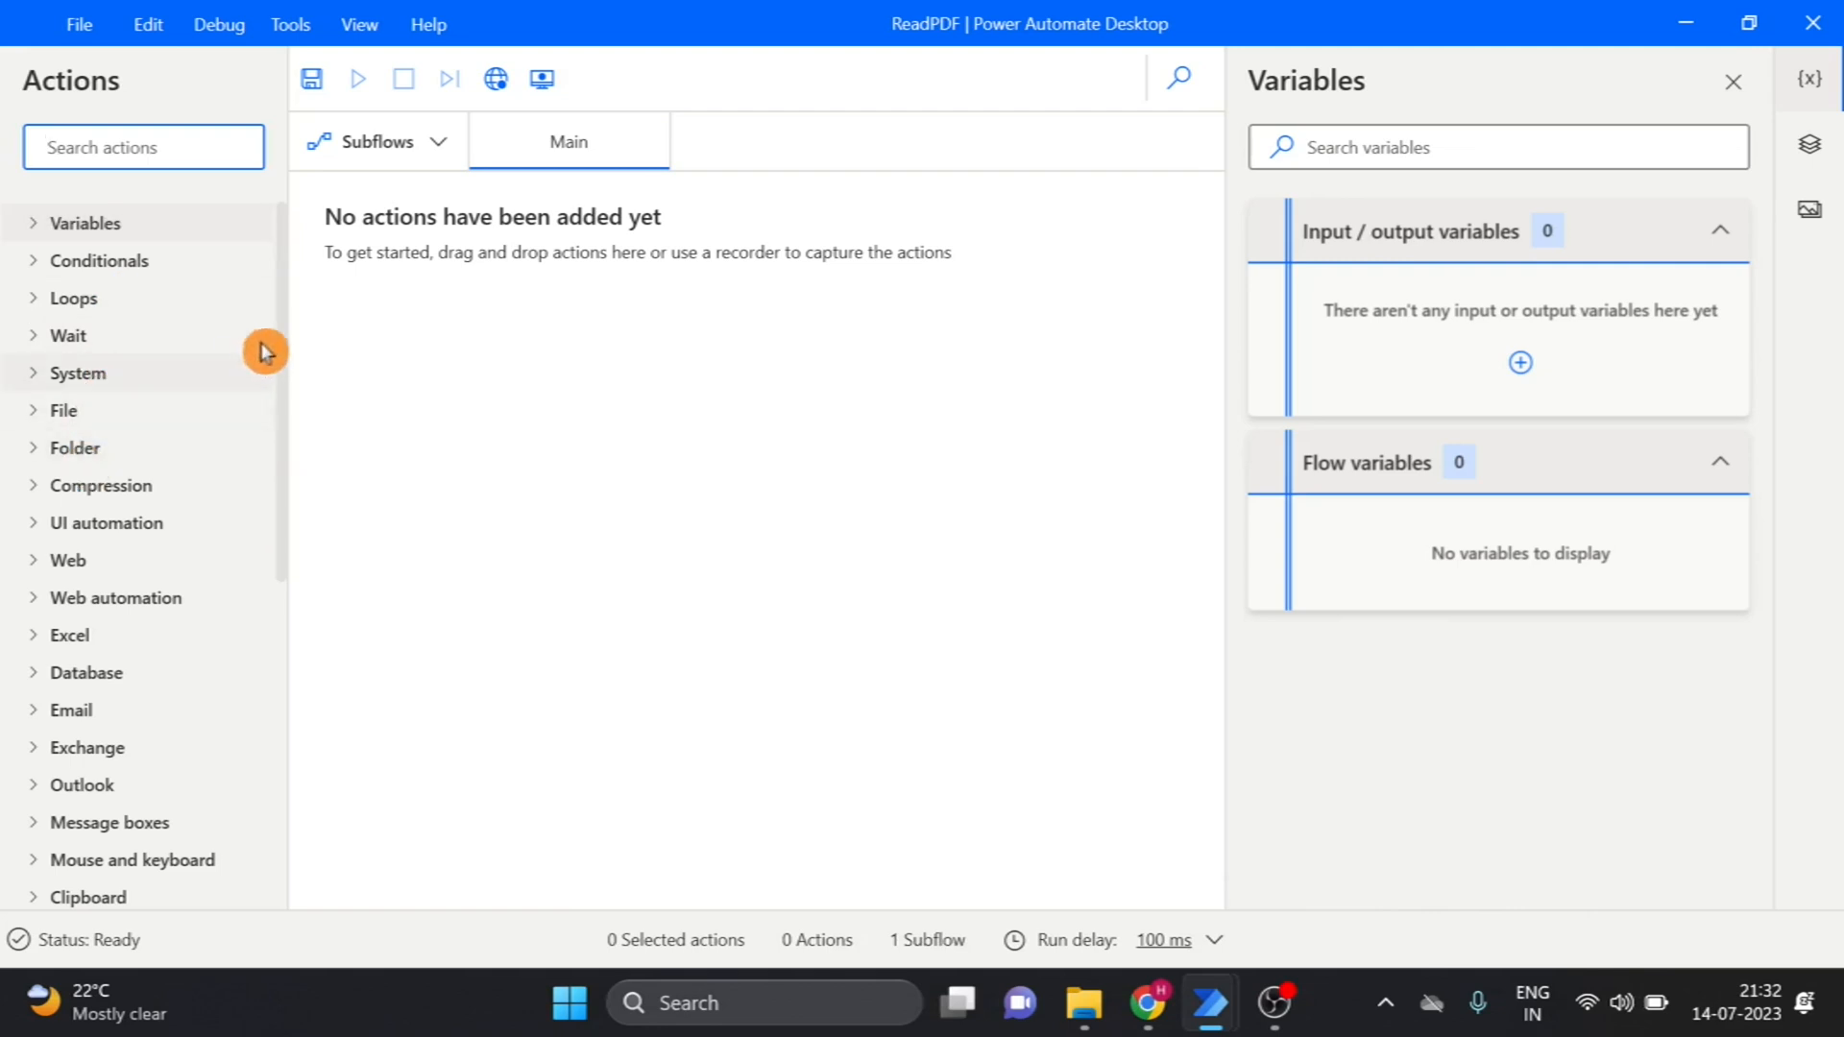
Scroll the Actions pane down to the PDF action group
scroll("down", 3)
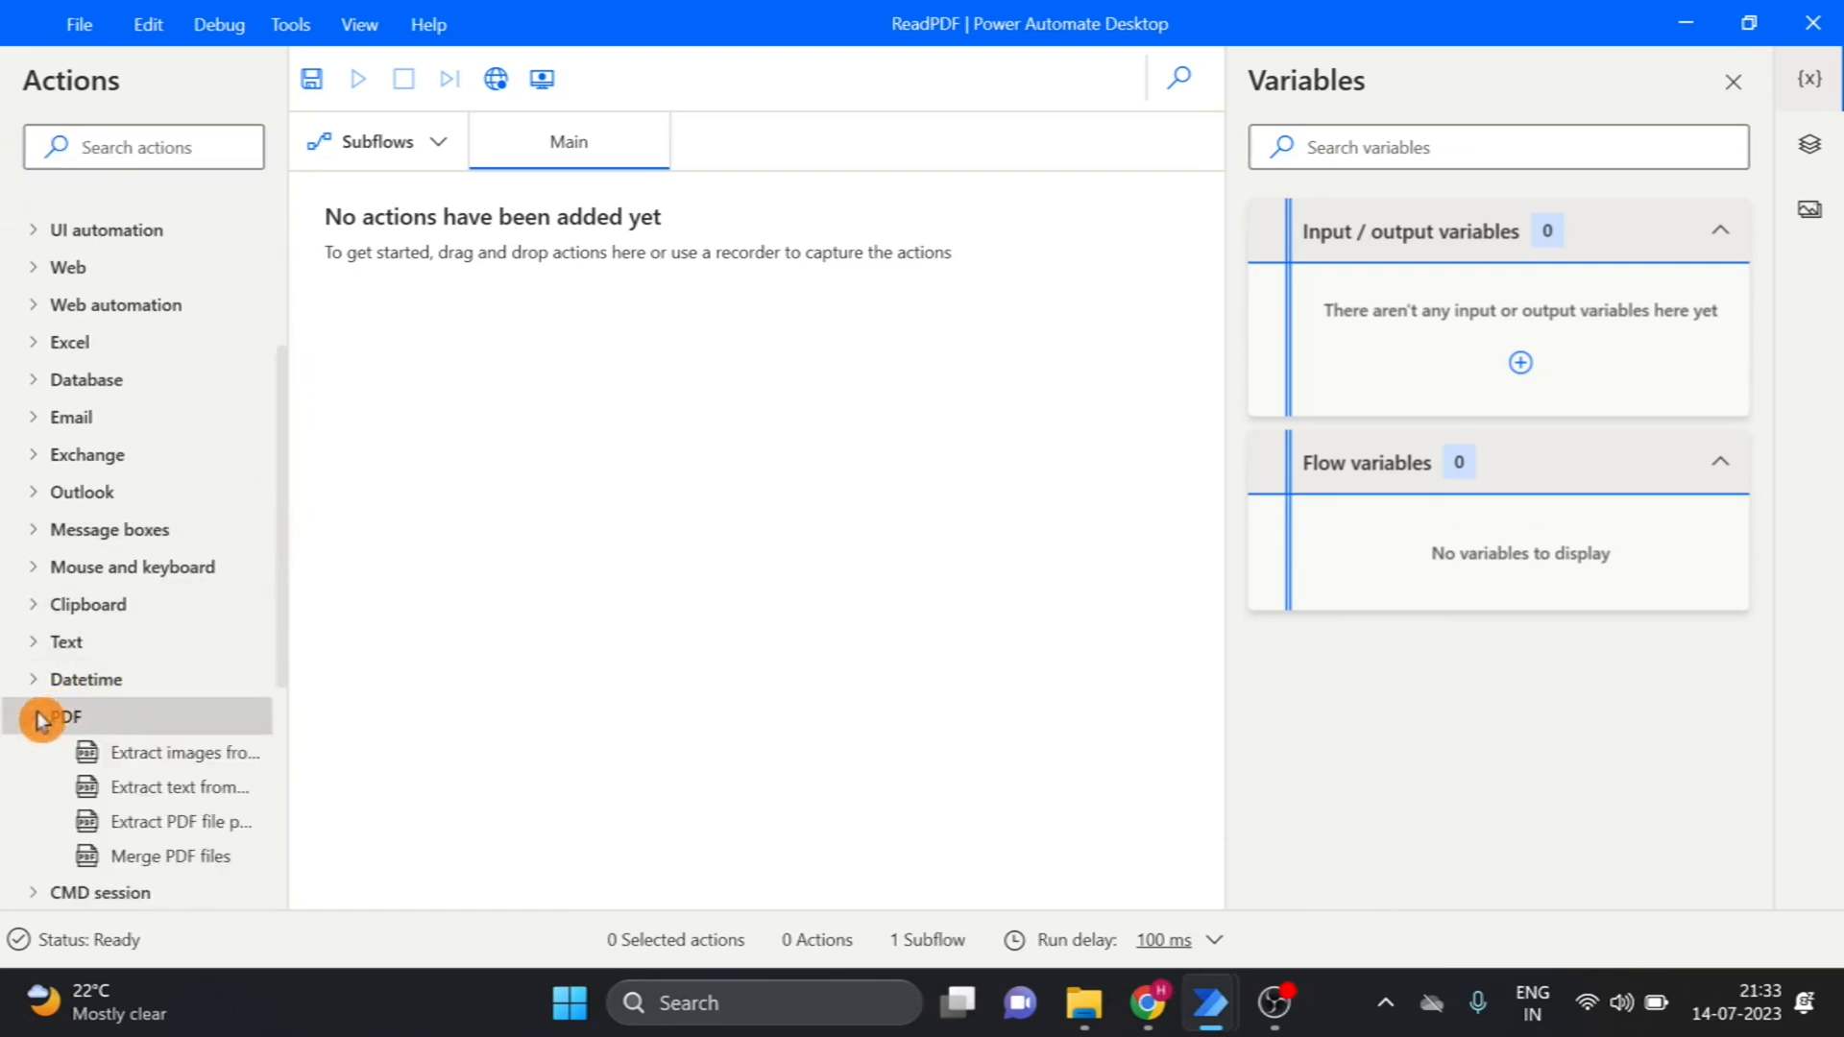
mouse_move(168, 786)
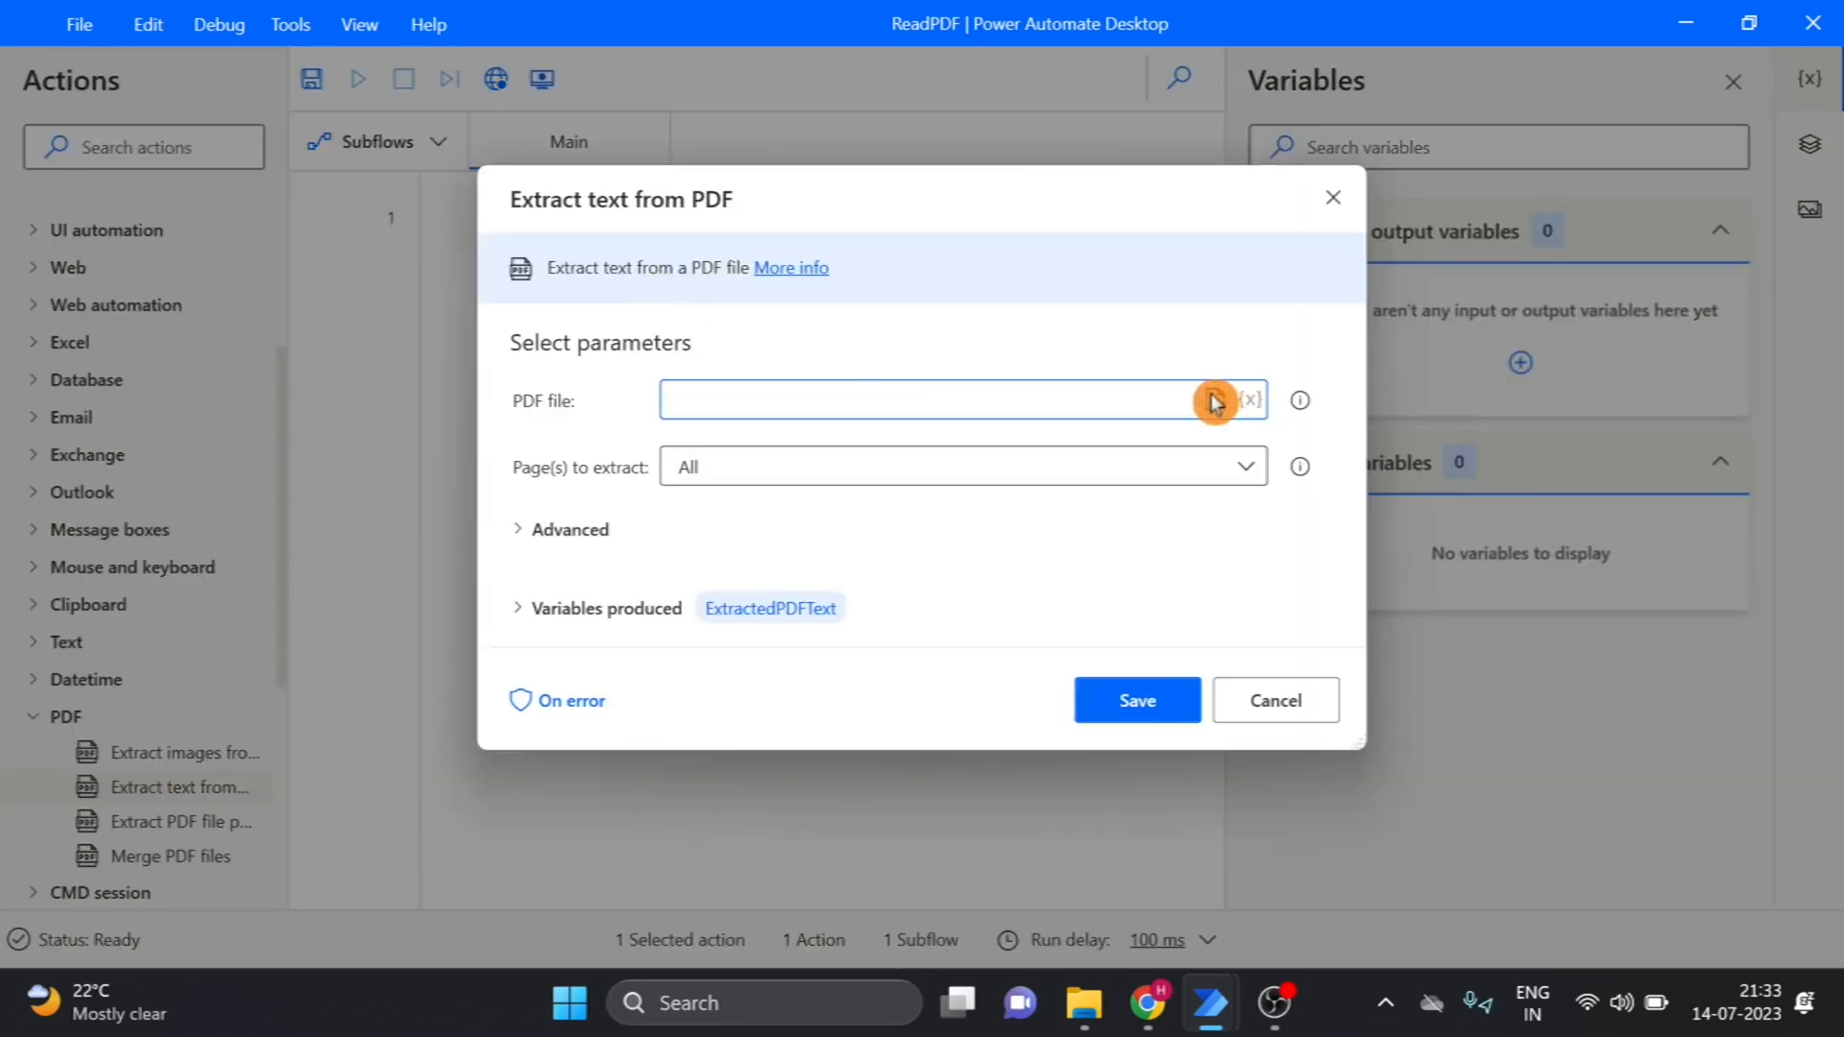
Extract text from 'Sample Pdf.pdf' in the ReadPDF folder and save the action
left_click(1215, 399)
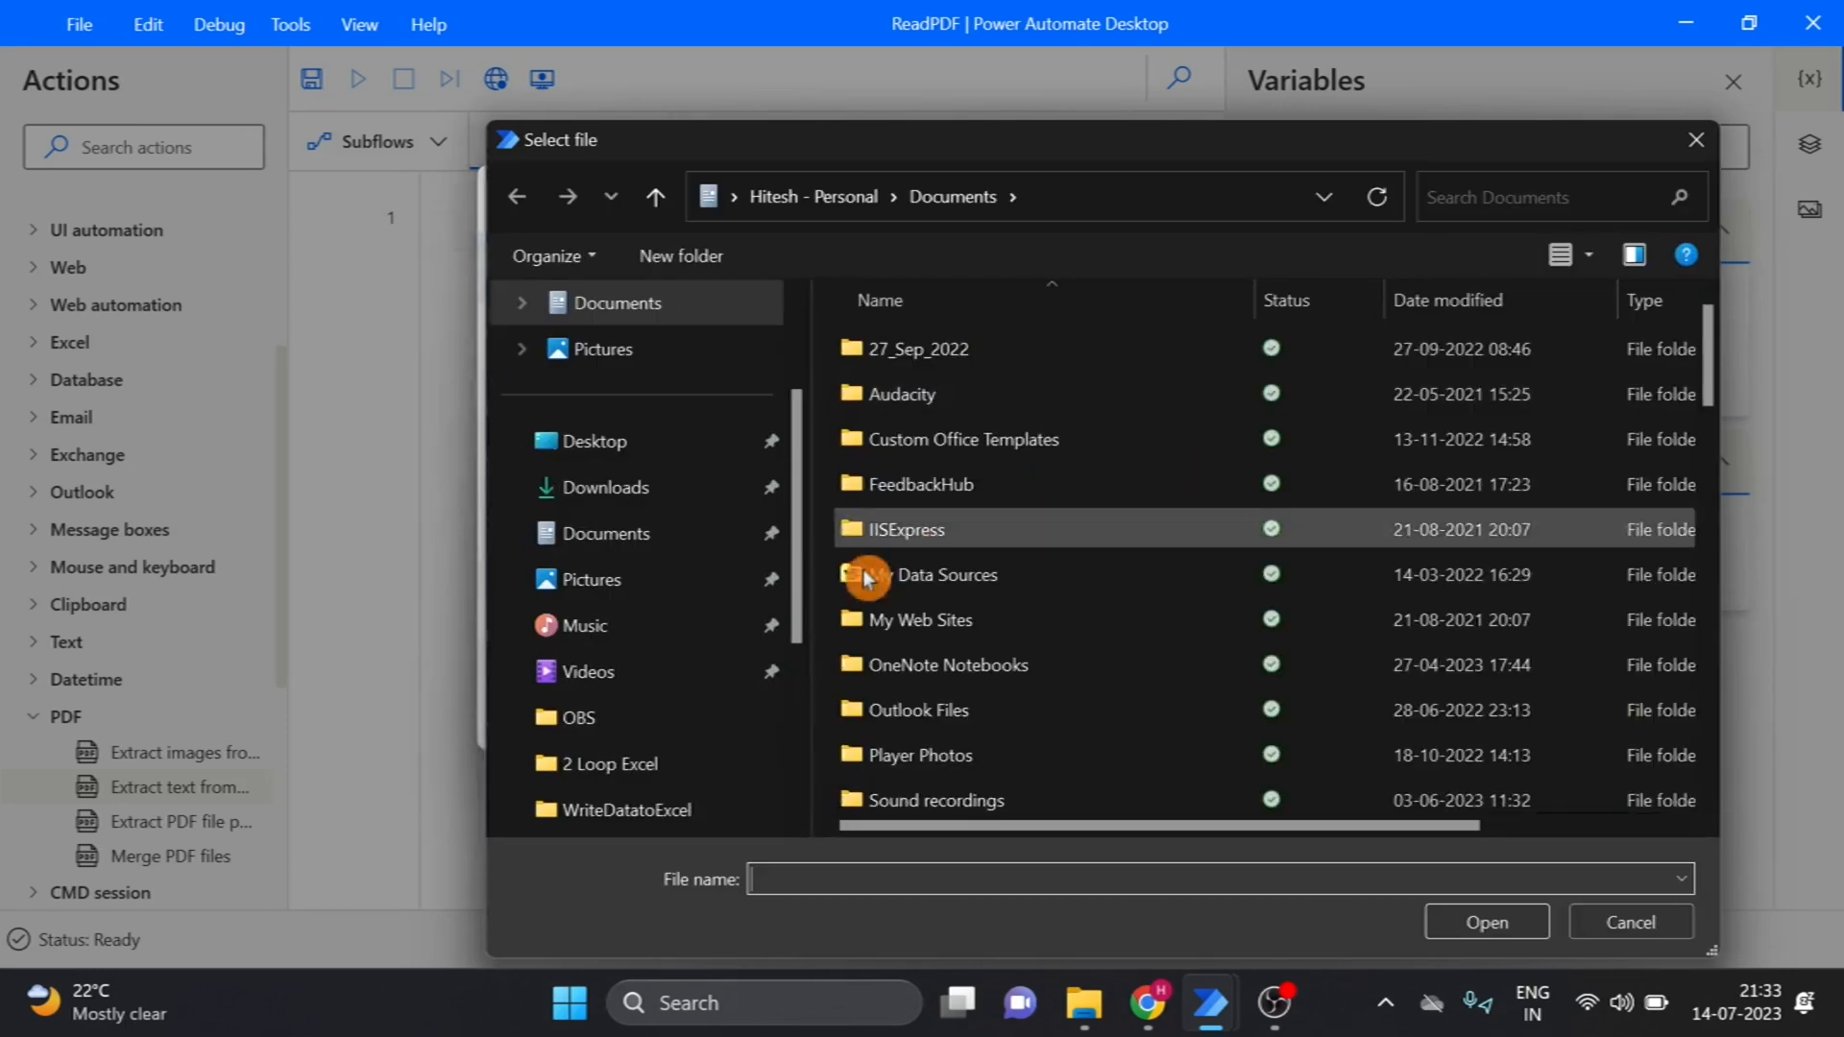
mouse_move(806, 629)
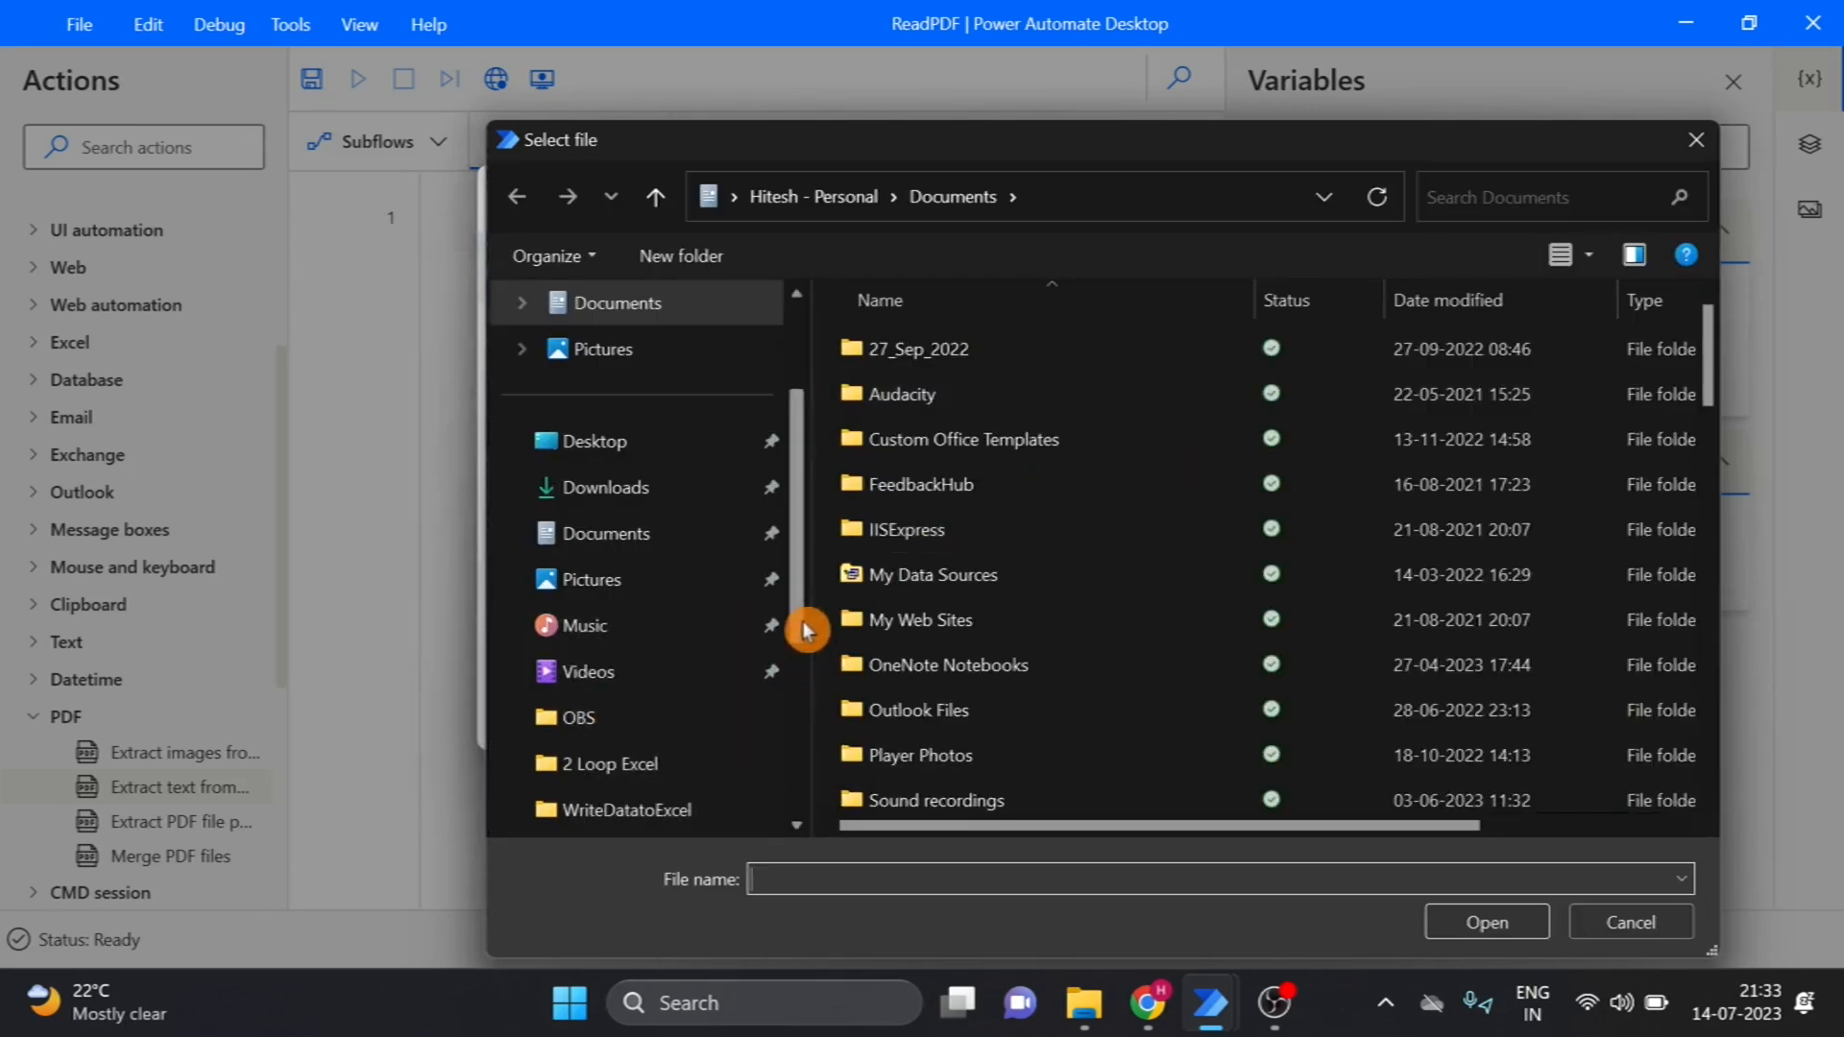
scroll("down", 3)
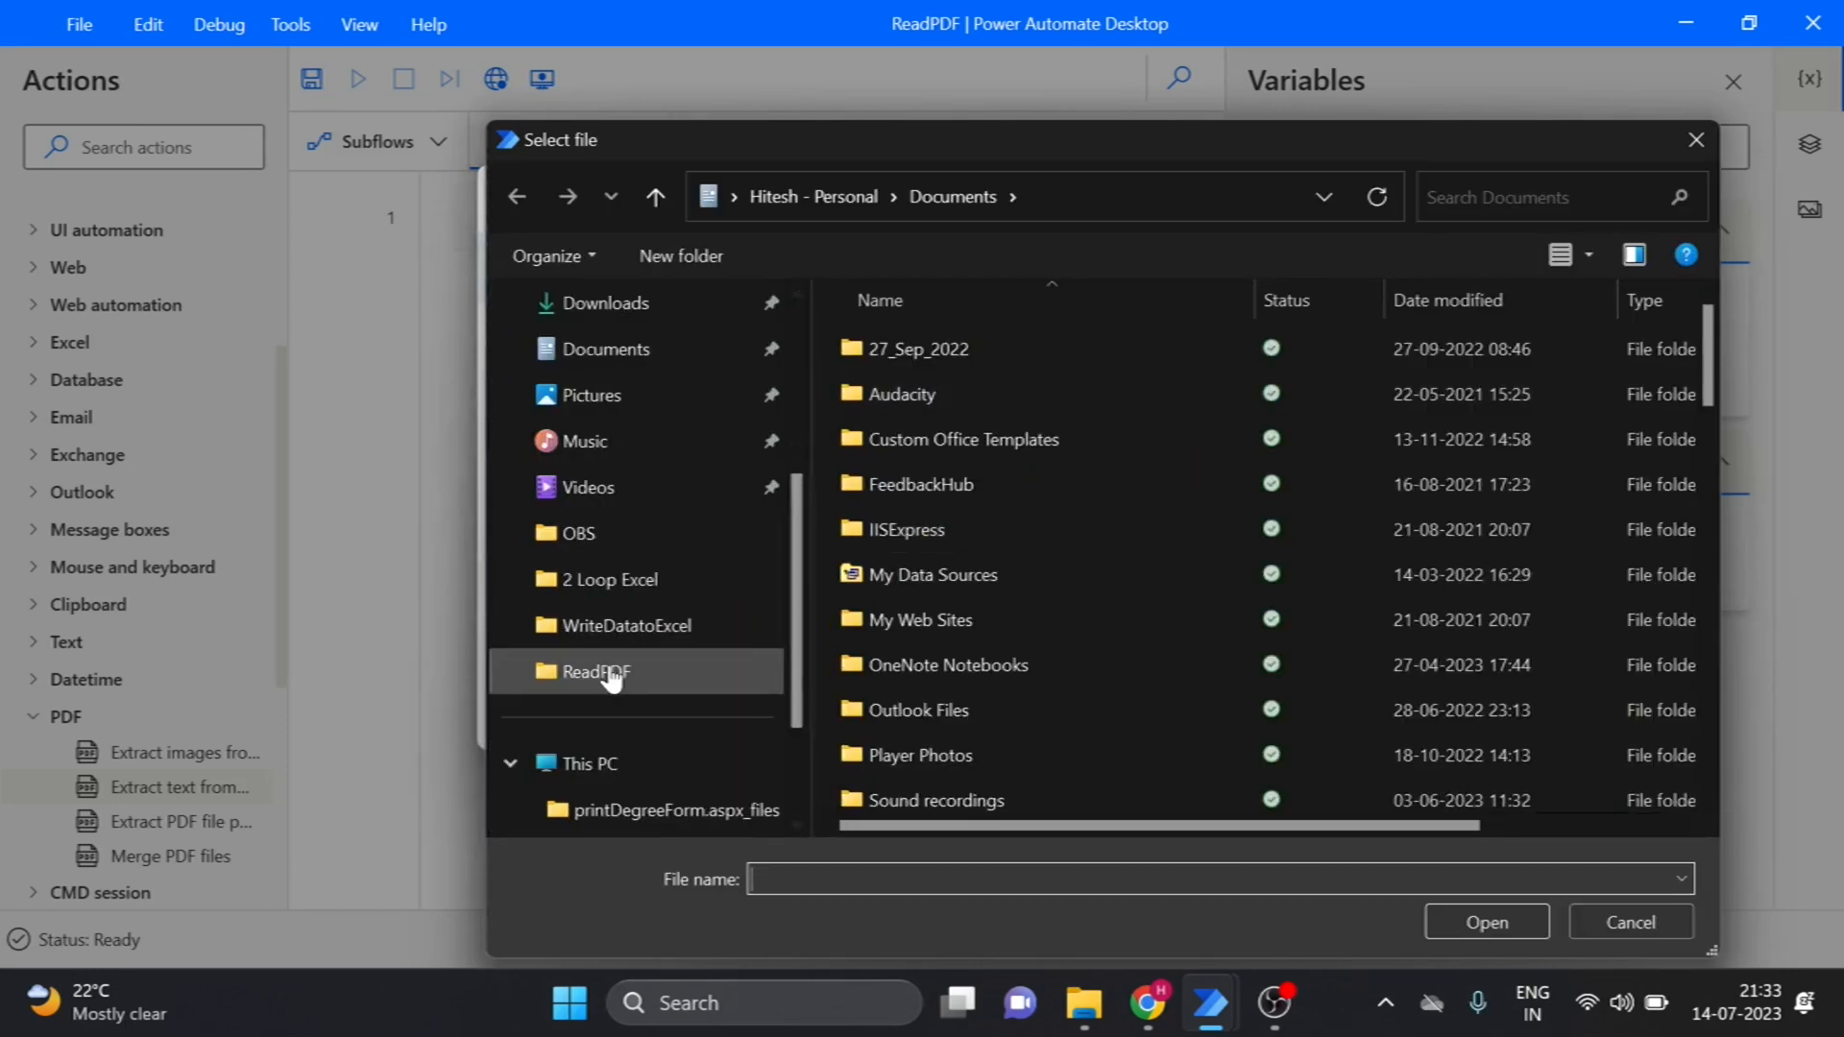
double_click(598, 671)
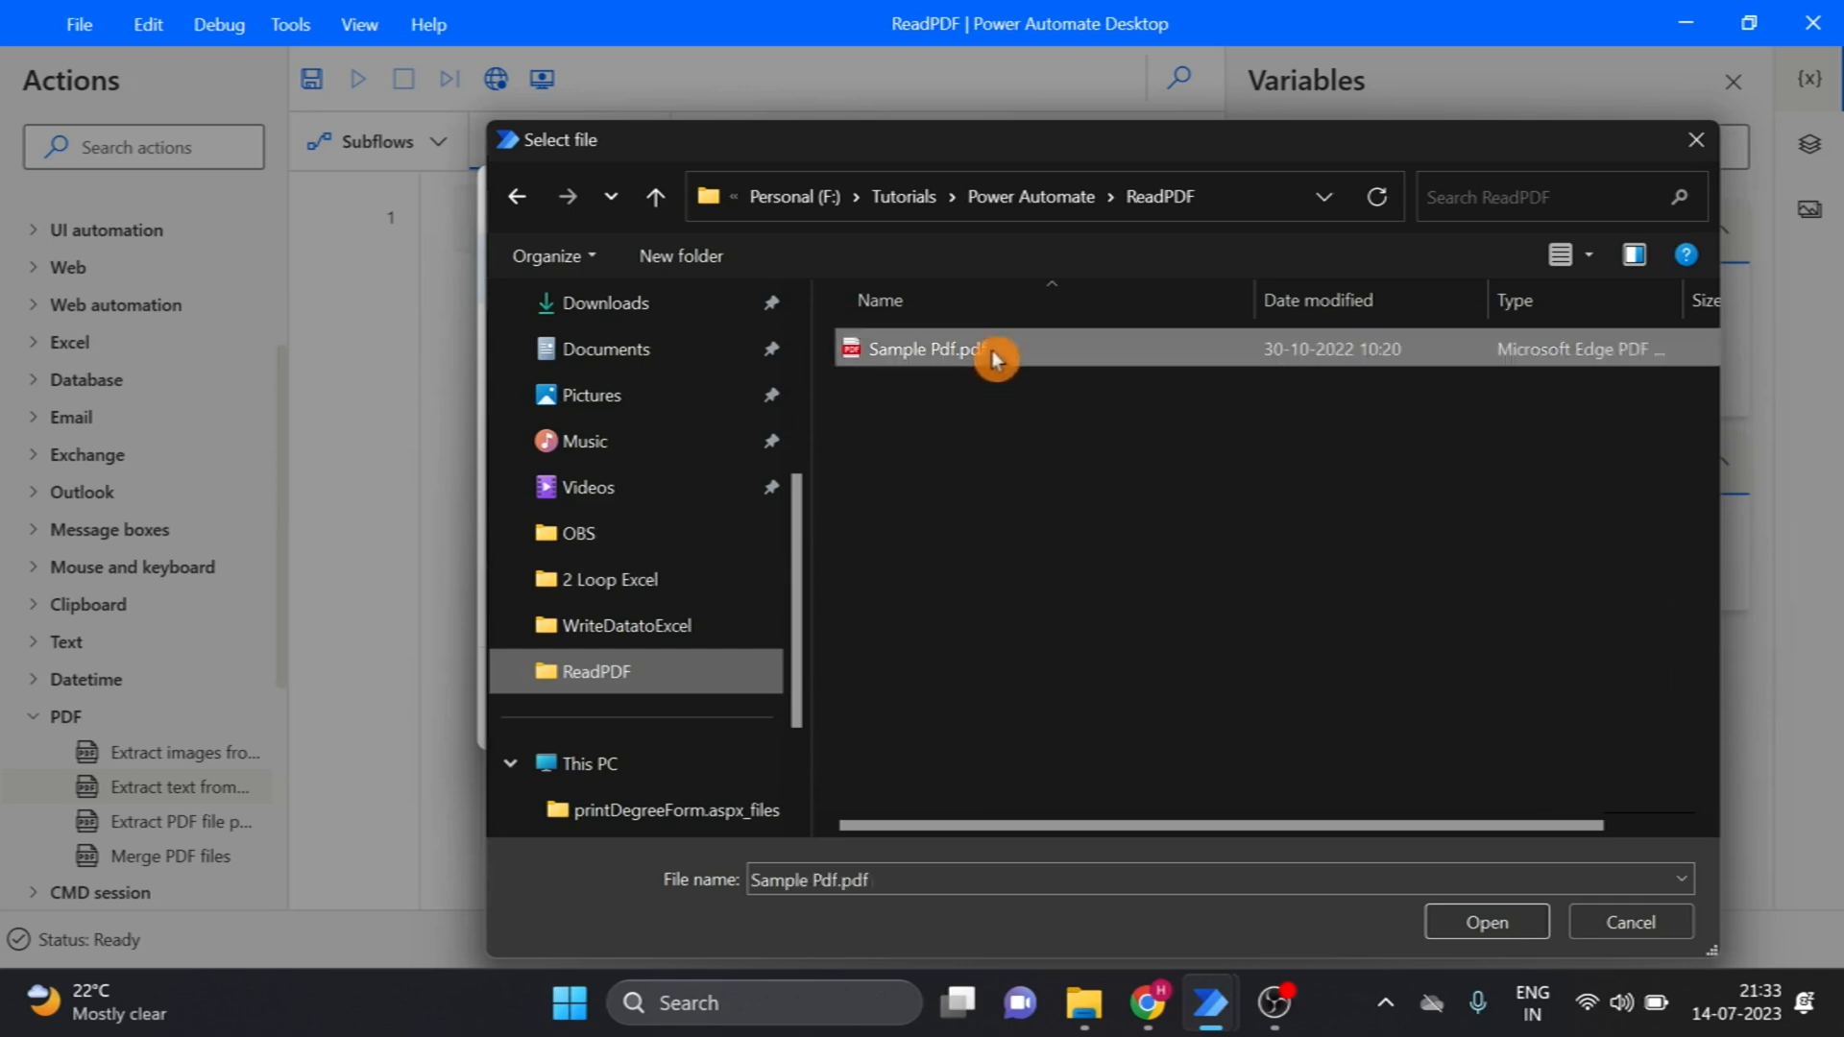
left_click(1486, 921)
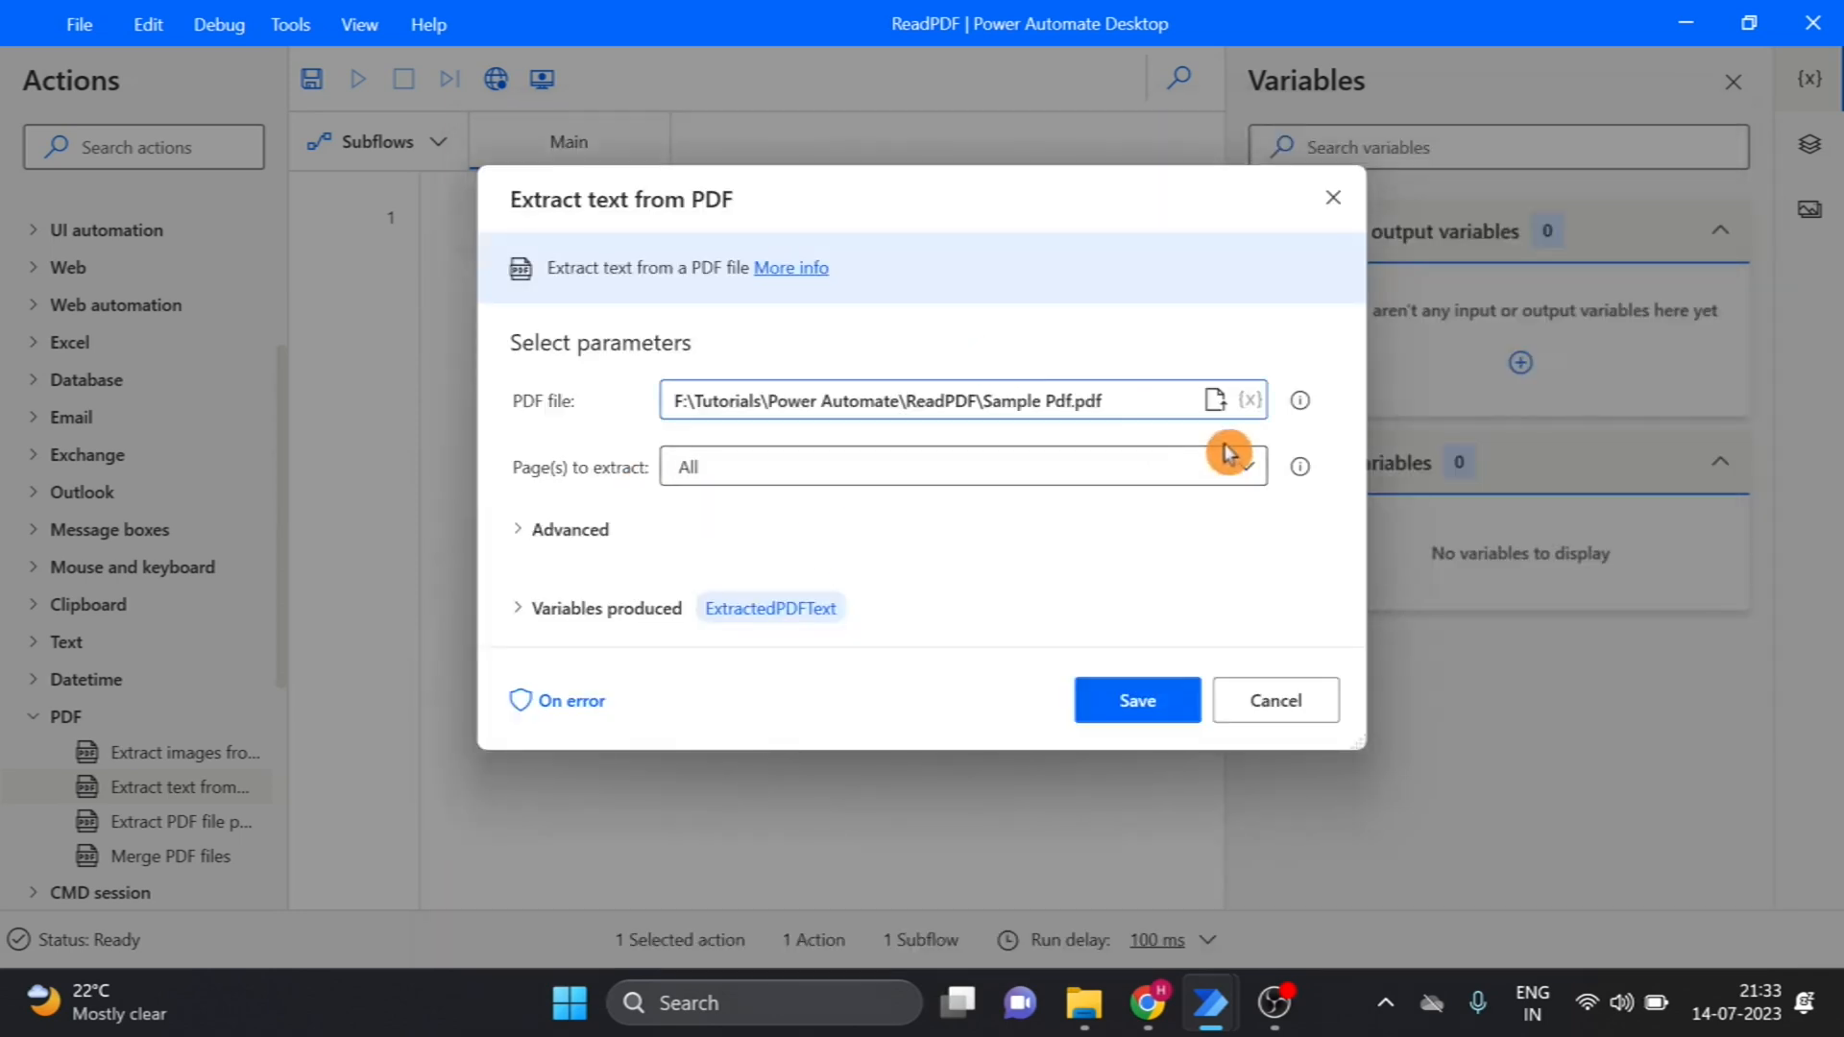
mouse_move(1018, 690)
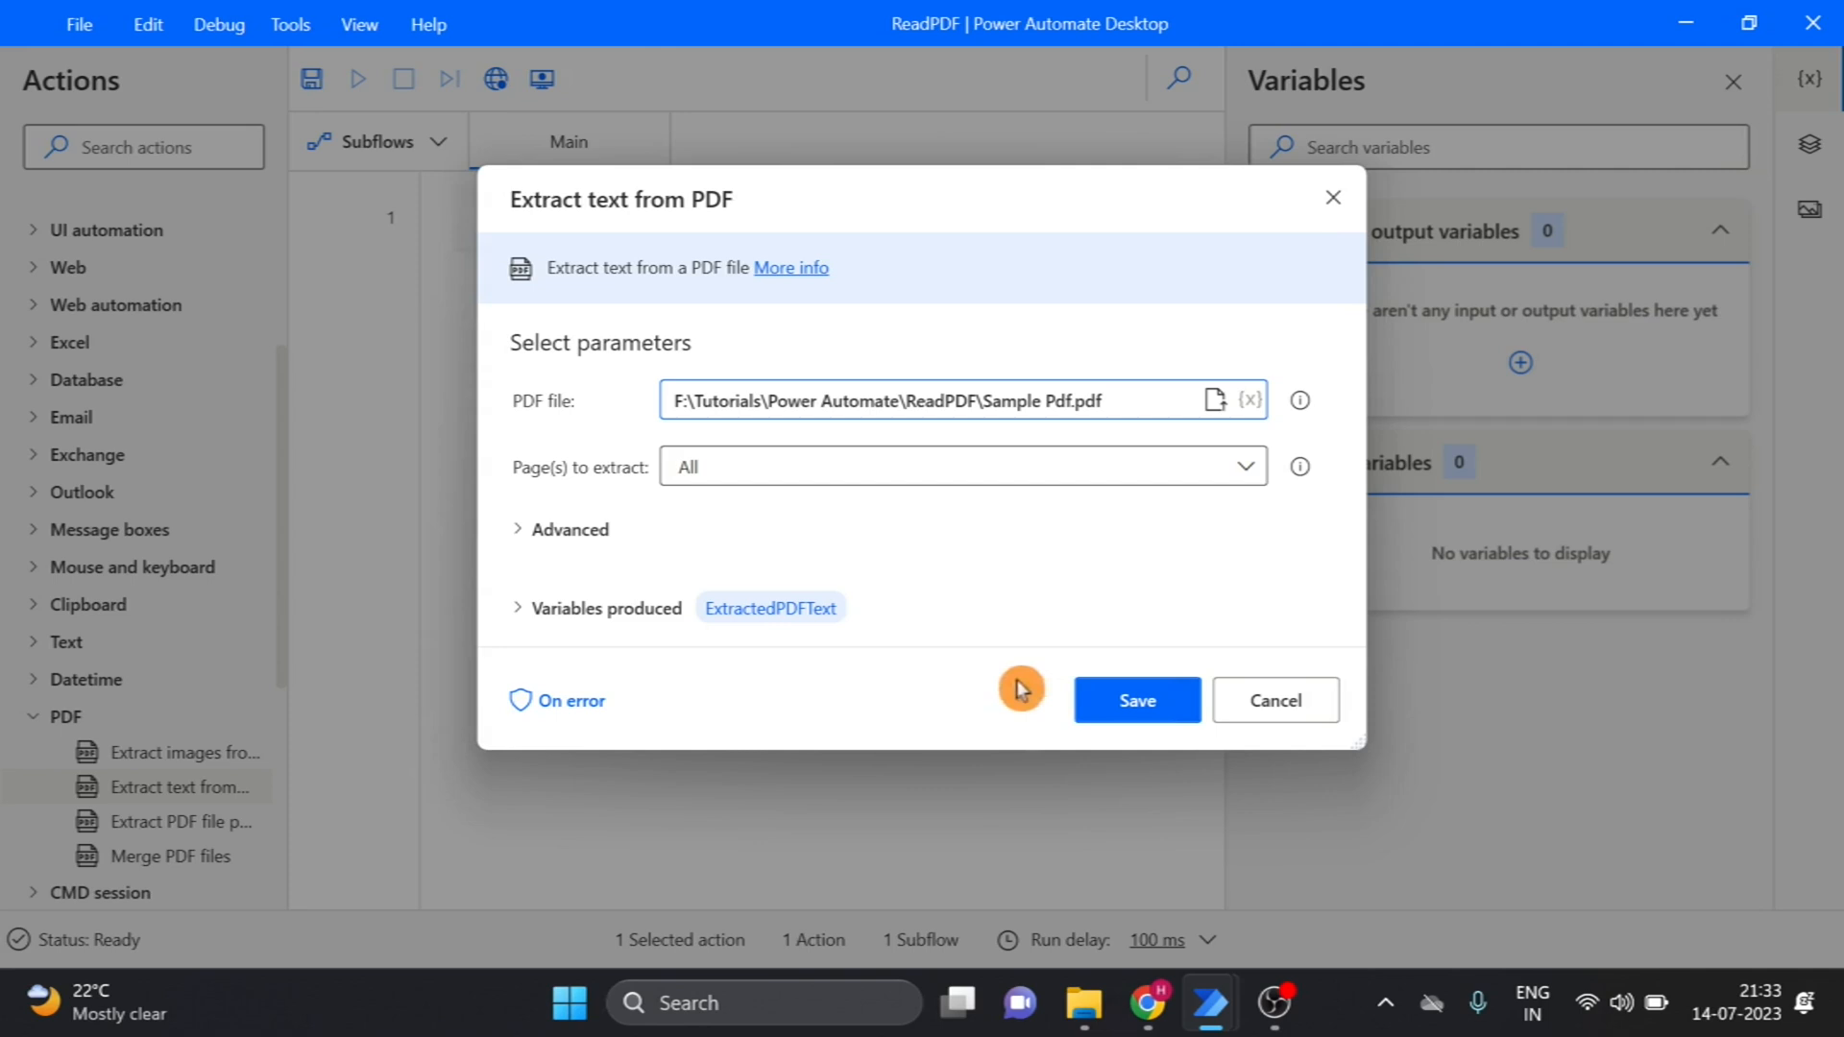
mouse_move(556, 635)
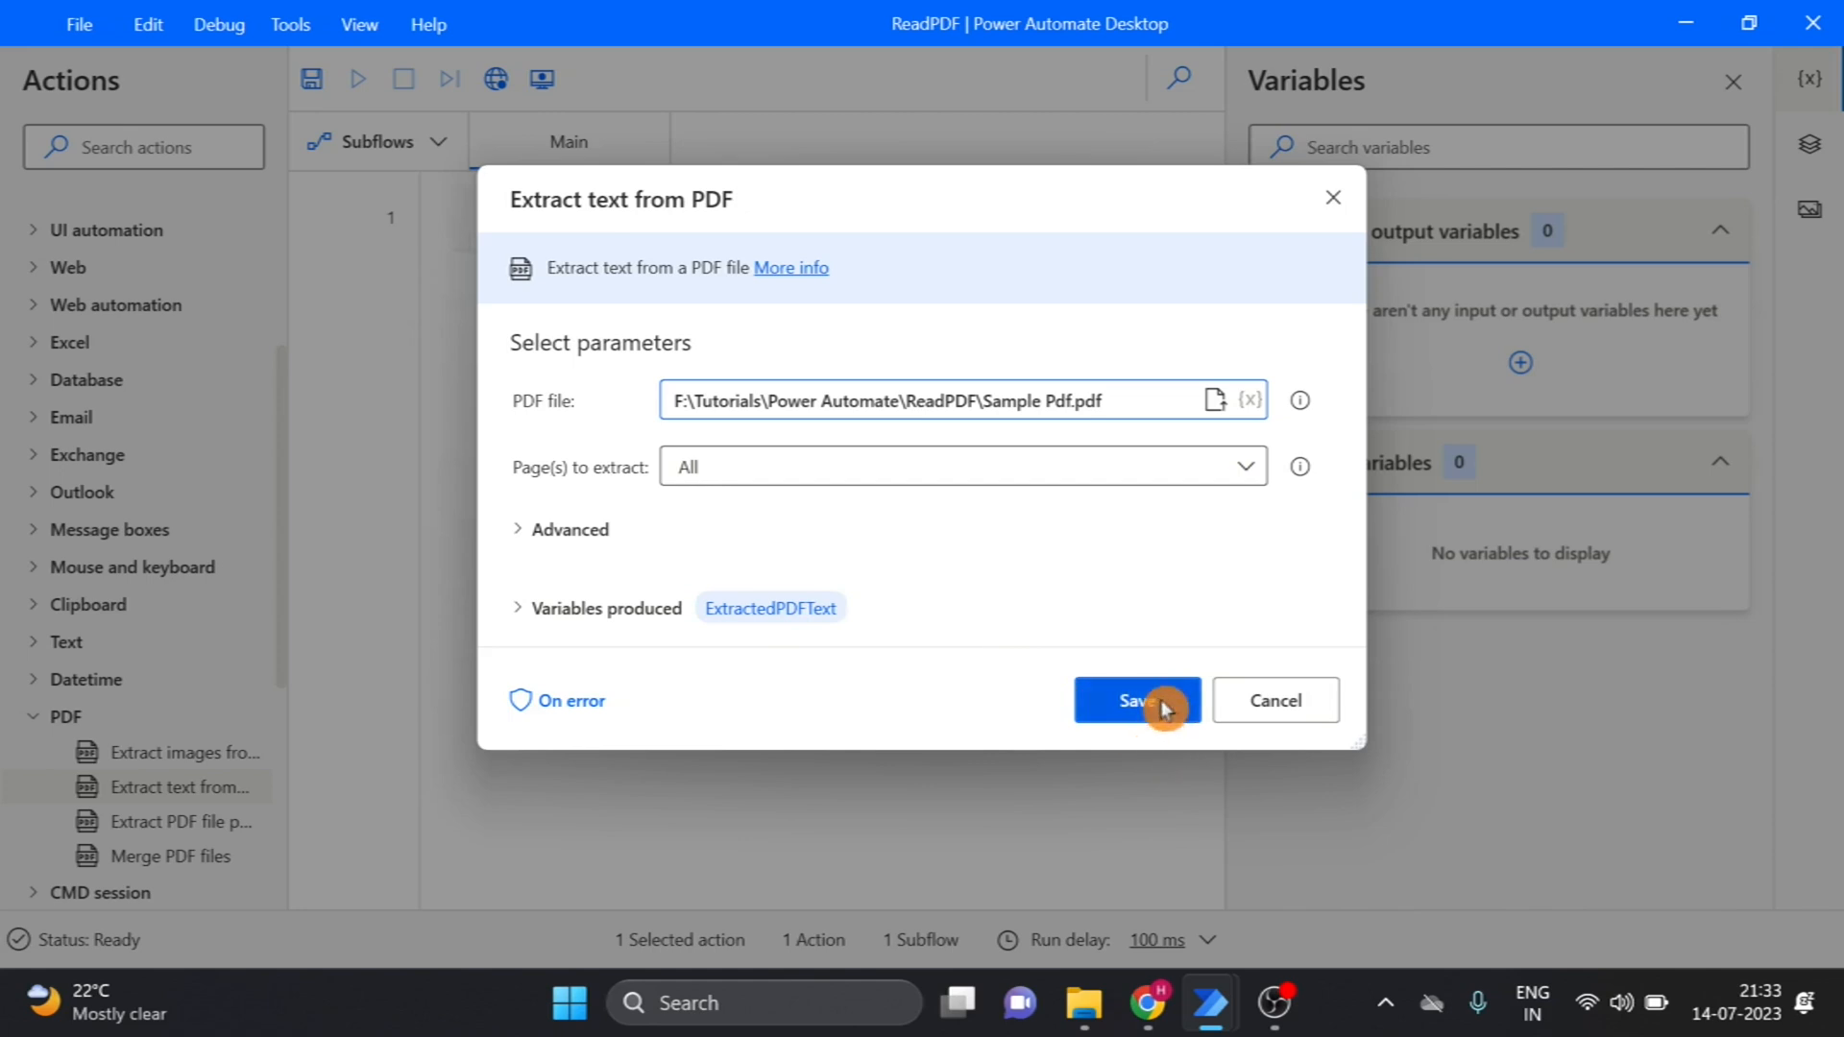
left_click(1136, 700)
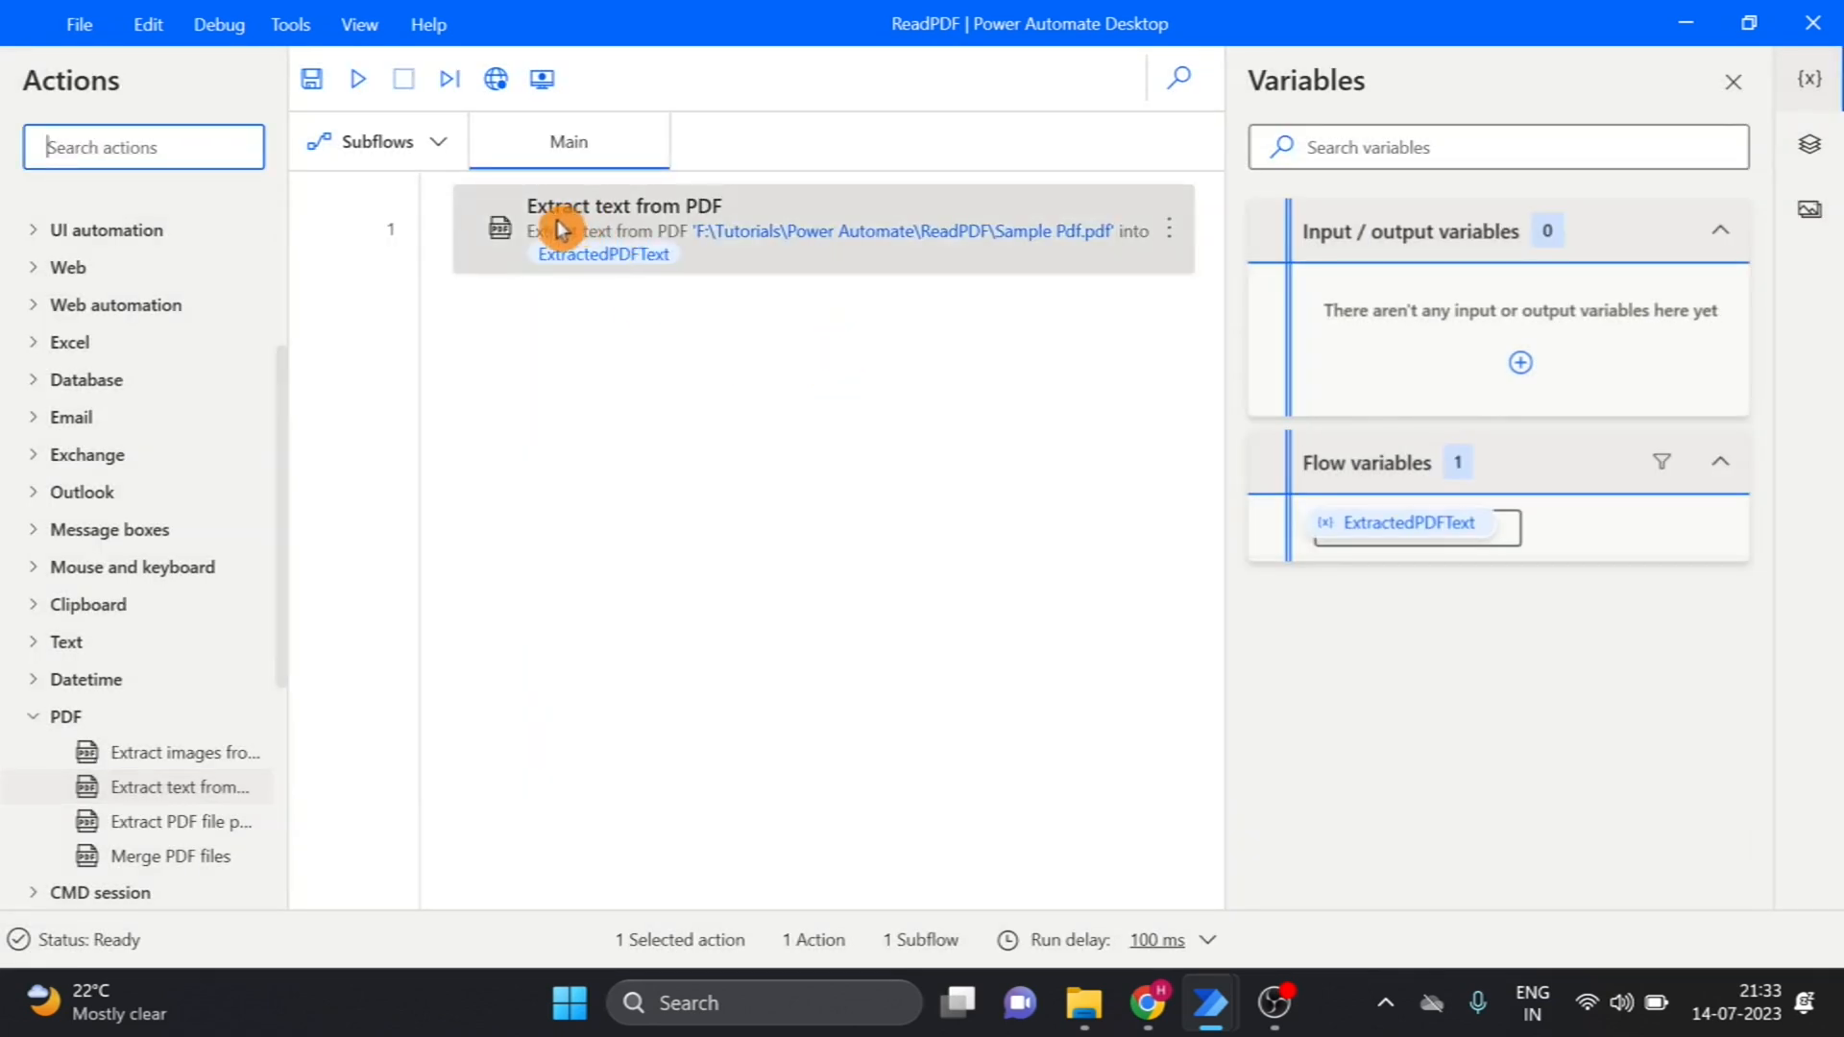
mouse_move(829, 224)
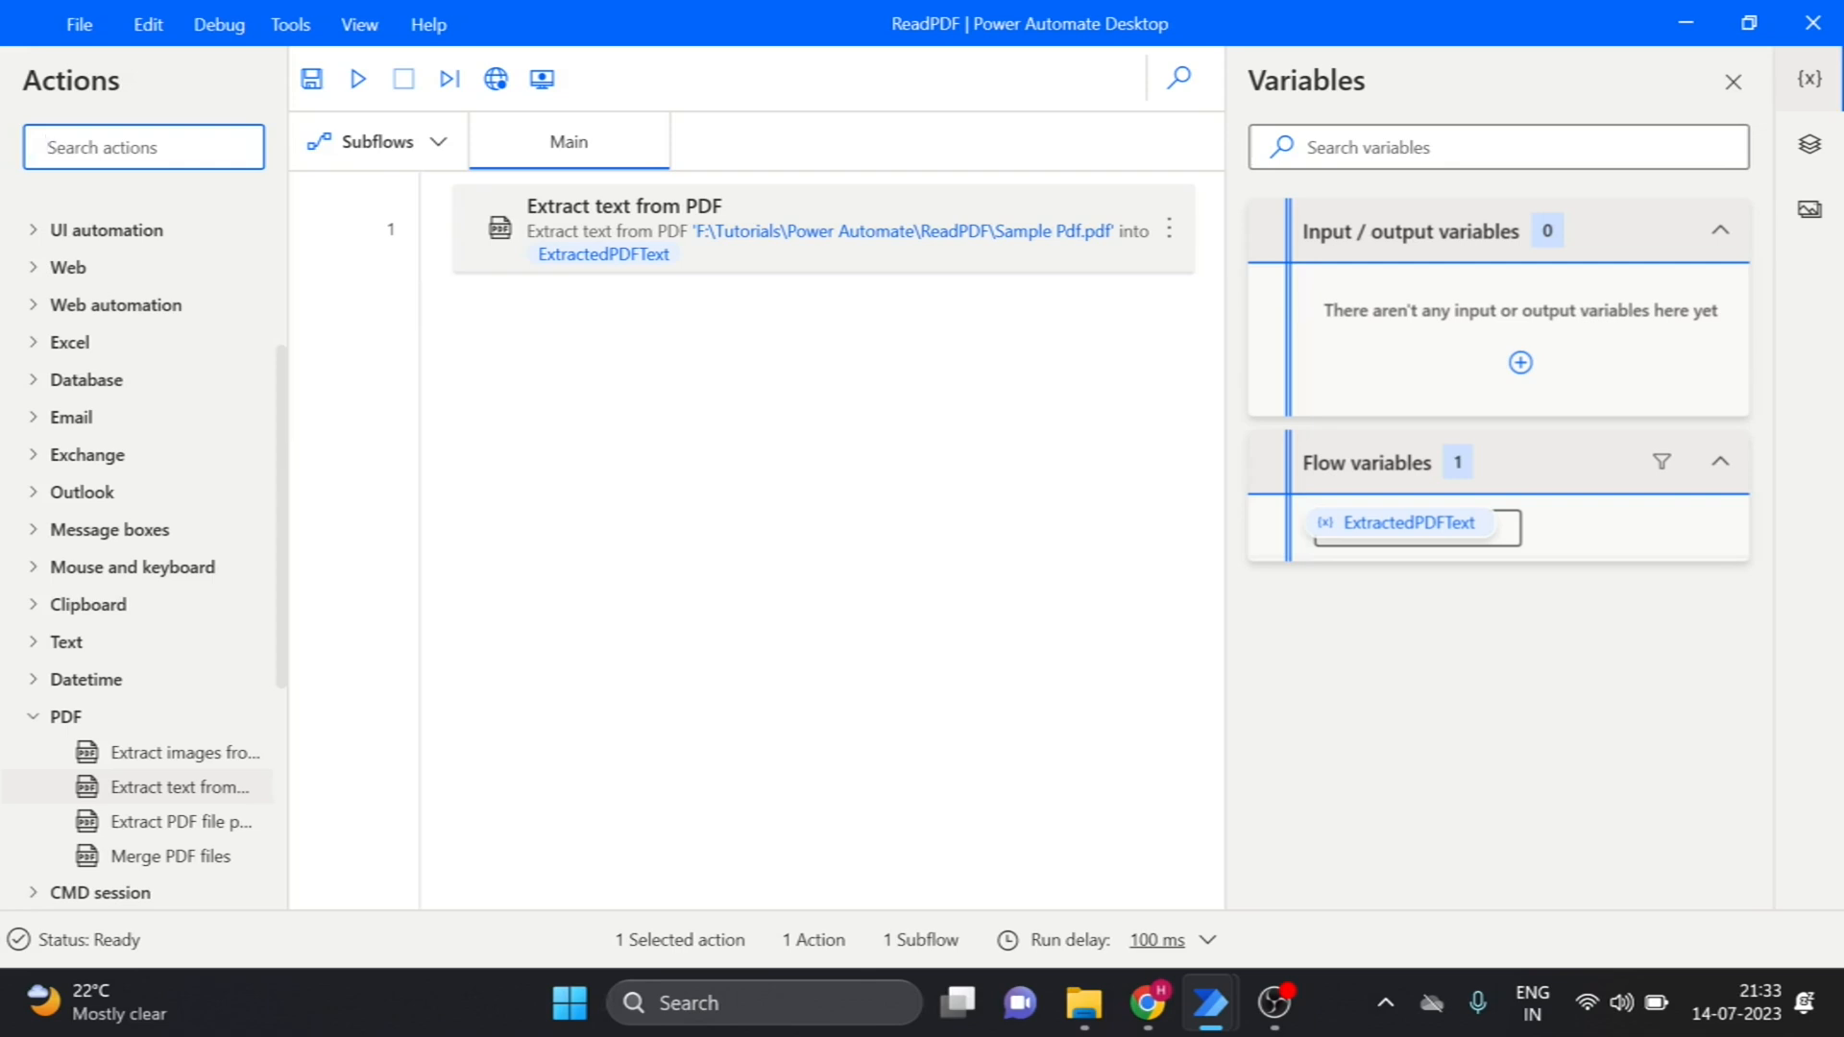
Add a Write text to file action and pick 'Notepad.txt' as its file
type("wf")
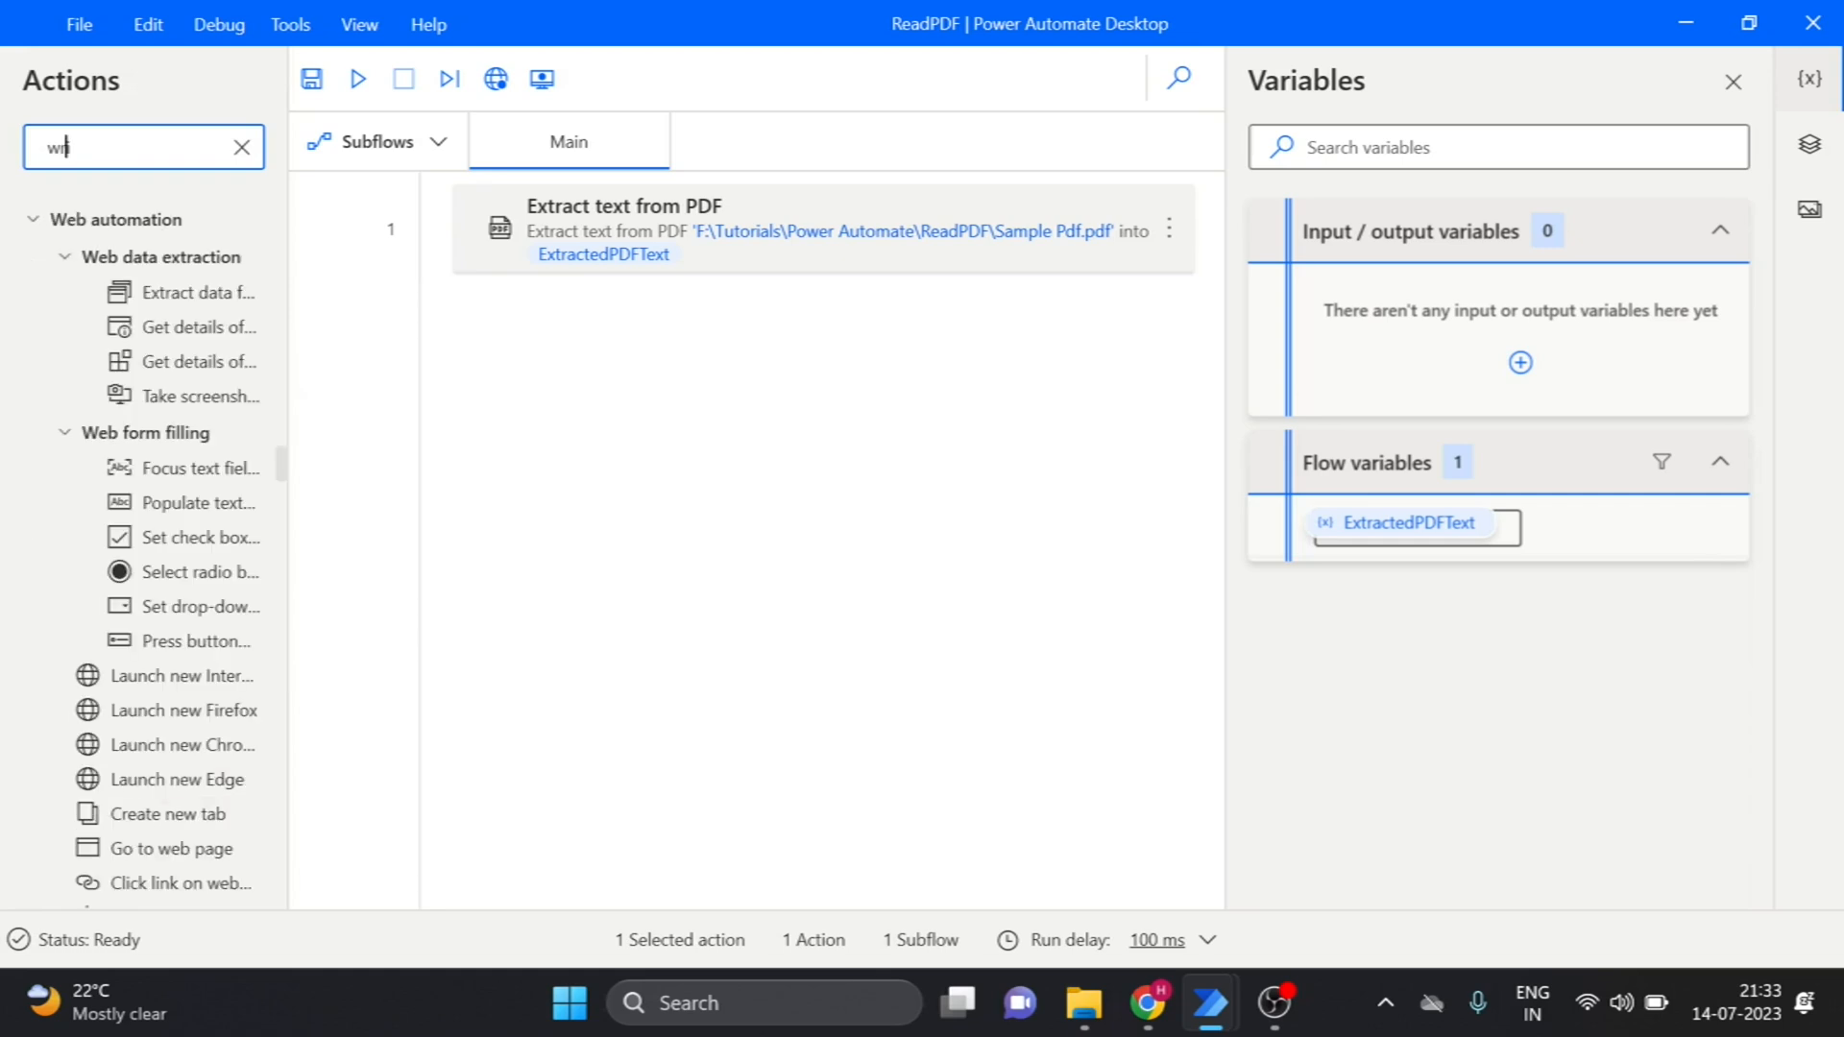
type("ite")
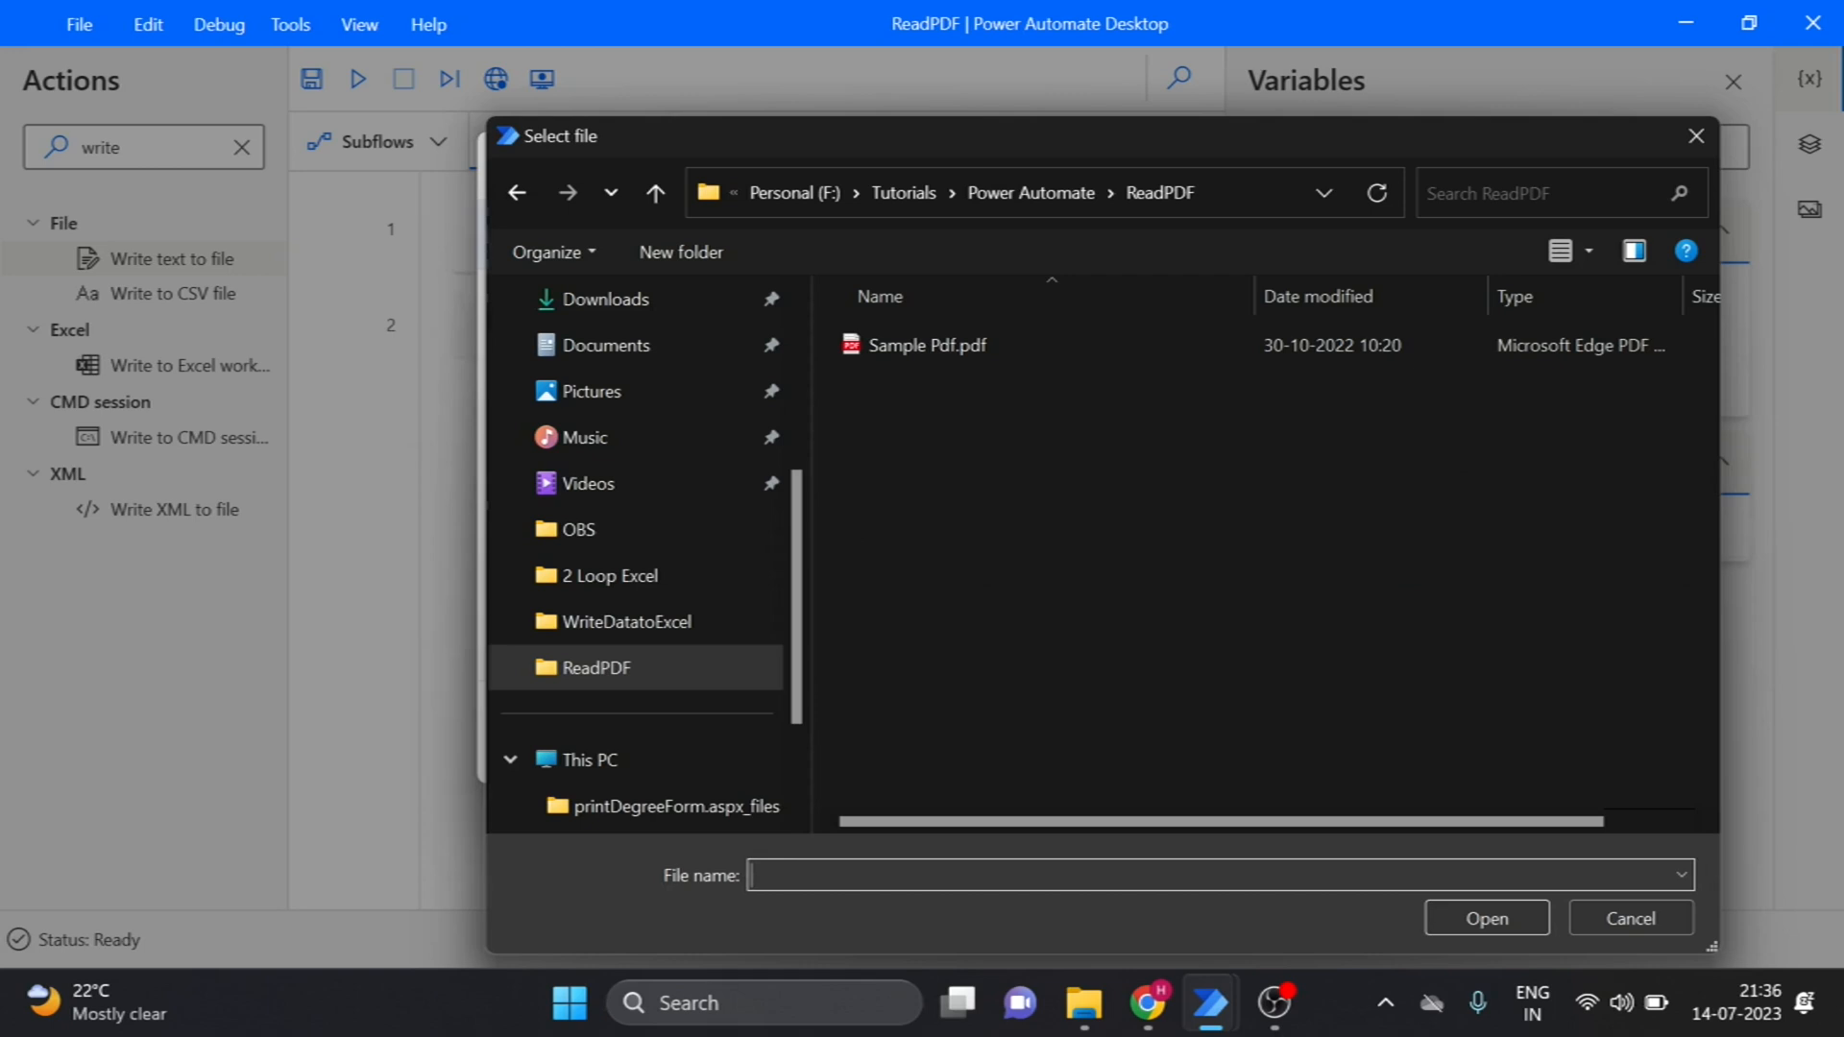
type("Note")
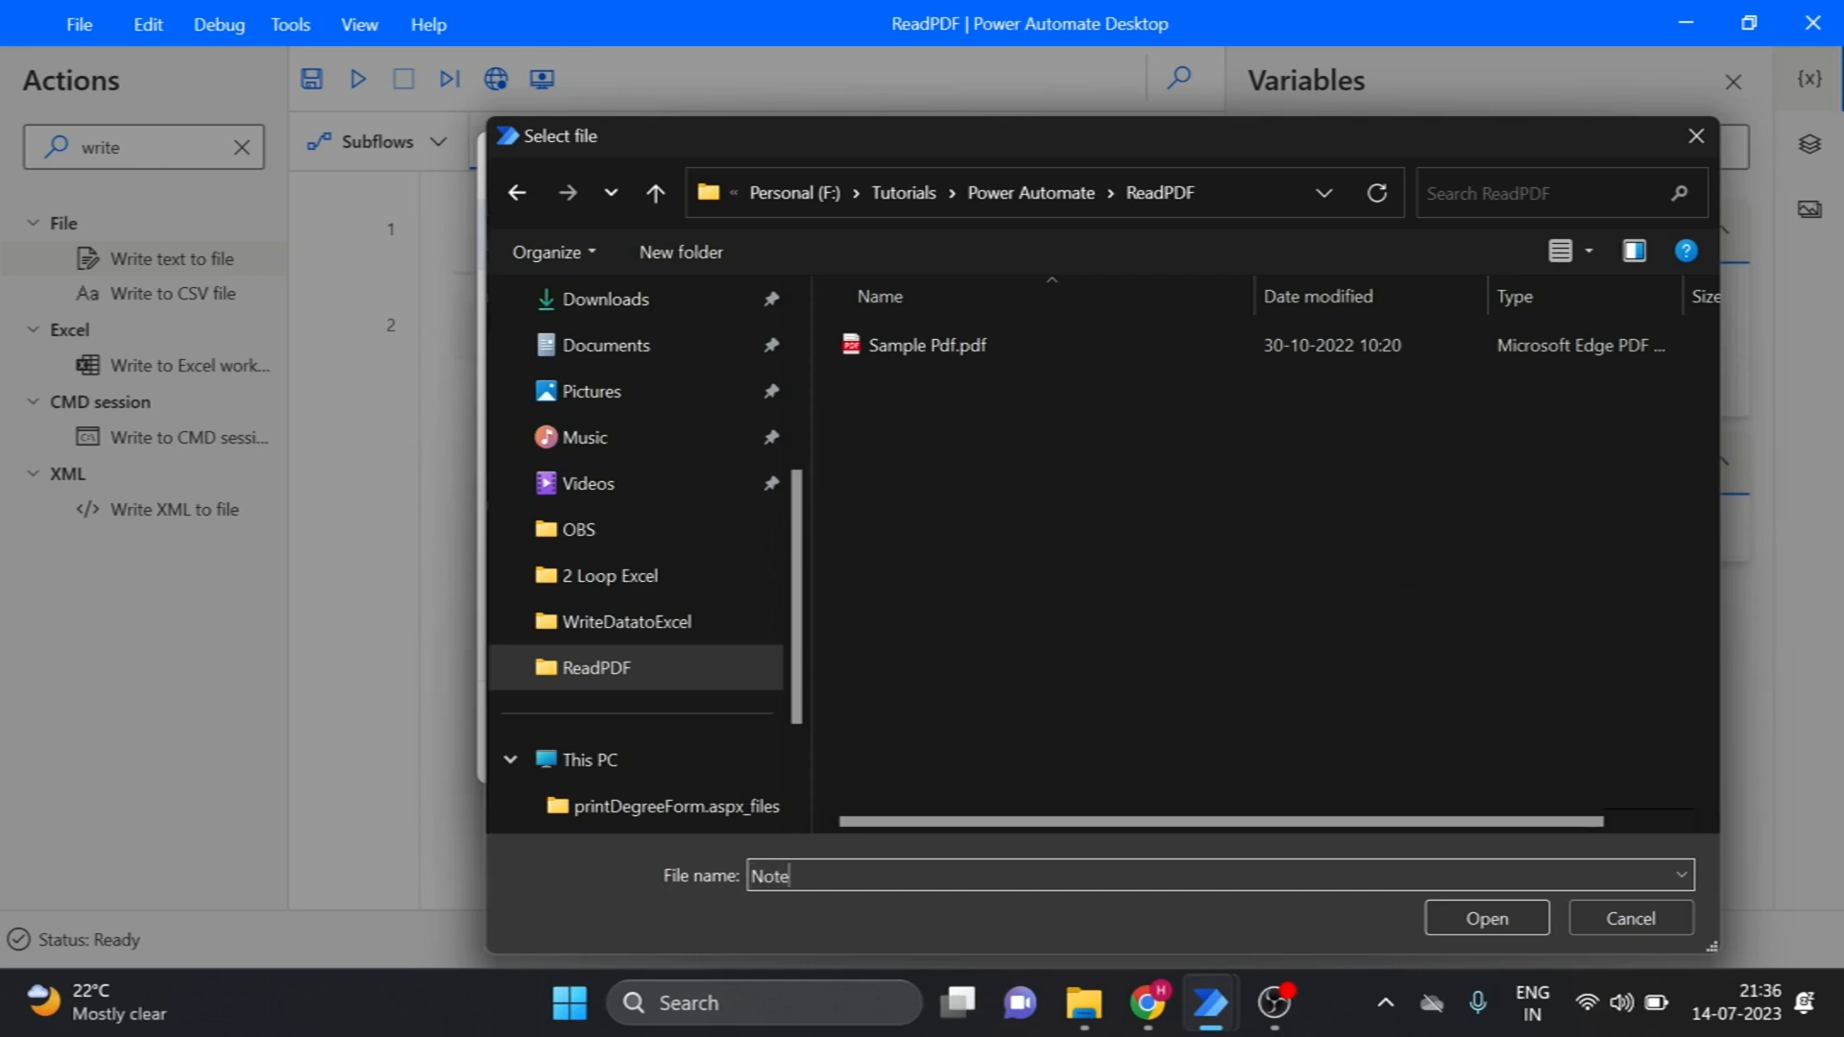
type("pad")
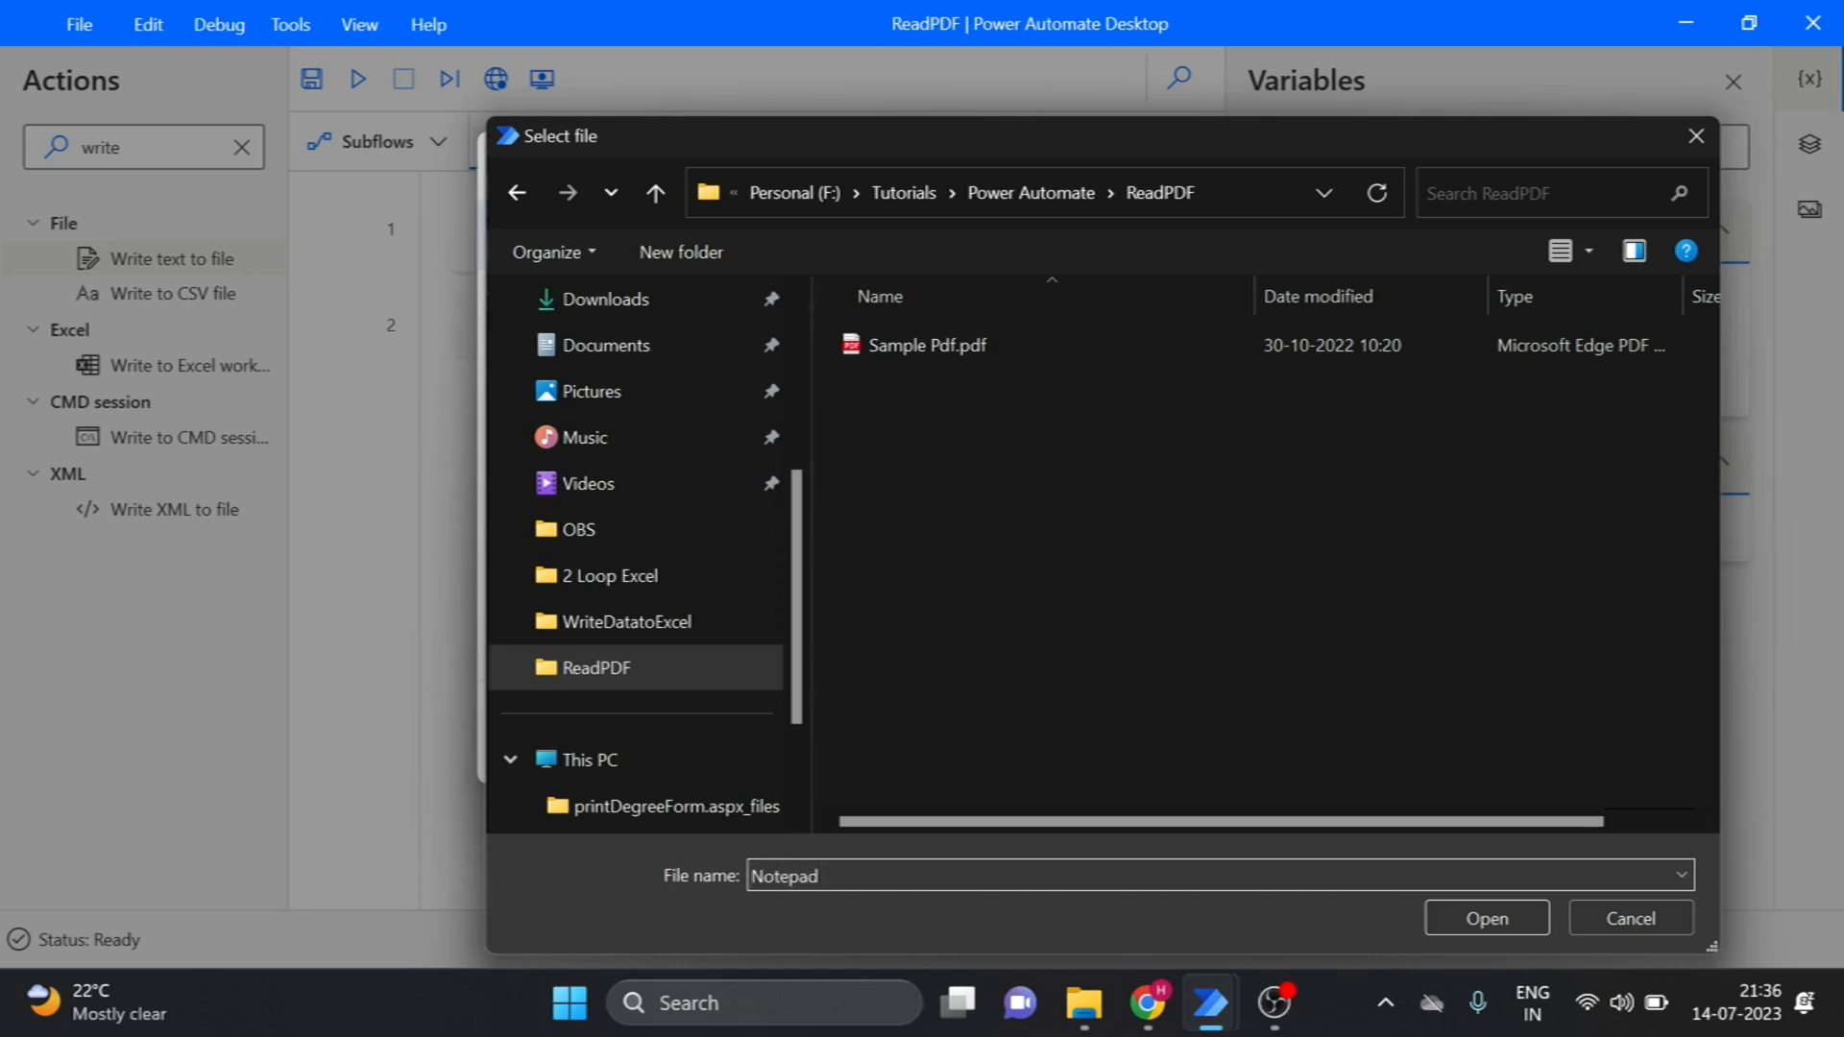
type(".txt")
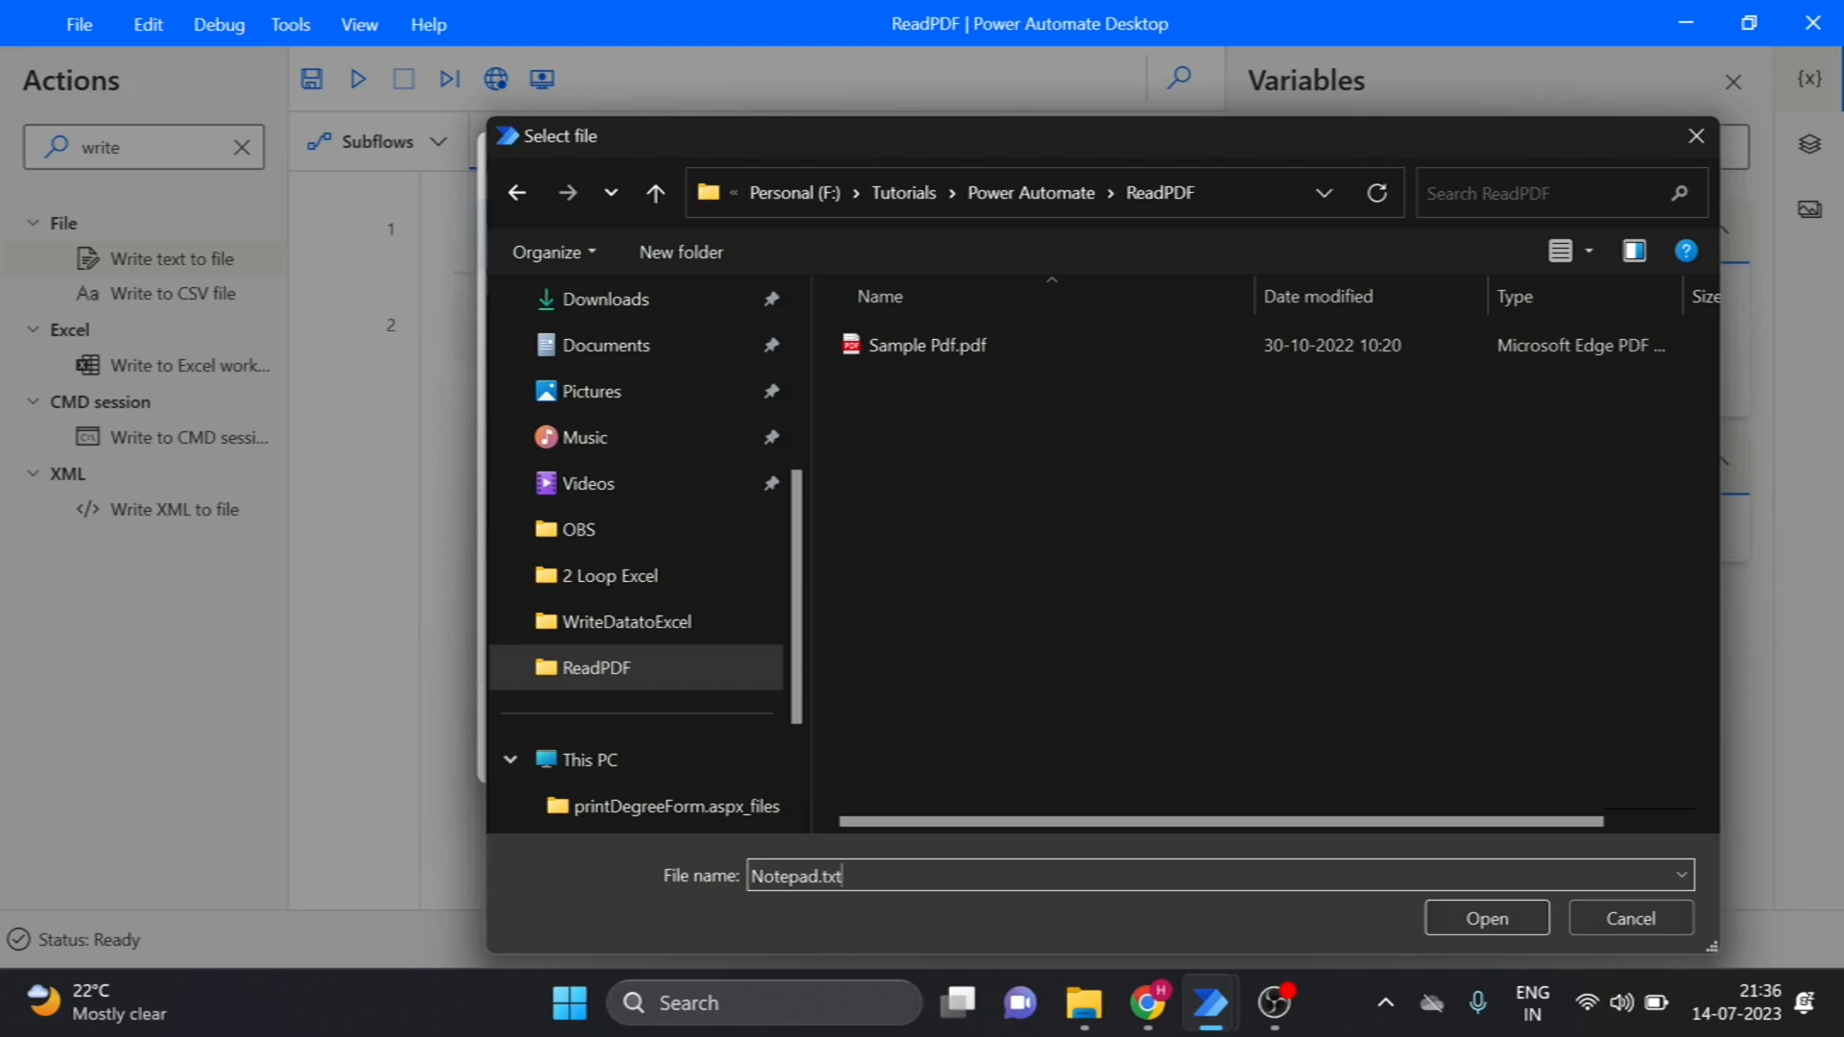
left_click(1486, 917)
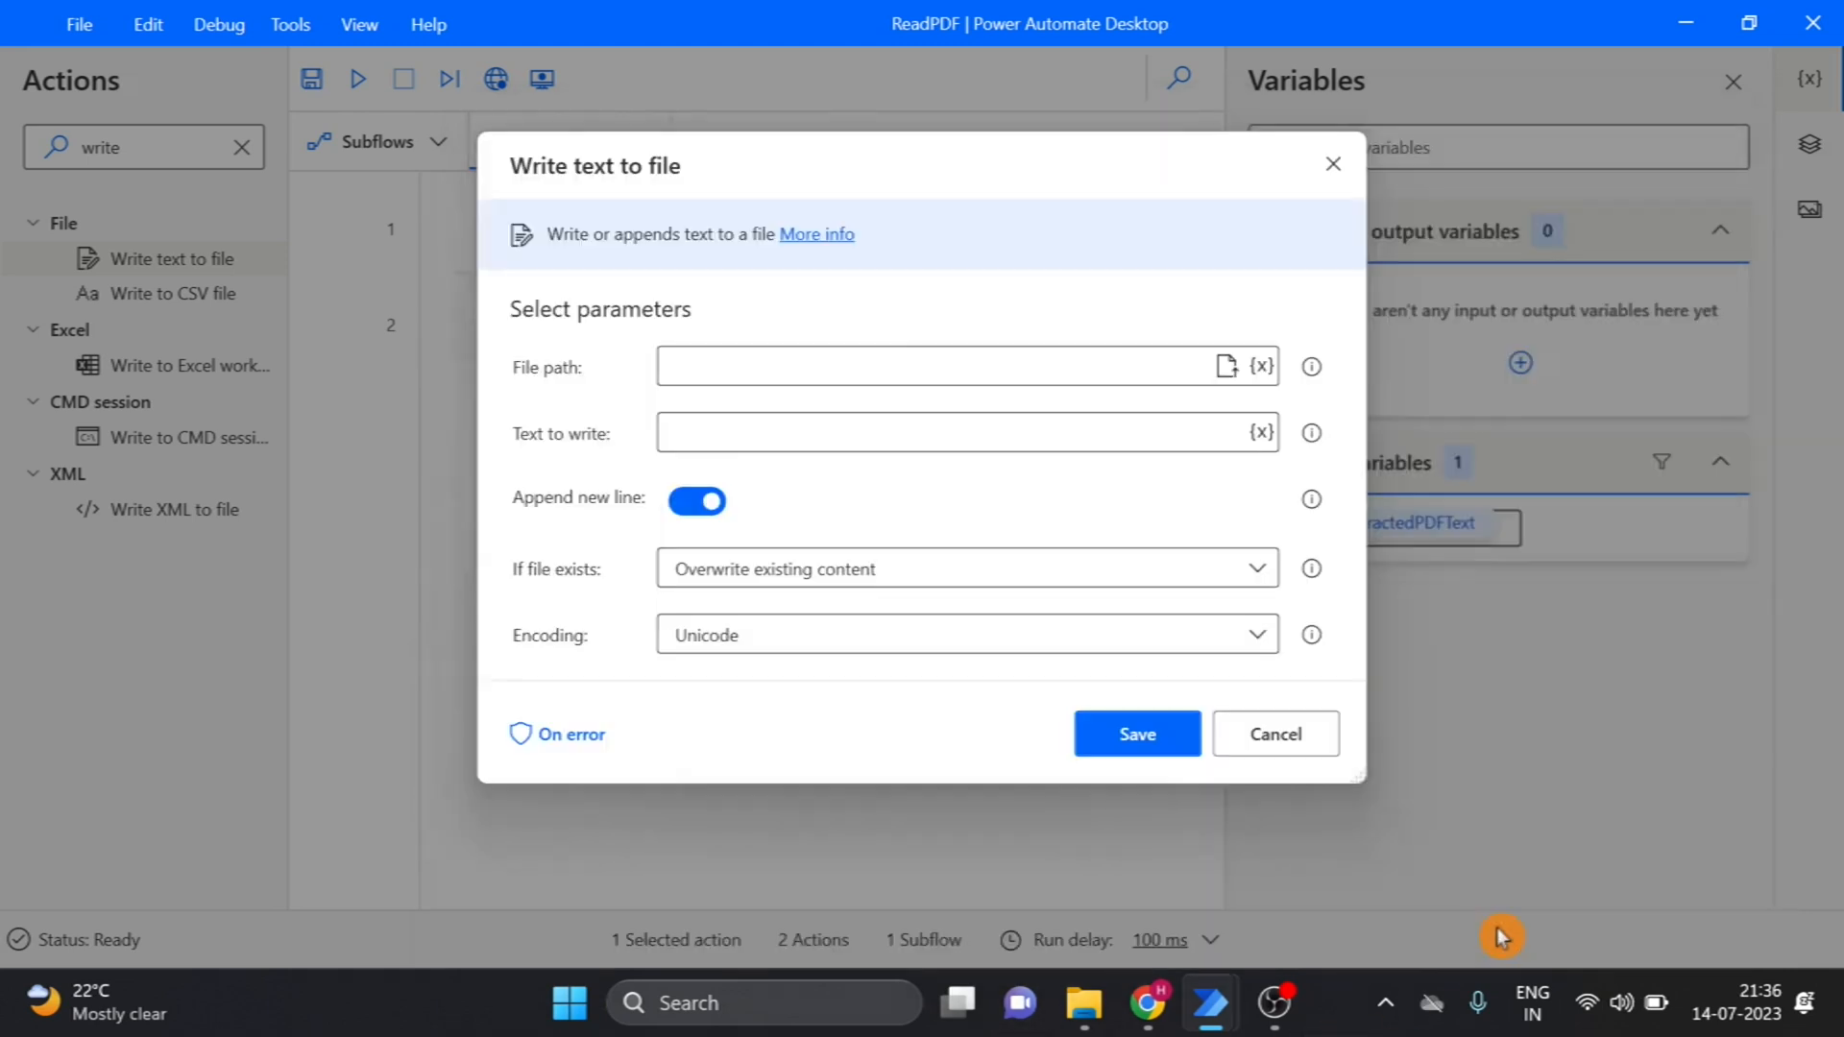
Write ExtractedPDFText to F:\Tutorials\Power Automate\ReadPDF\Notepad.txt
type("F:\\Tutorials\\Power Automate\\ReadPDF\\Notepad.txt")
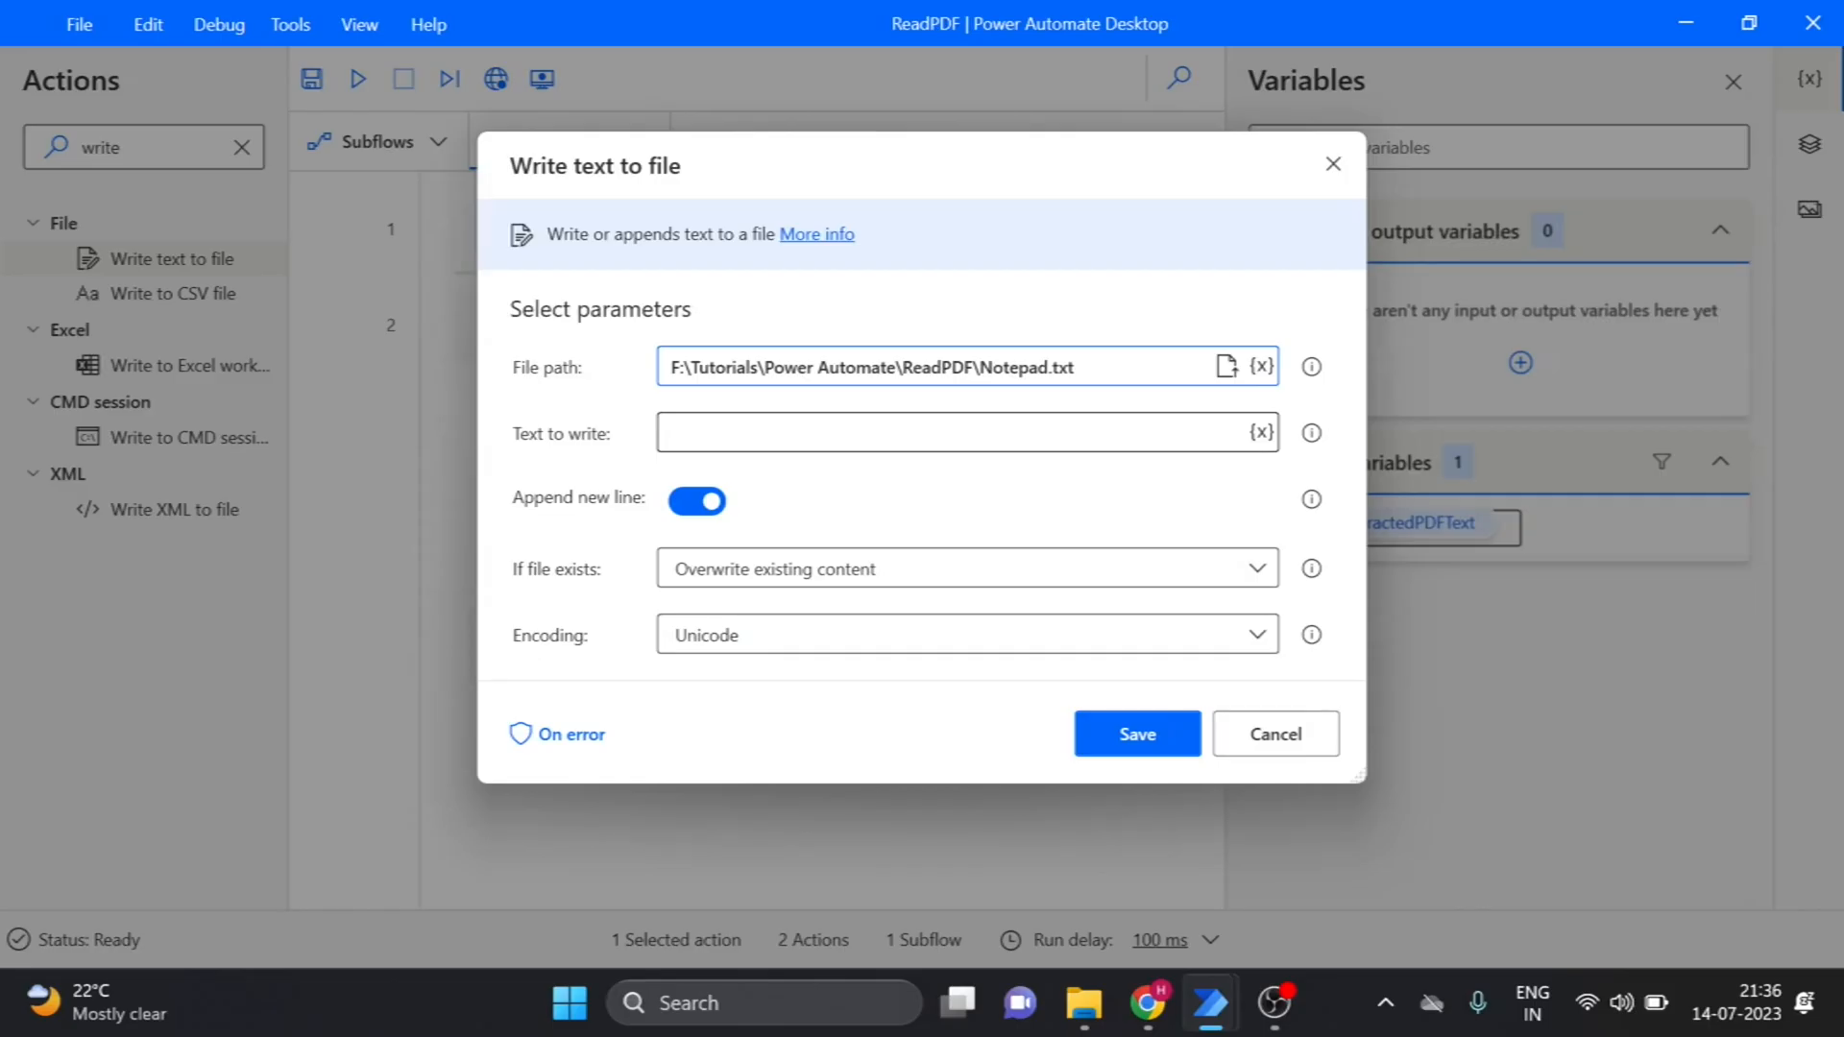
left_click(1259, 434)
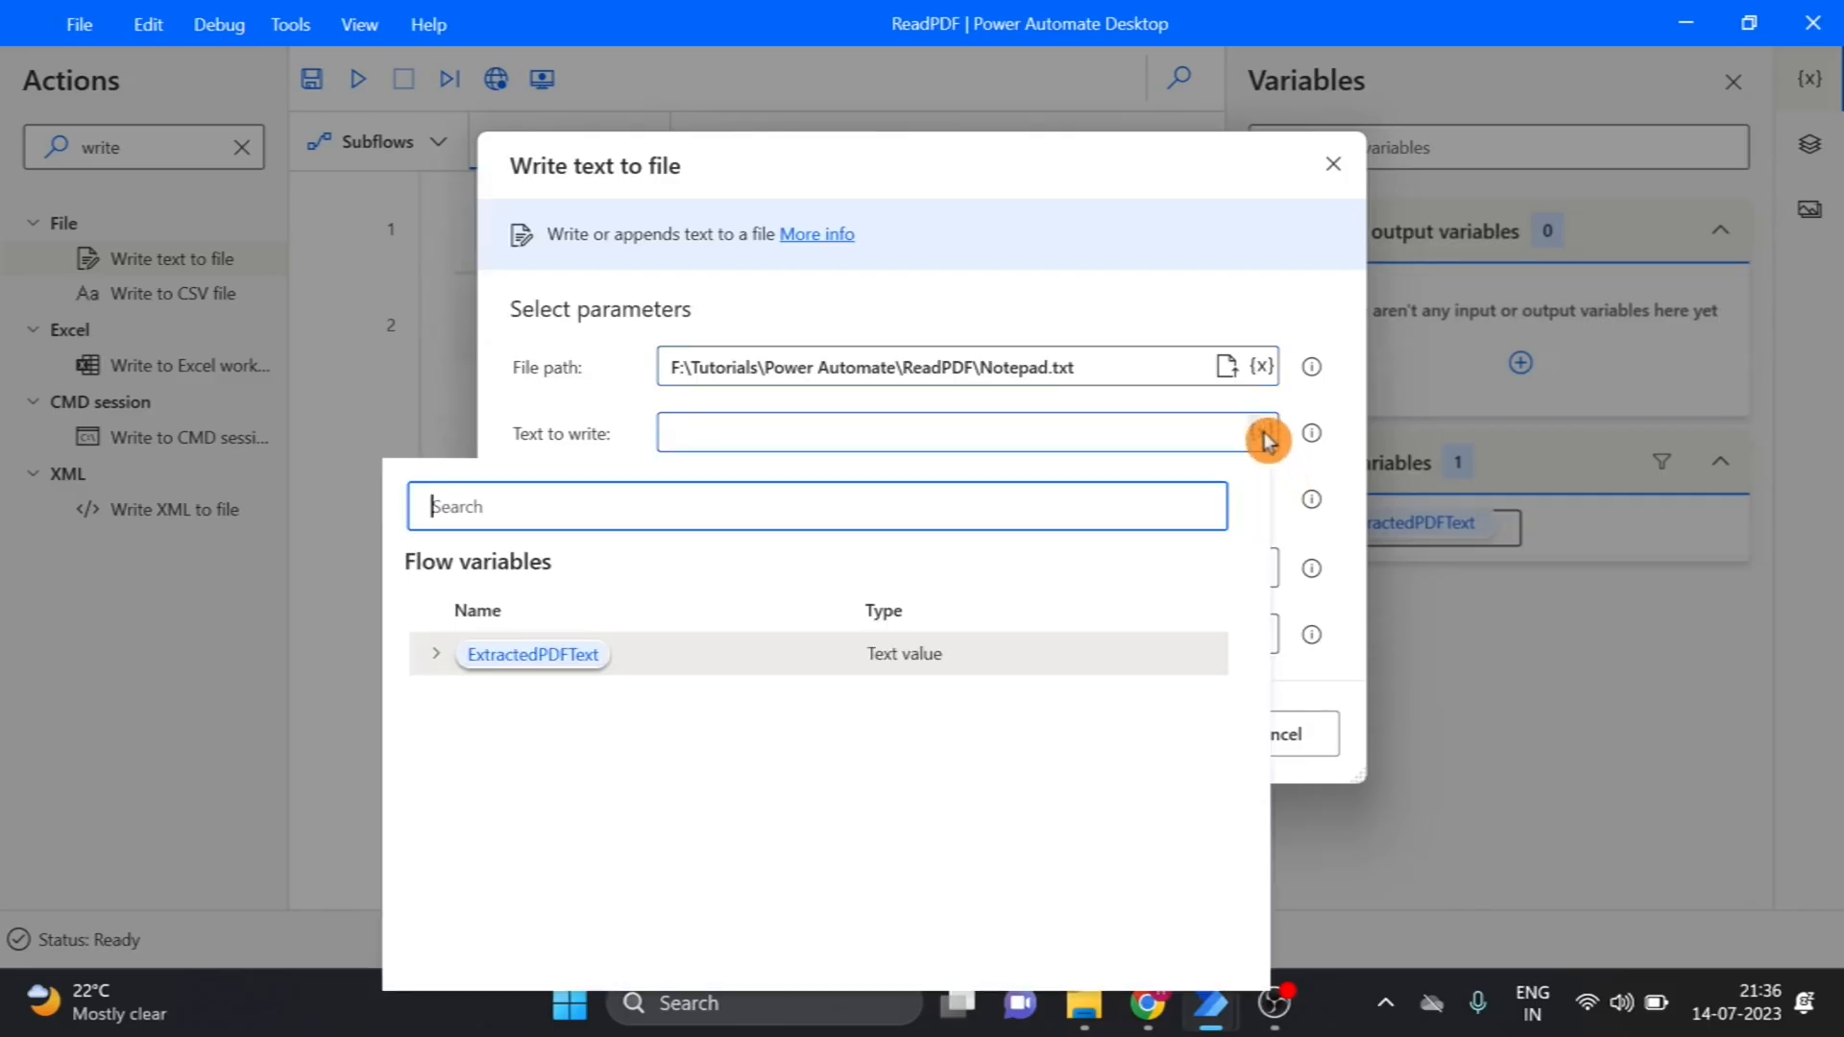
left_click(531, 654)
type("di")
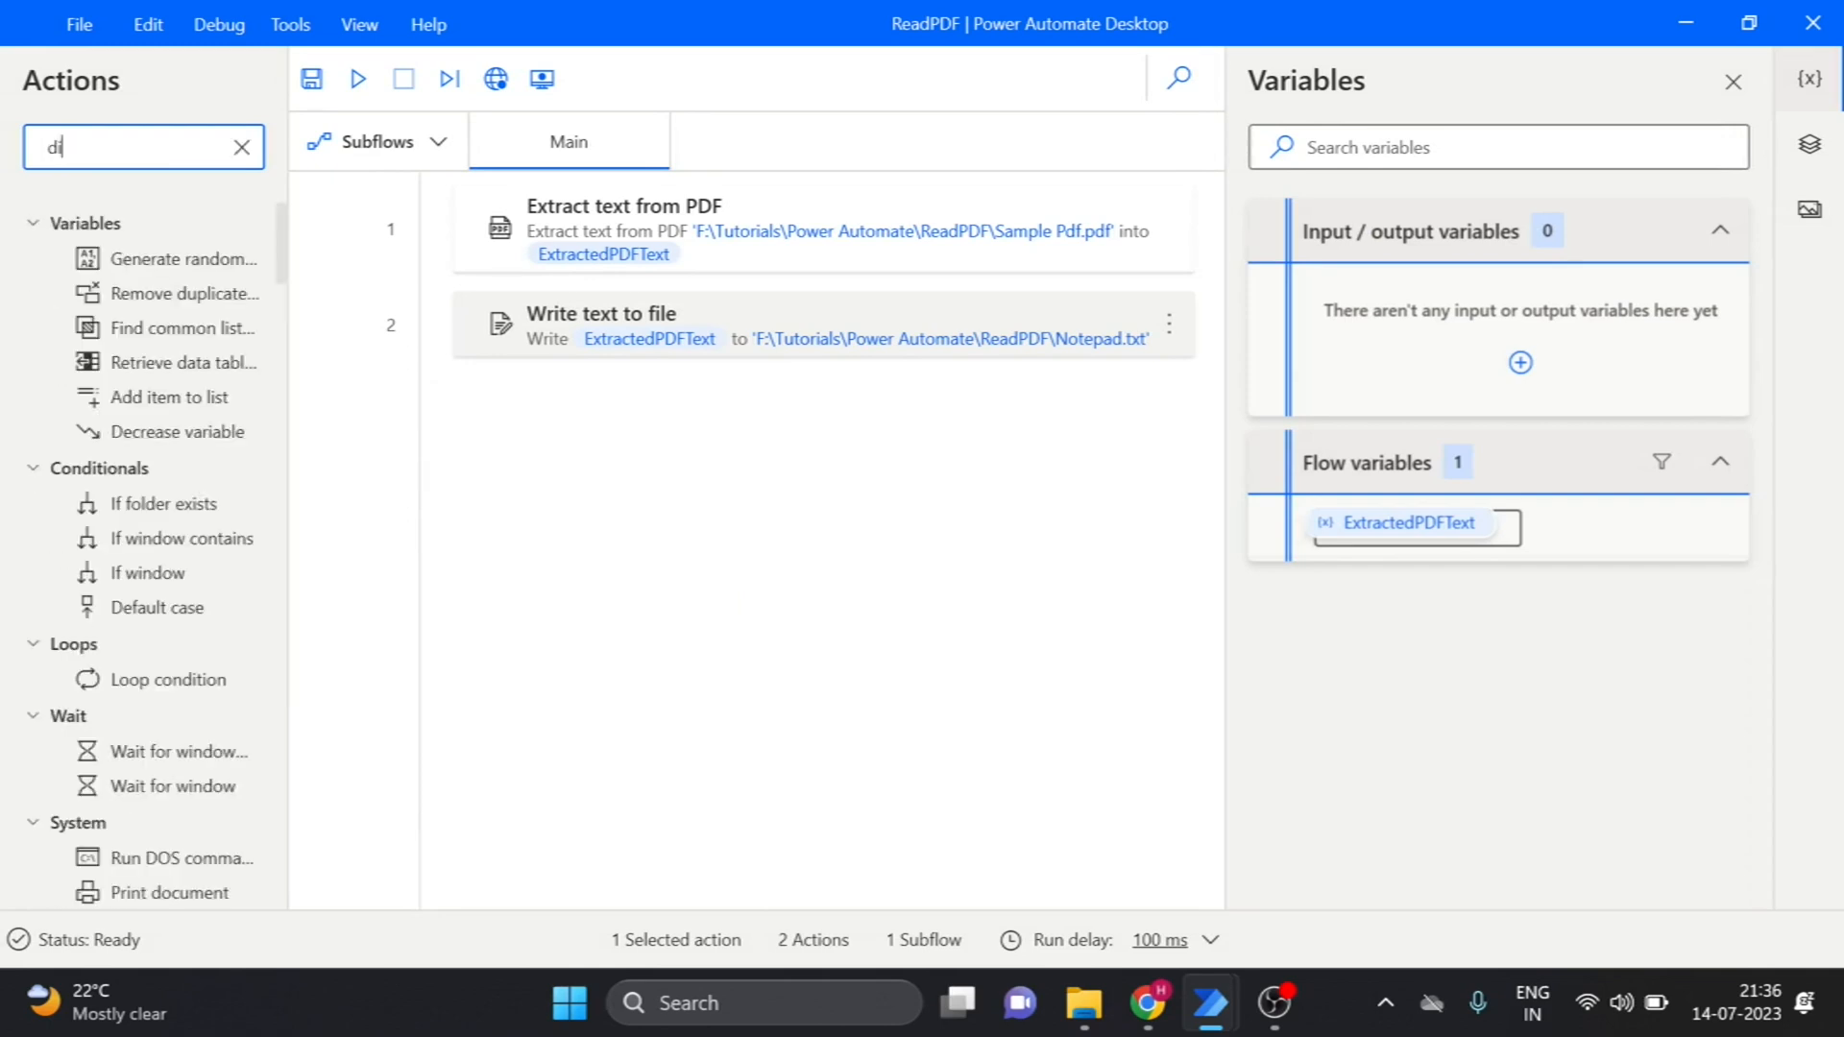
Search 'dis' and add the Display message action below Write text to file
type("s")
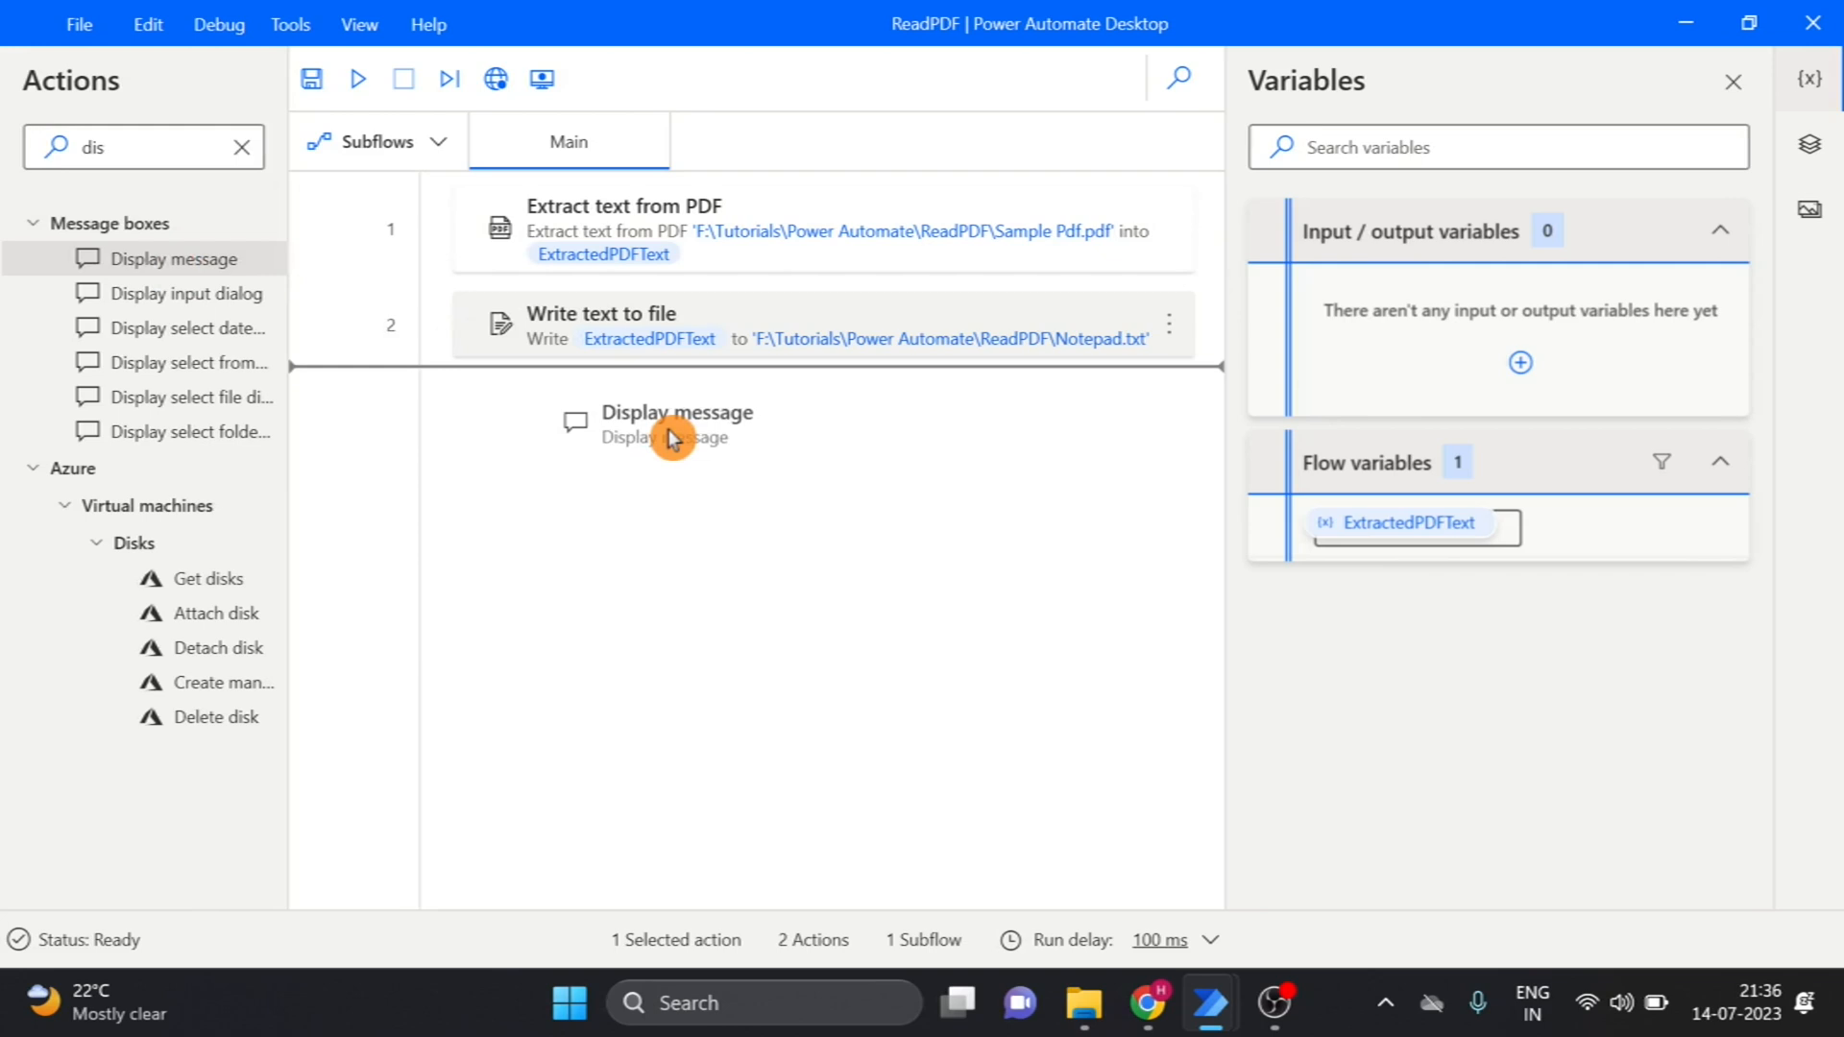
double_click(676, 423)
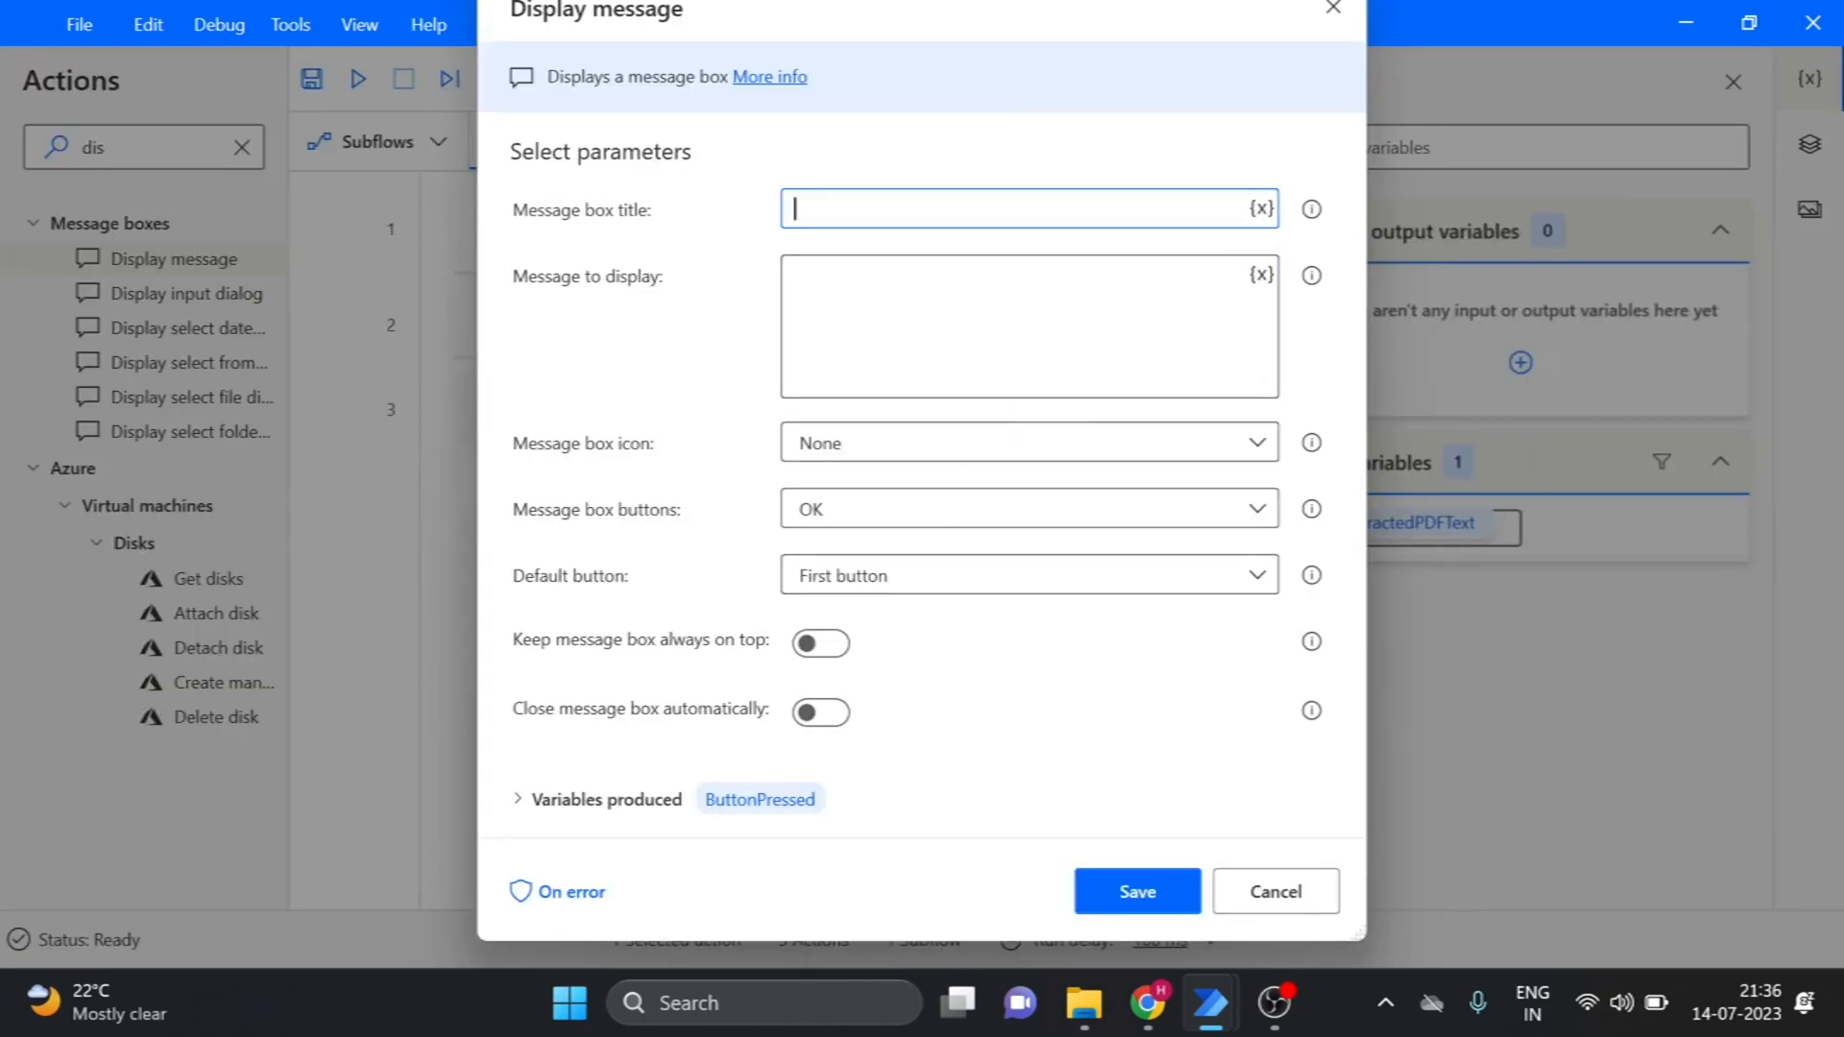
Set the message box title to 'Message'
type("Me")
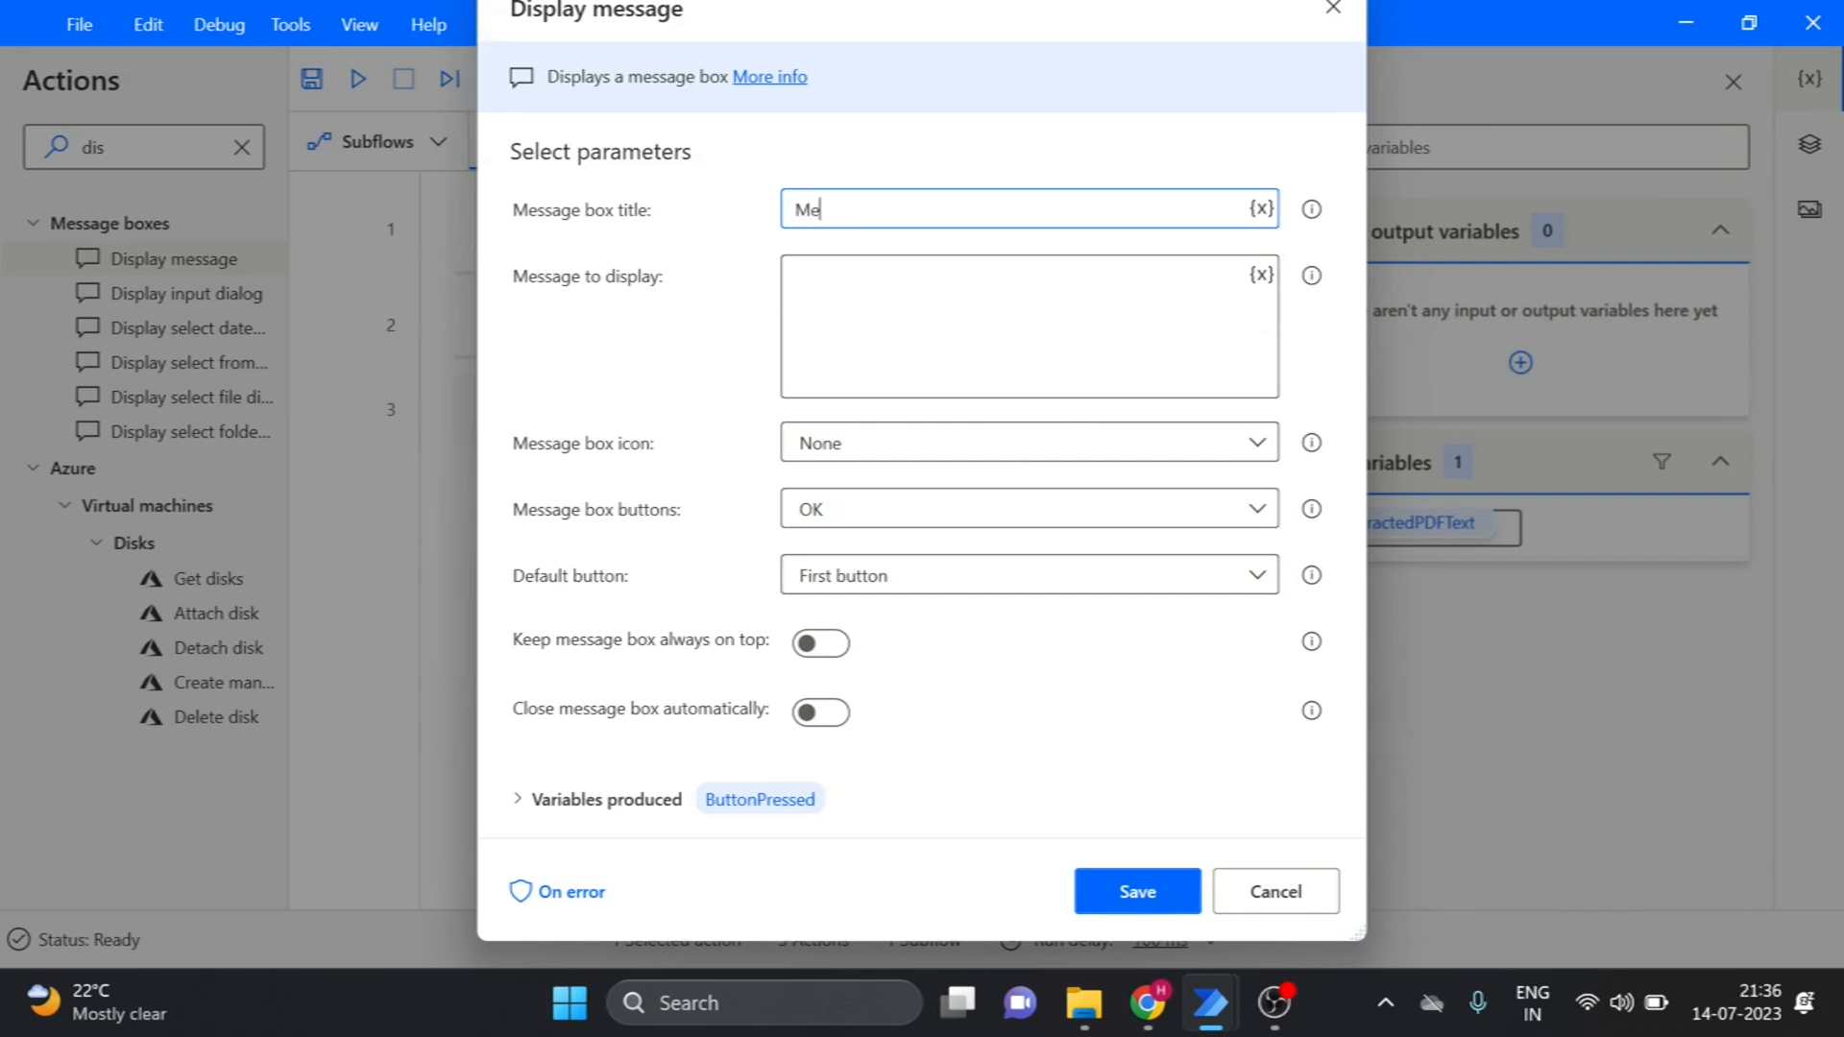
type("ssa")
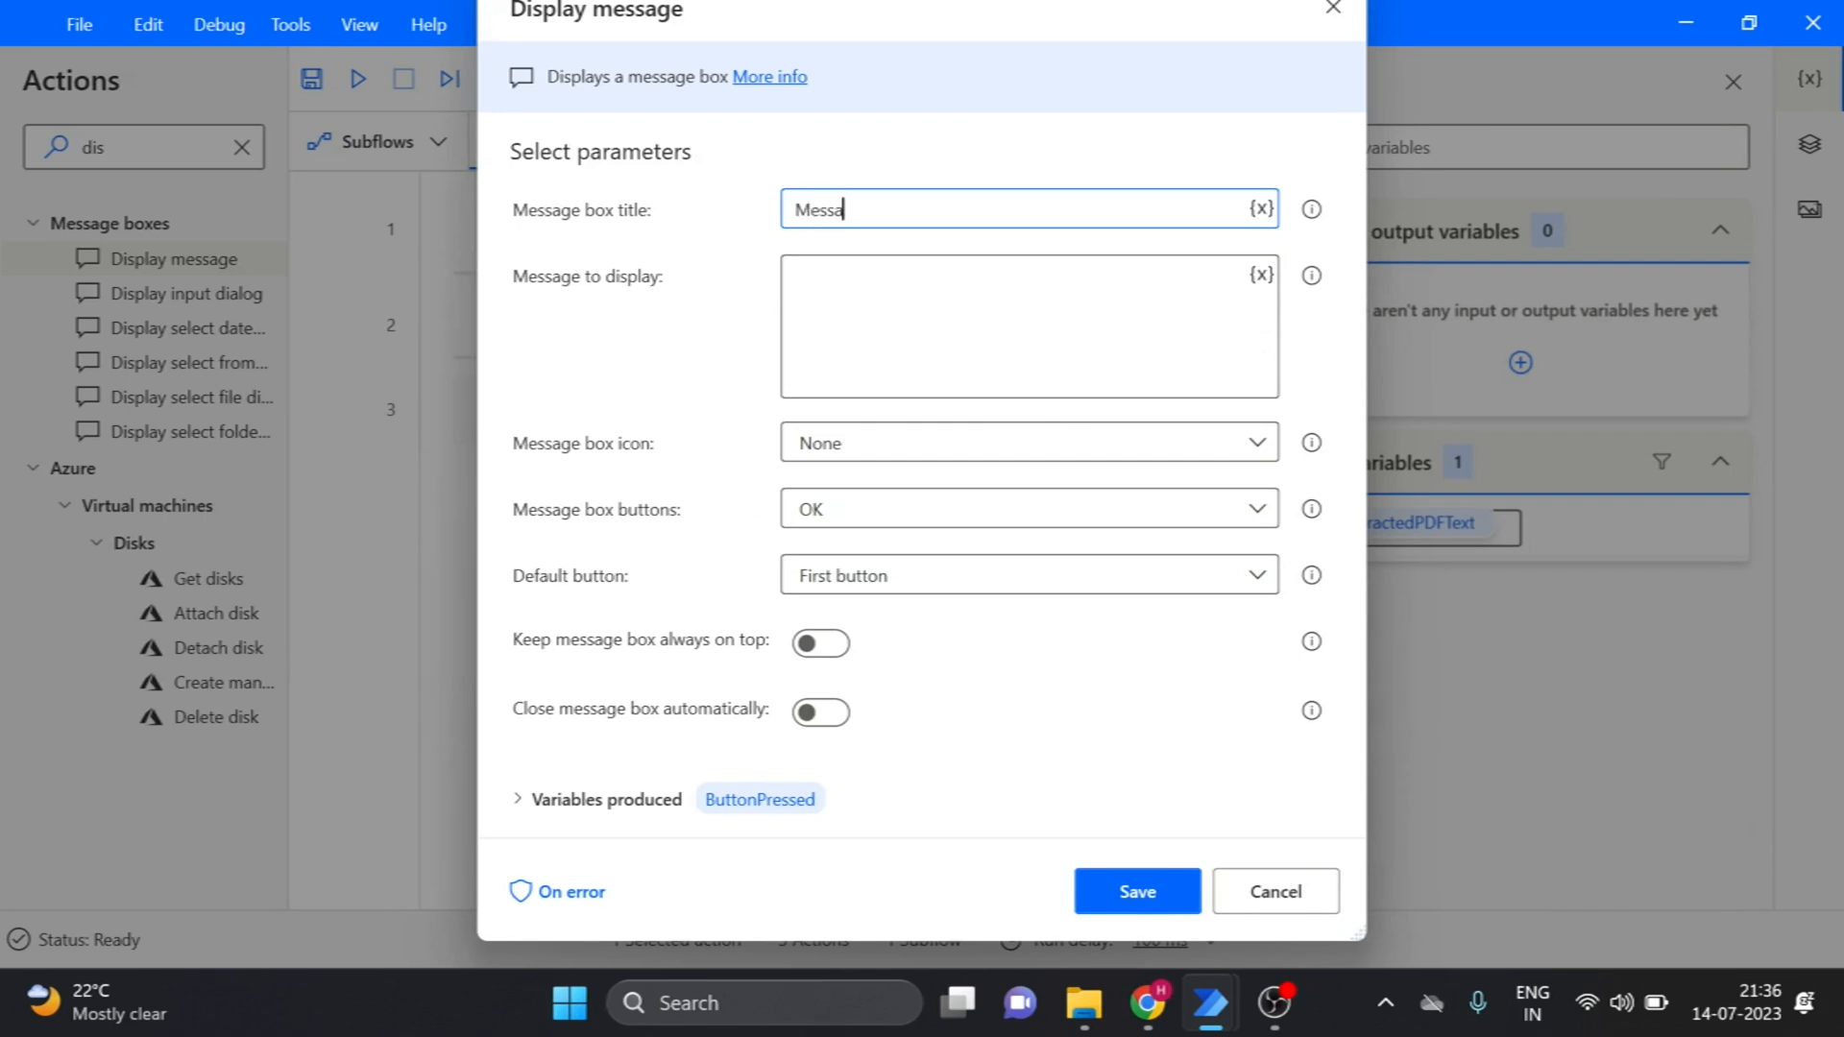
type("ge")
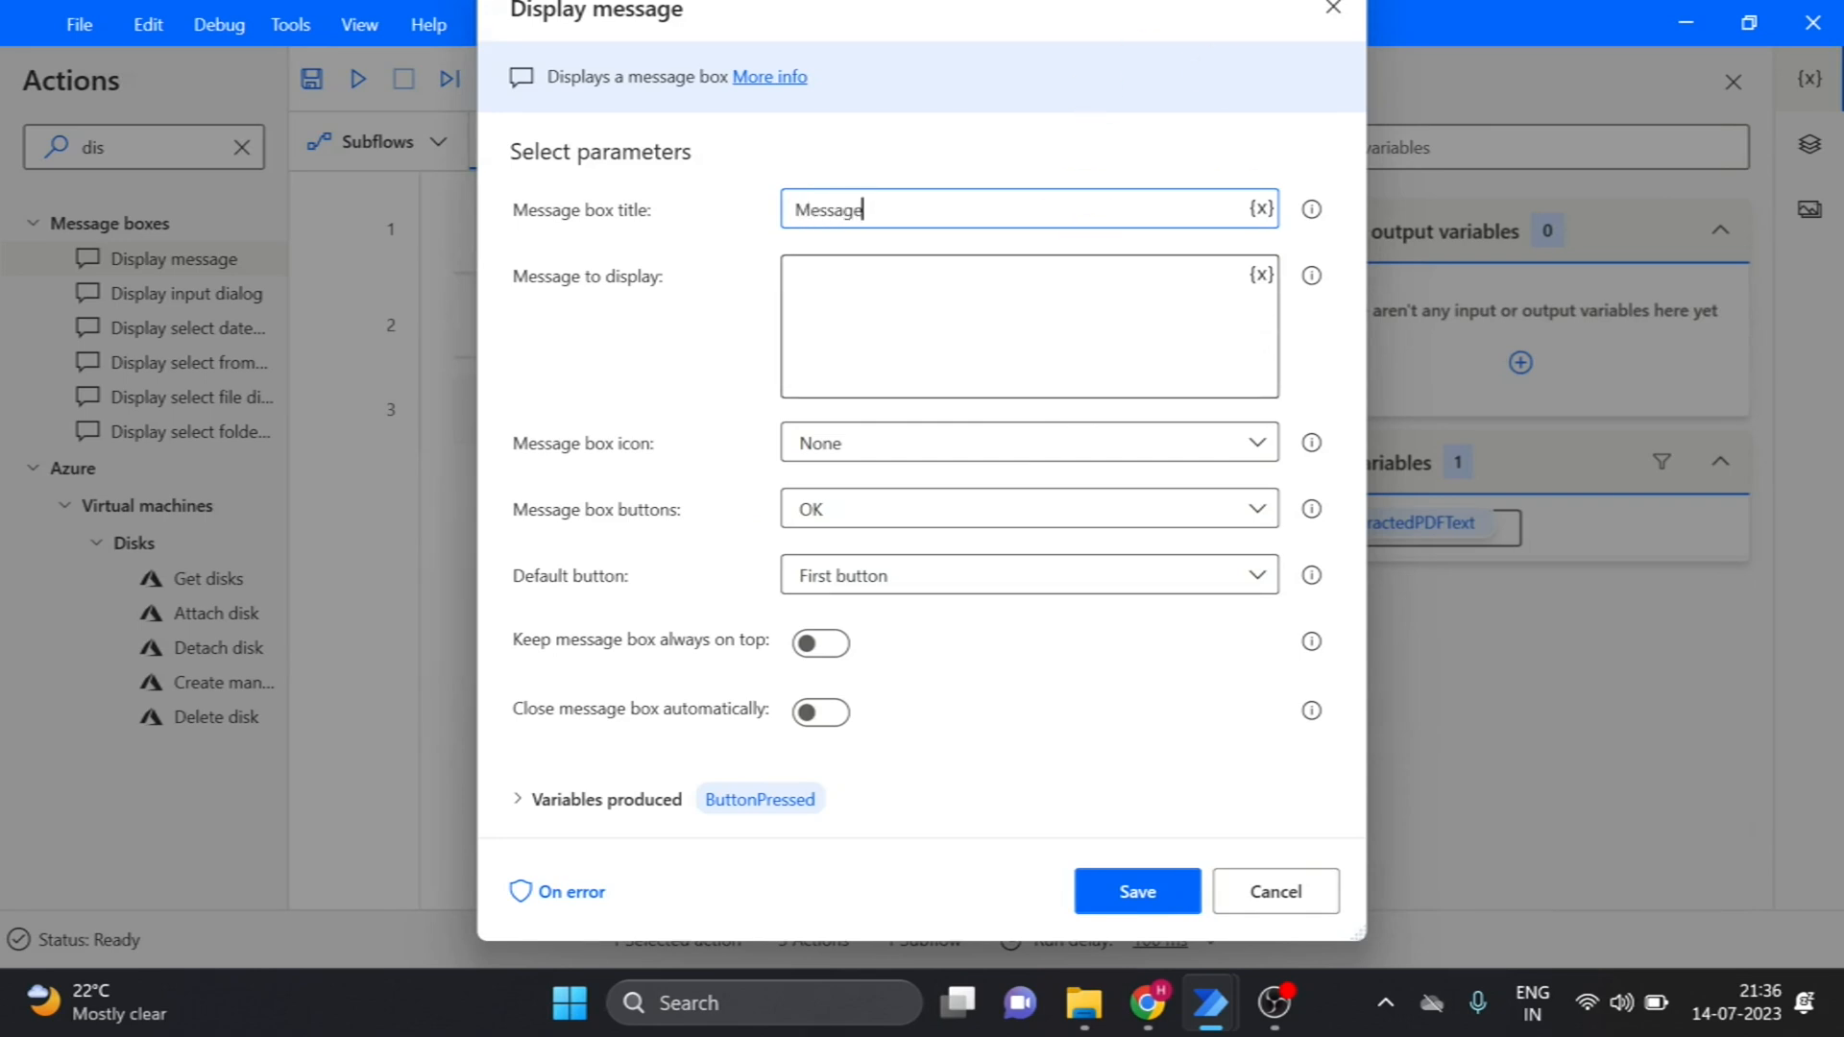
left_click(1028, 325)
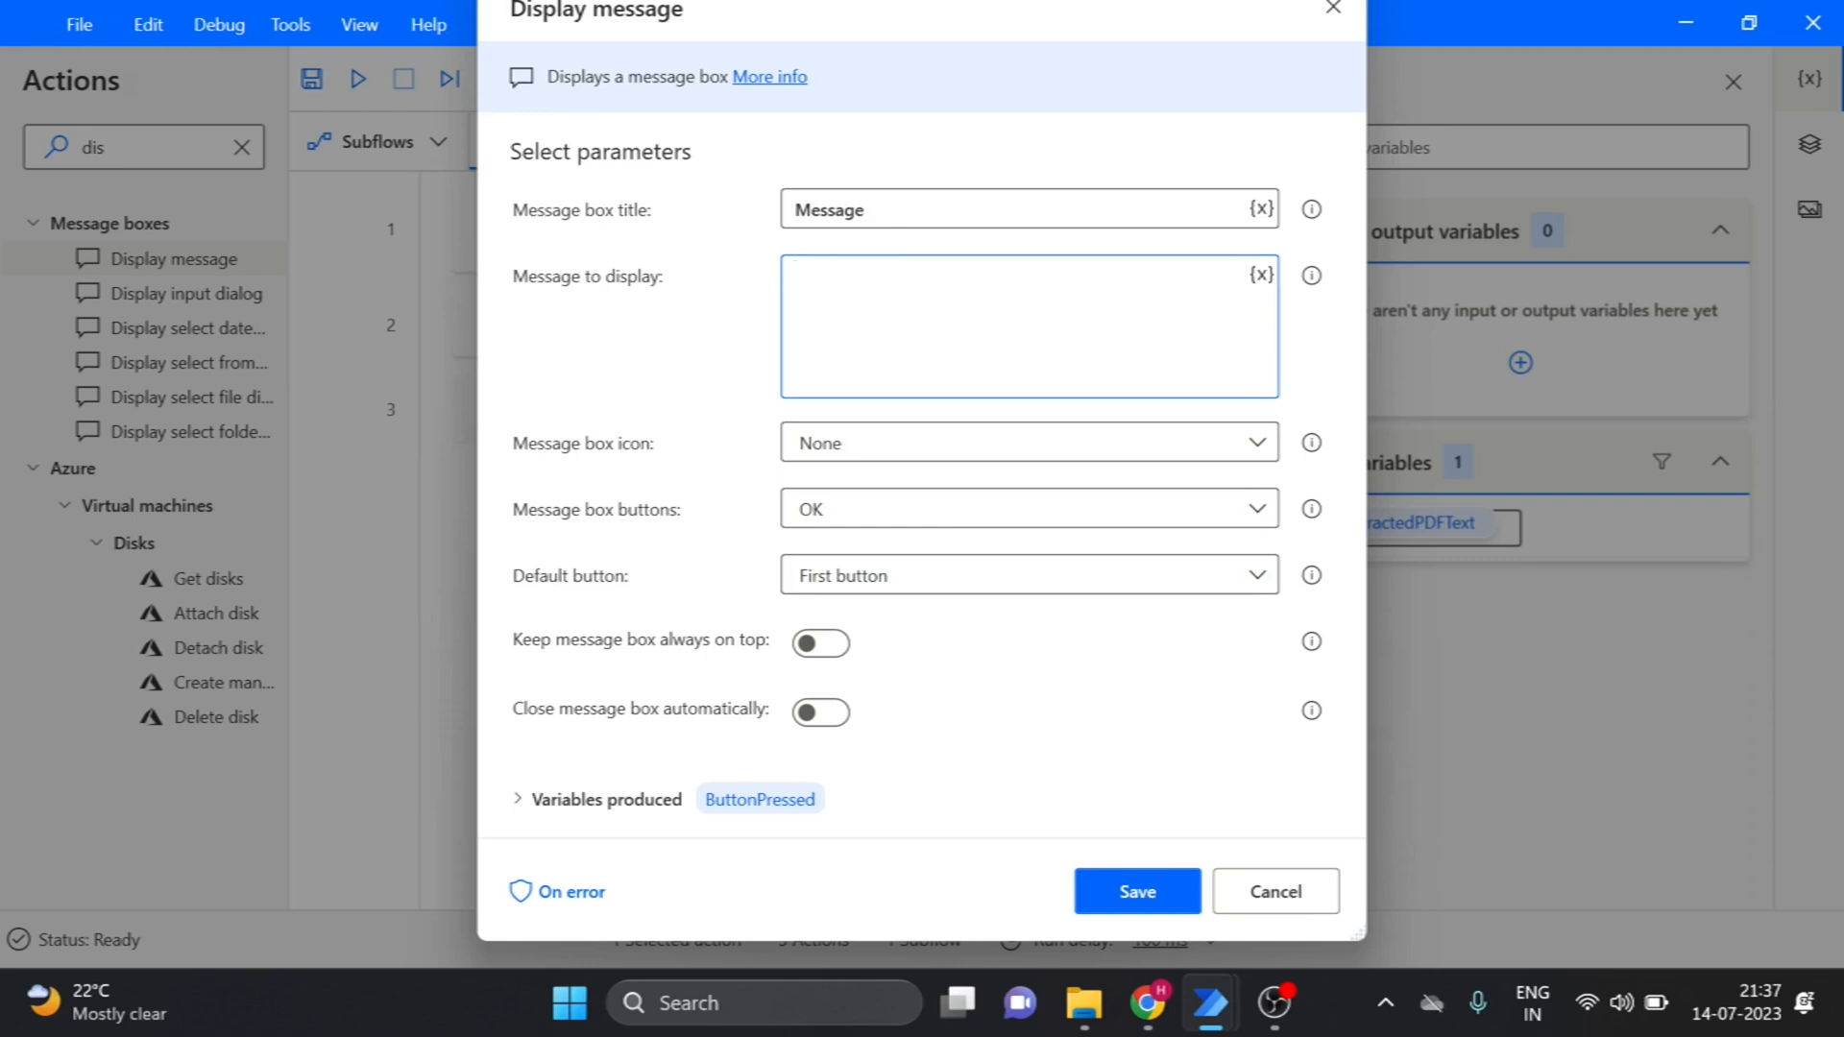
Set the message to 'PDF file is executed' and save the action
left_click(1028, 326)
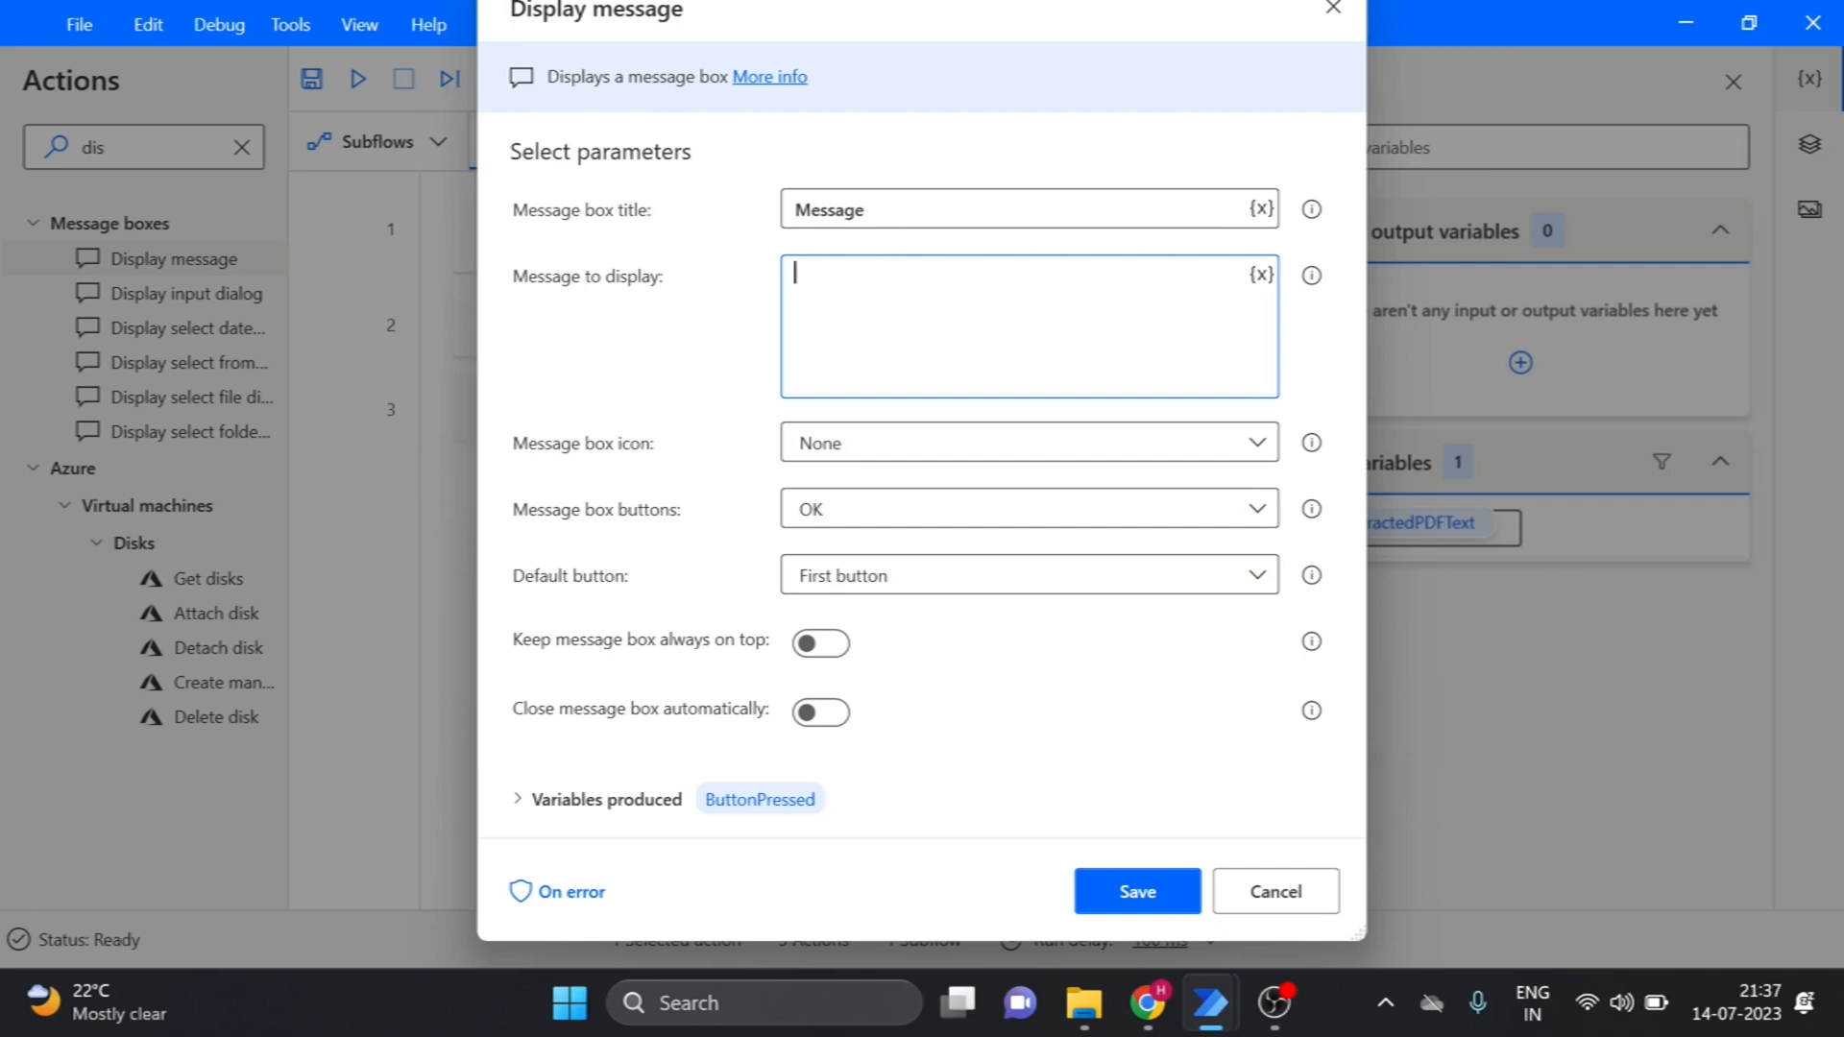
type("P")
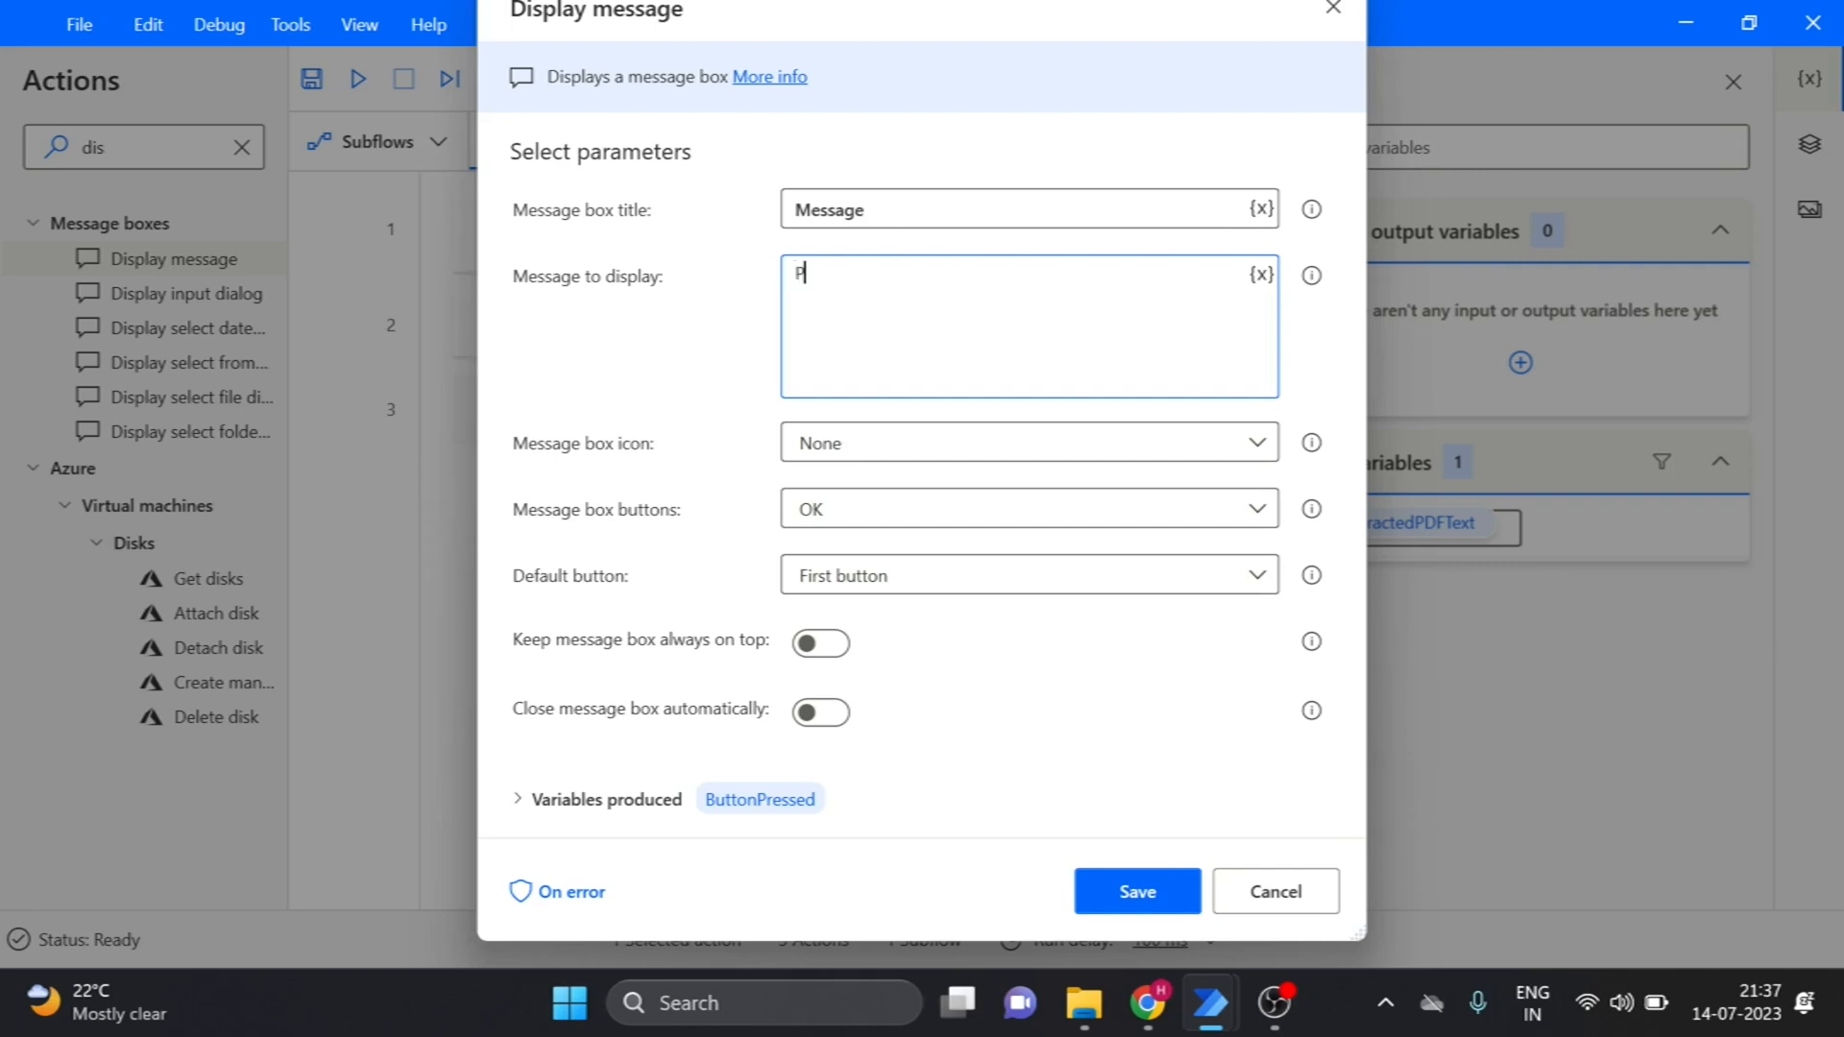
type("DF t")
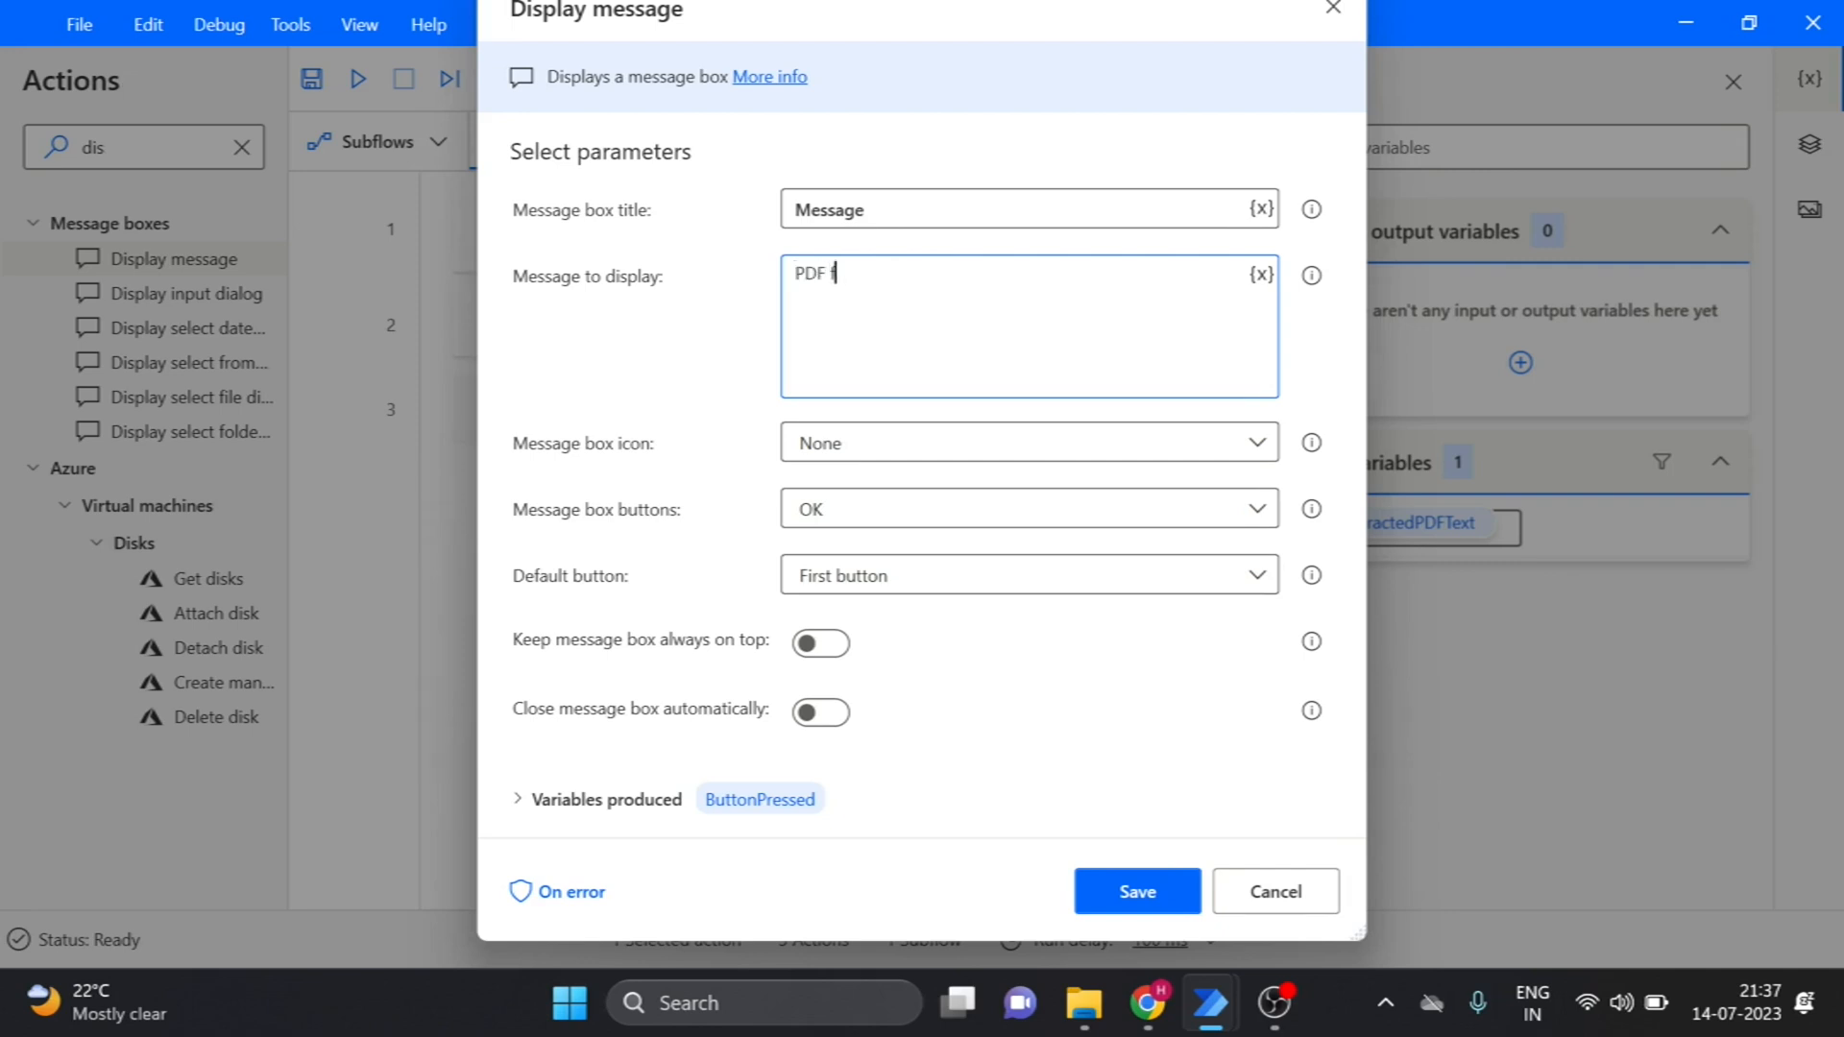
type("ile is")
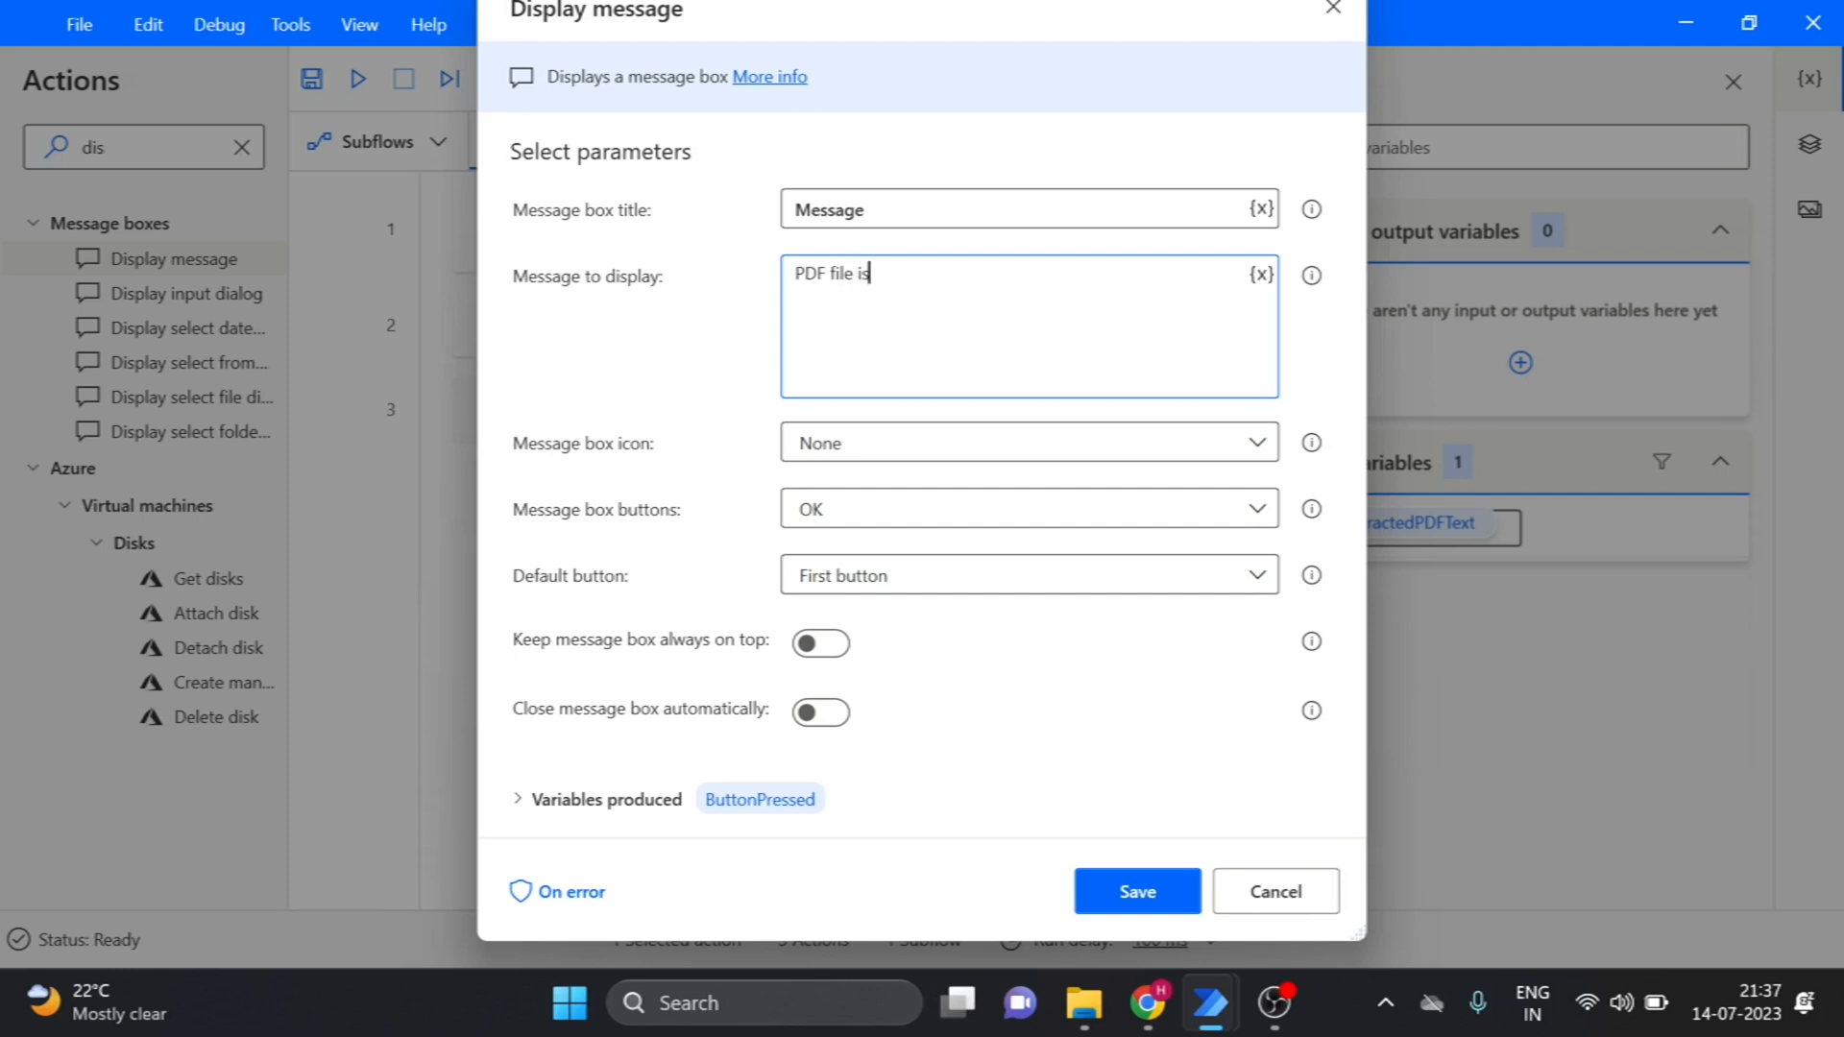
type("exce")
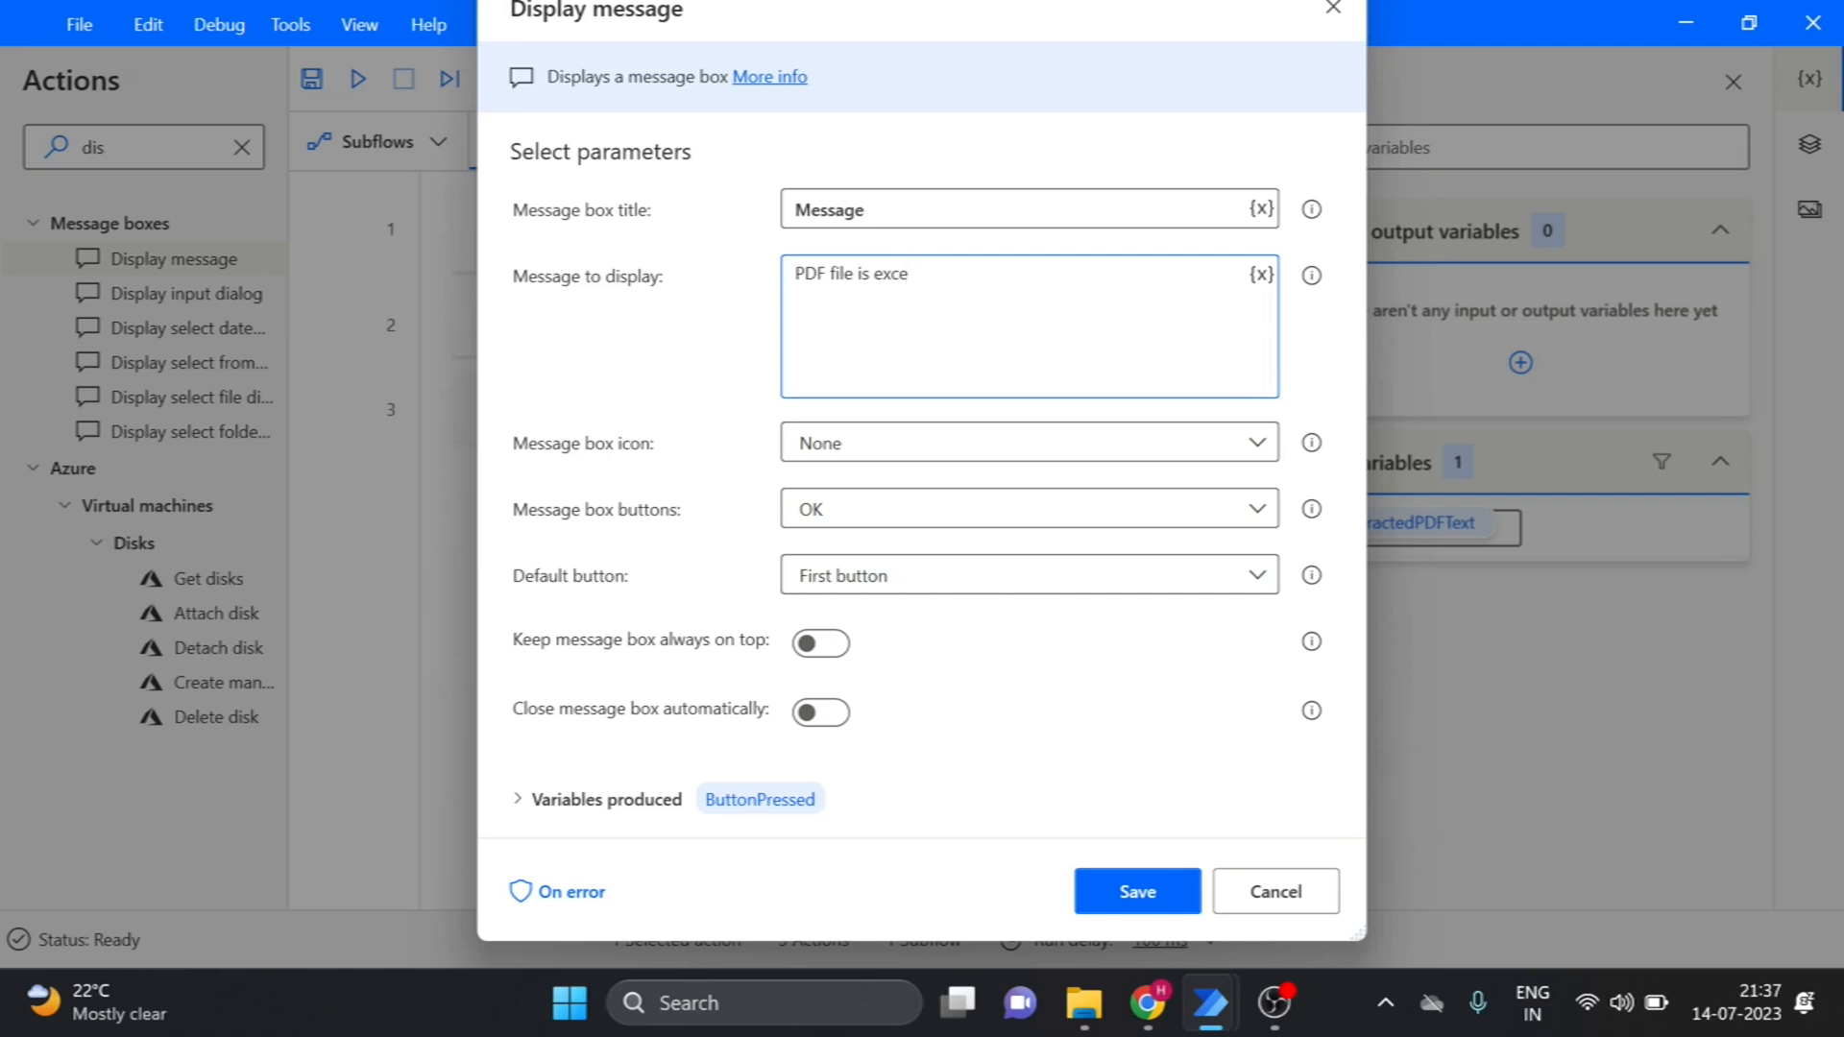
key("Backspace")
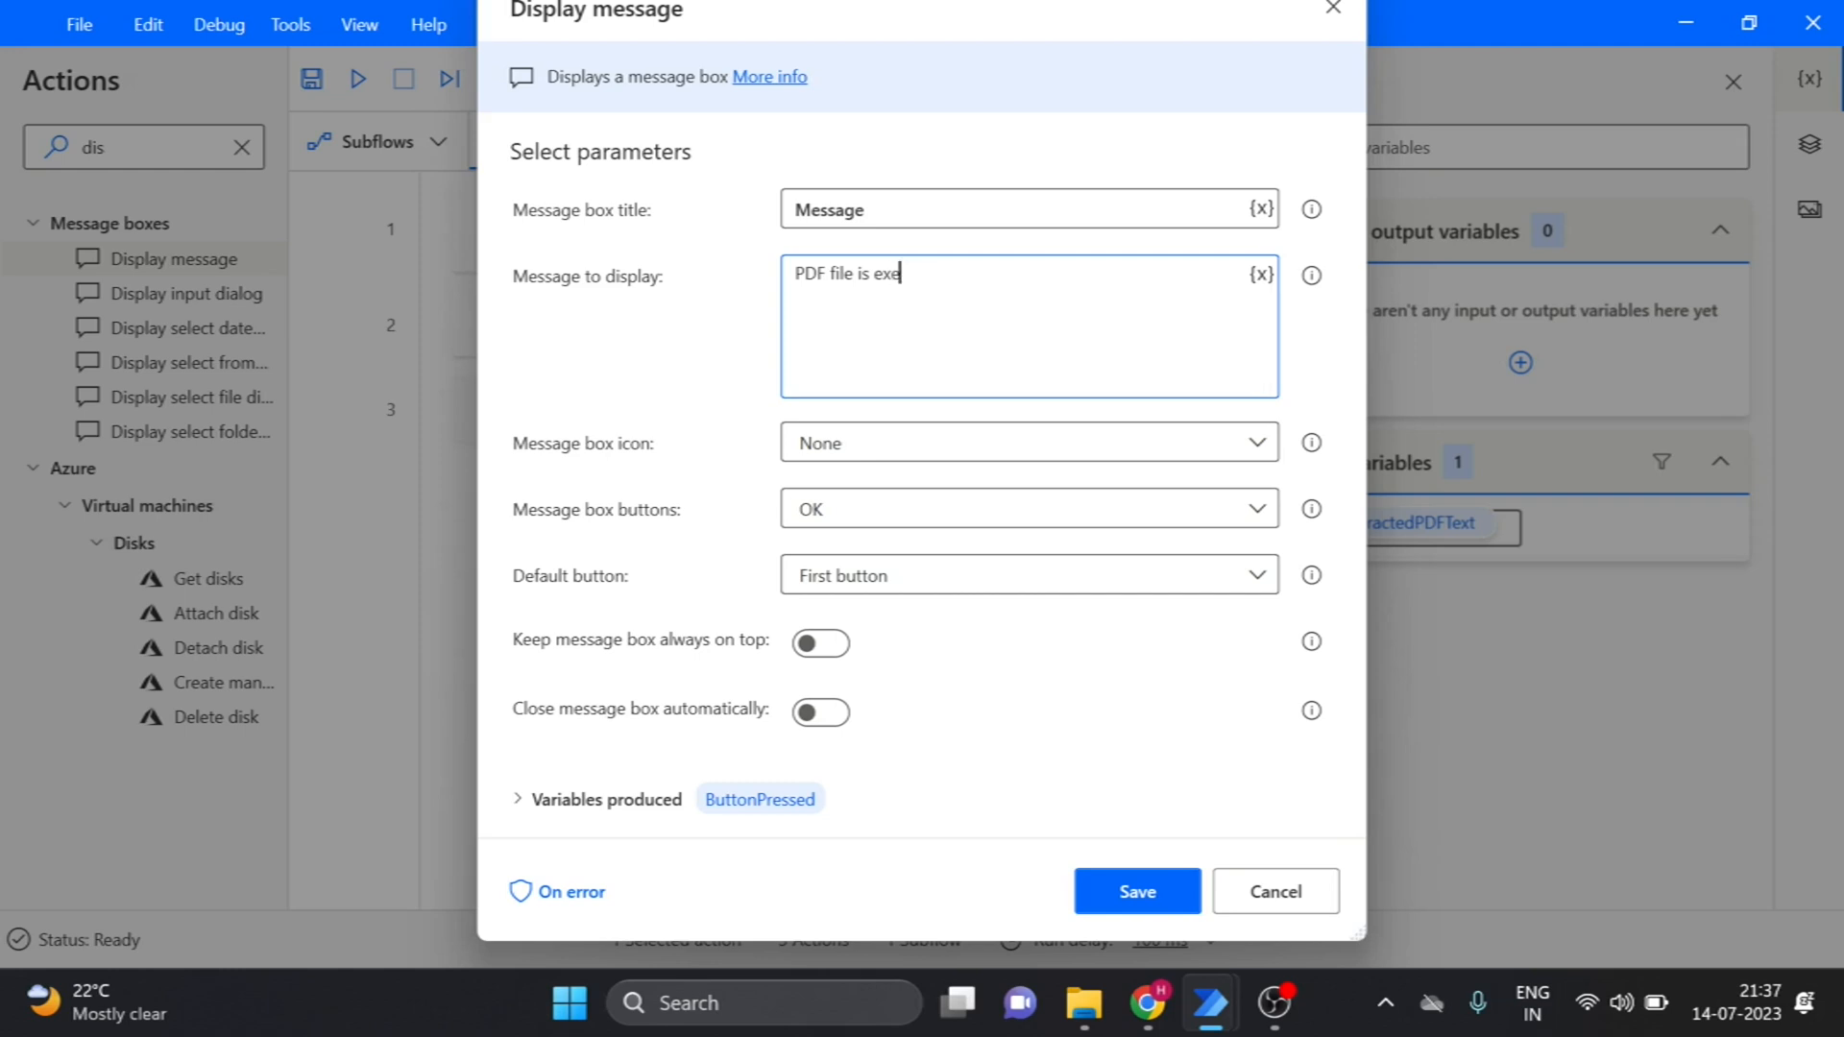
type("cuted")
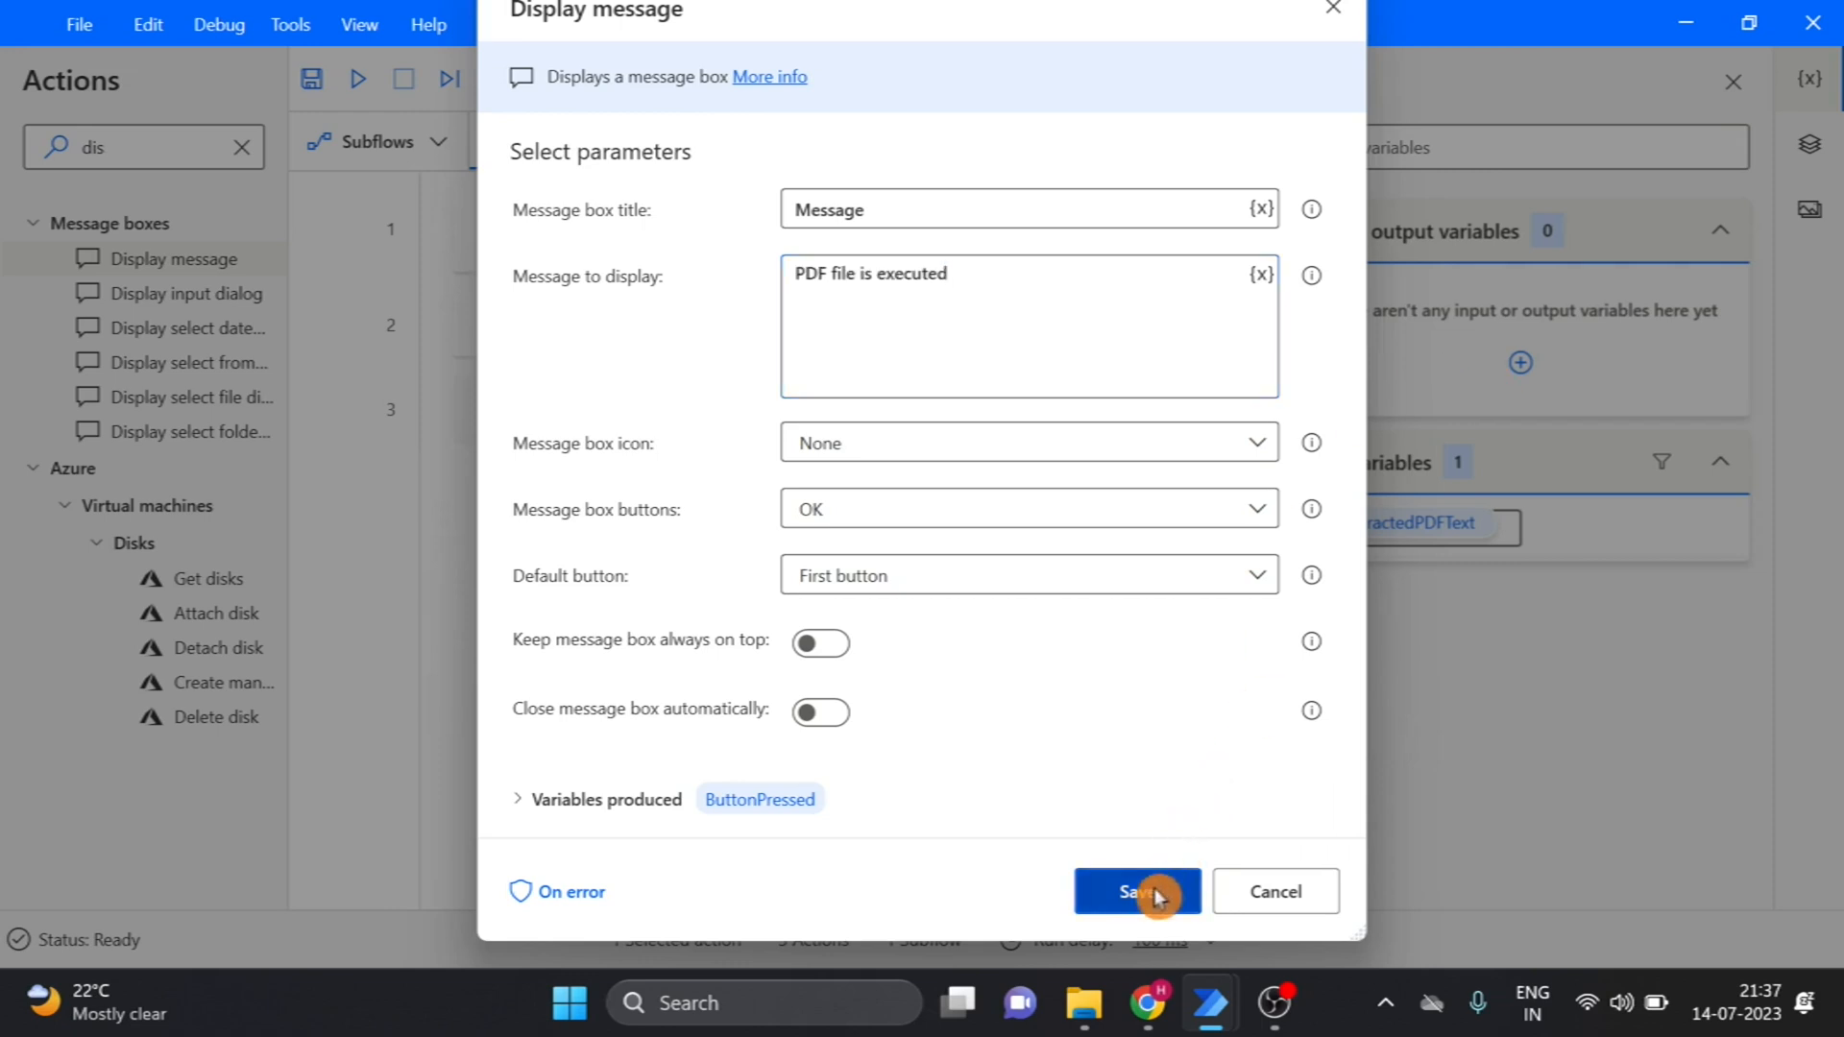
left_click(1136, 890)
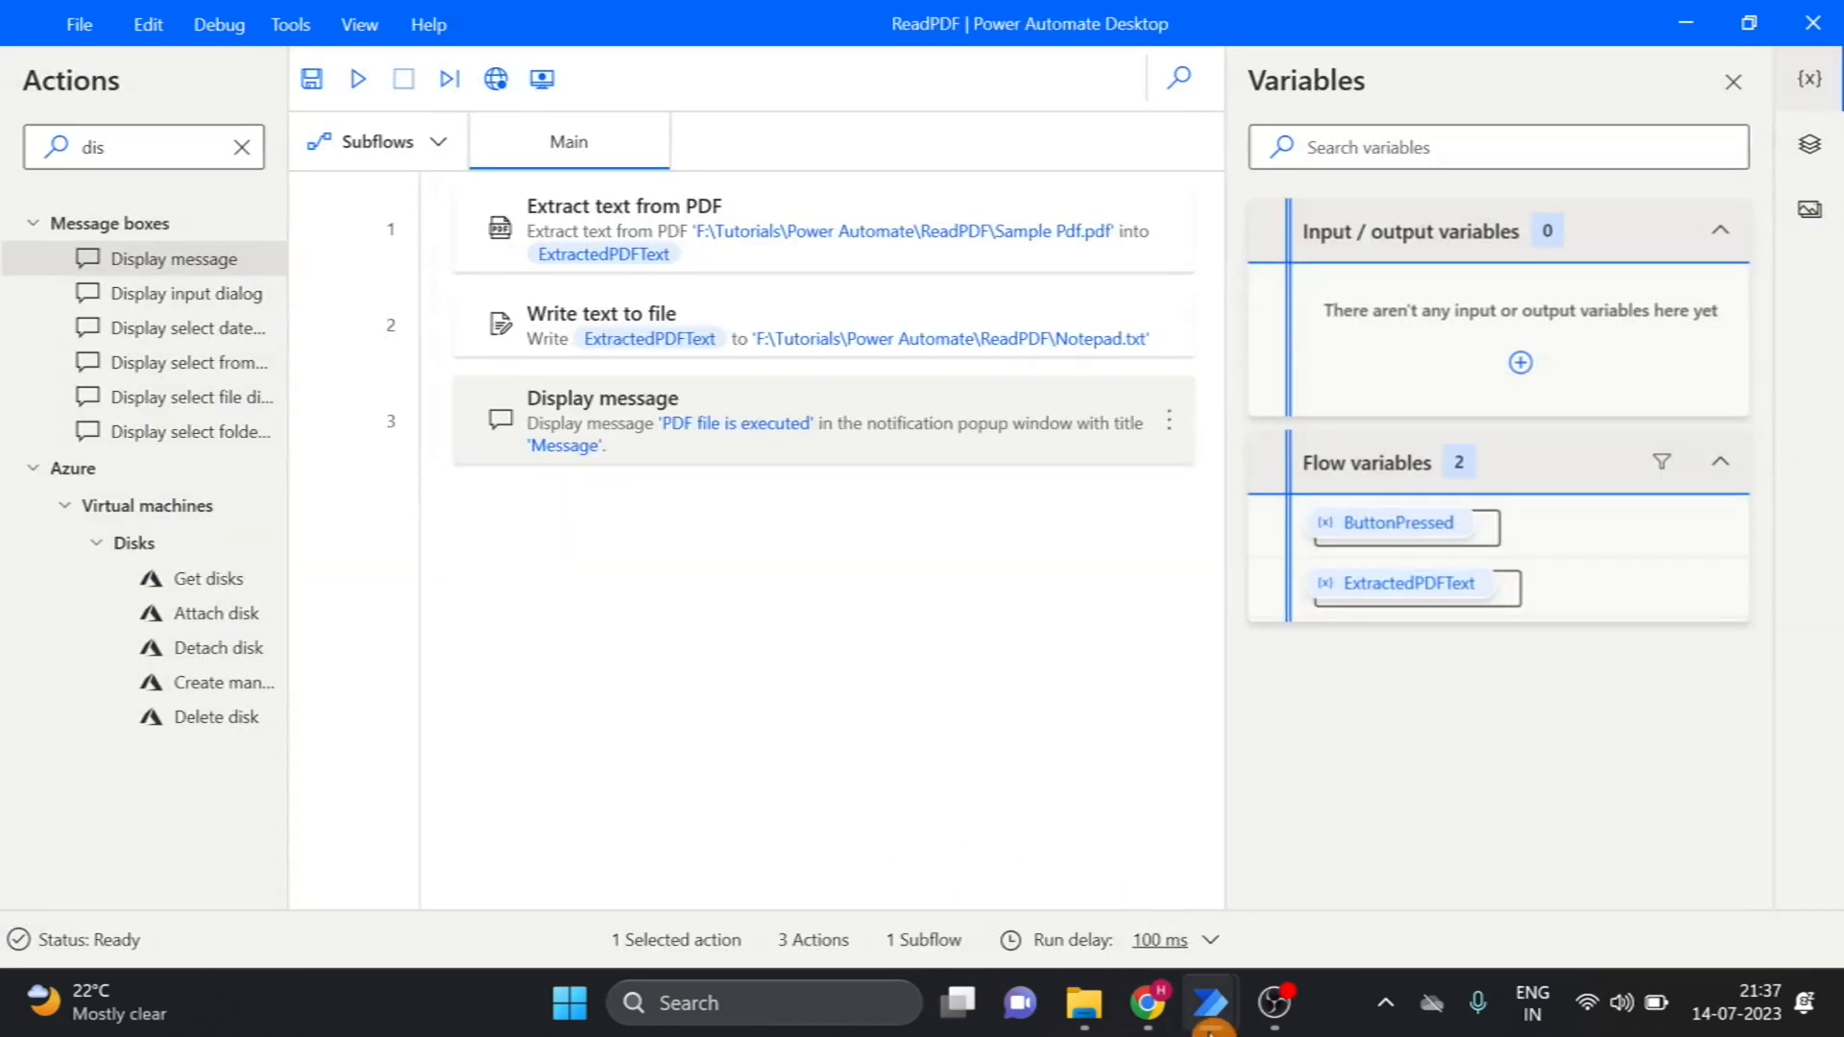
mouse_move(1212, 1002)
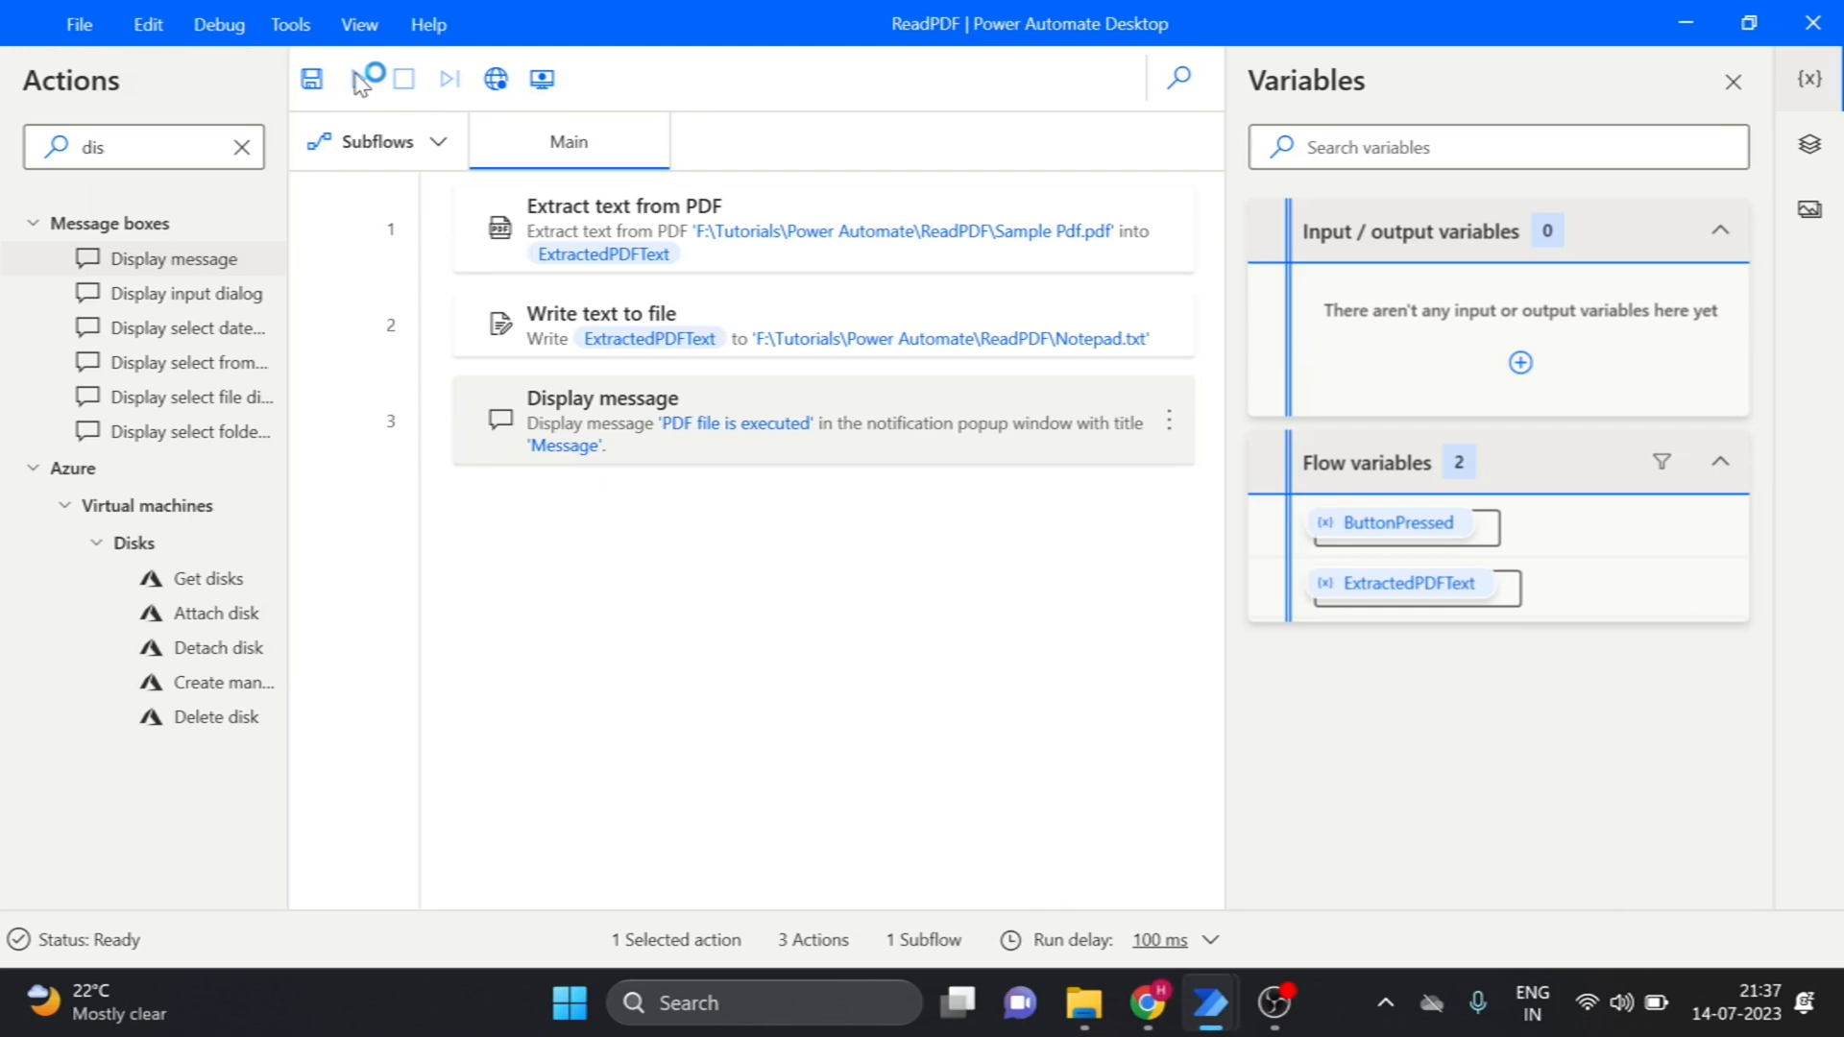
Run the ReadPDF flow and dismiss the 'PDF file is executed' popup
left_click(358, 79)
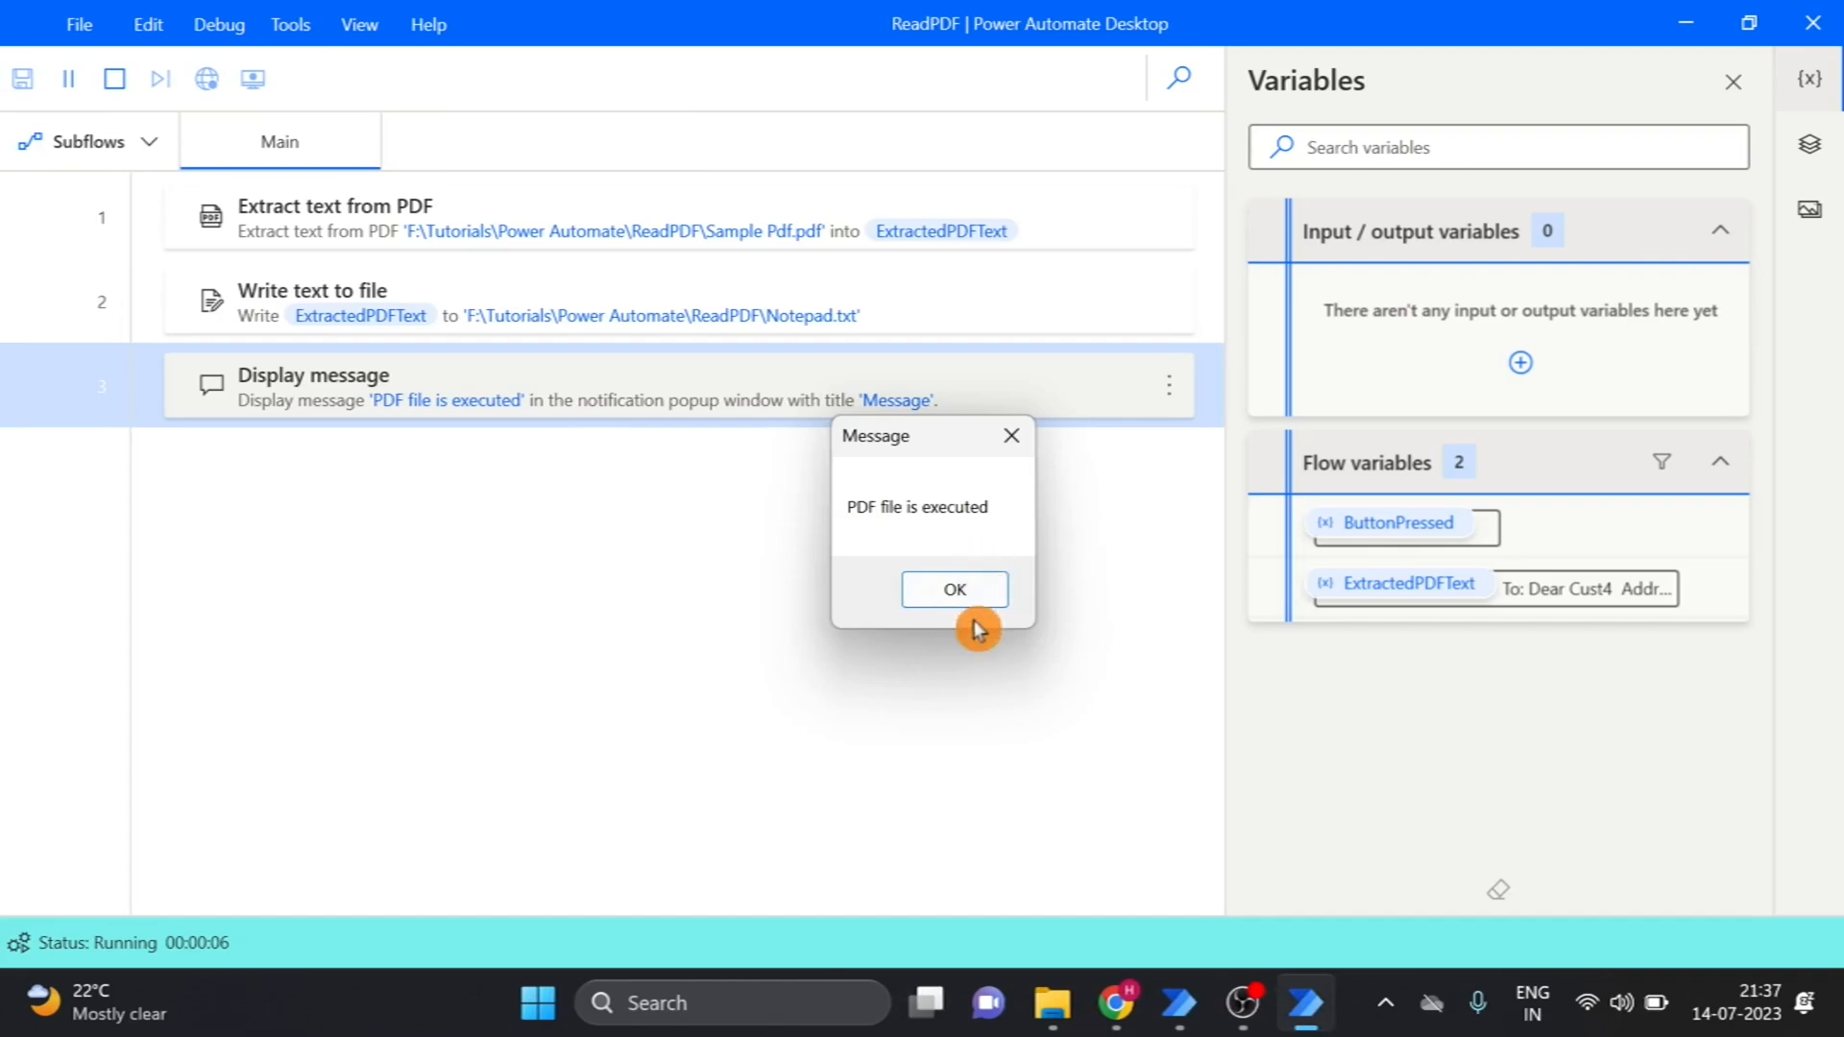
left_click(953, 589)
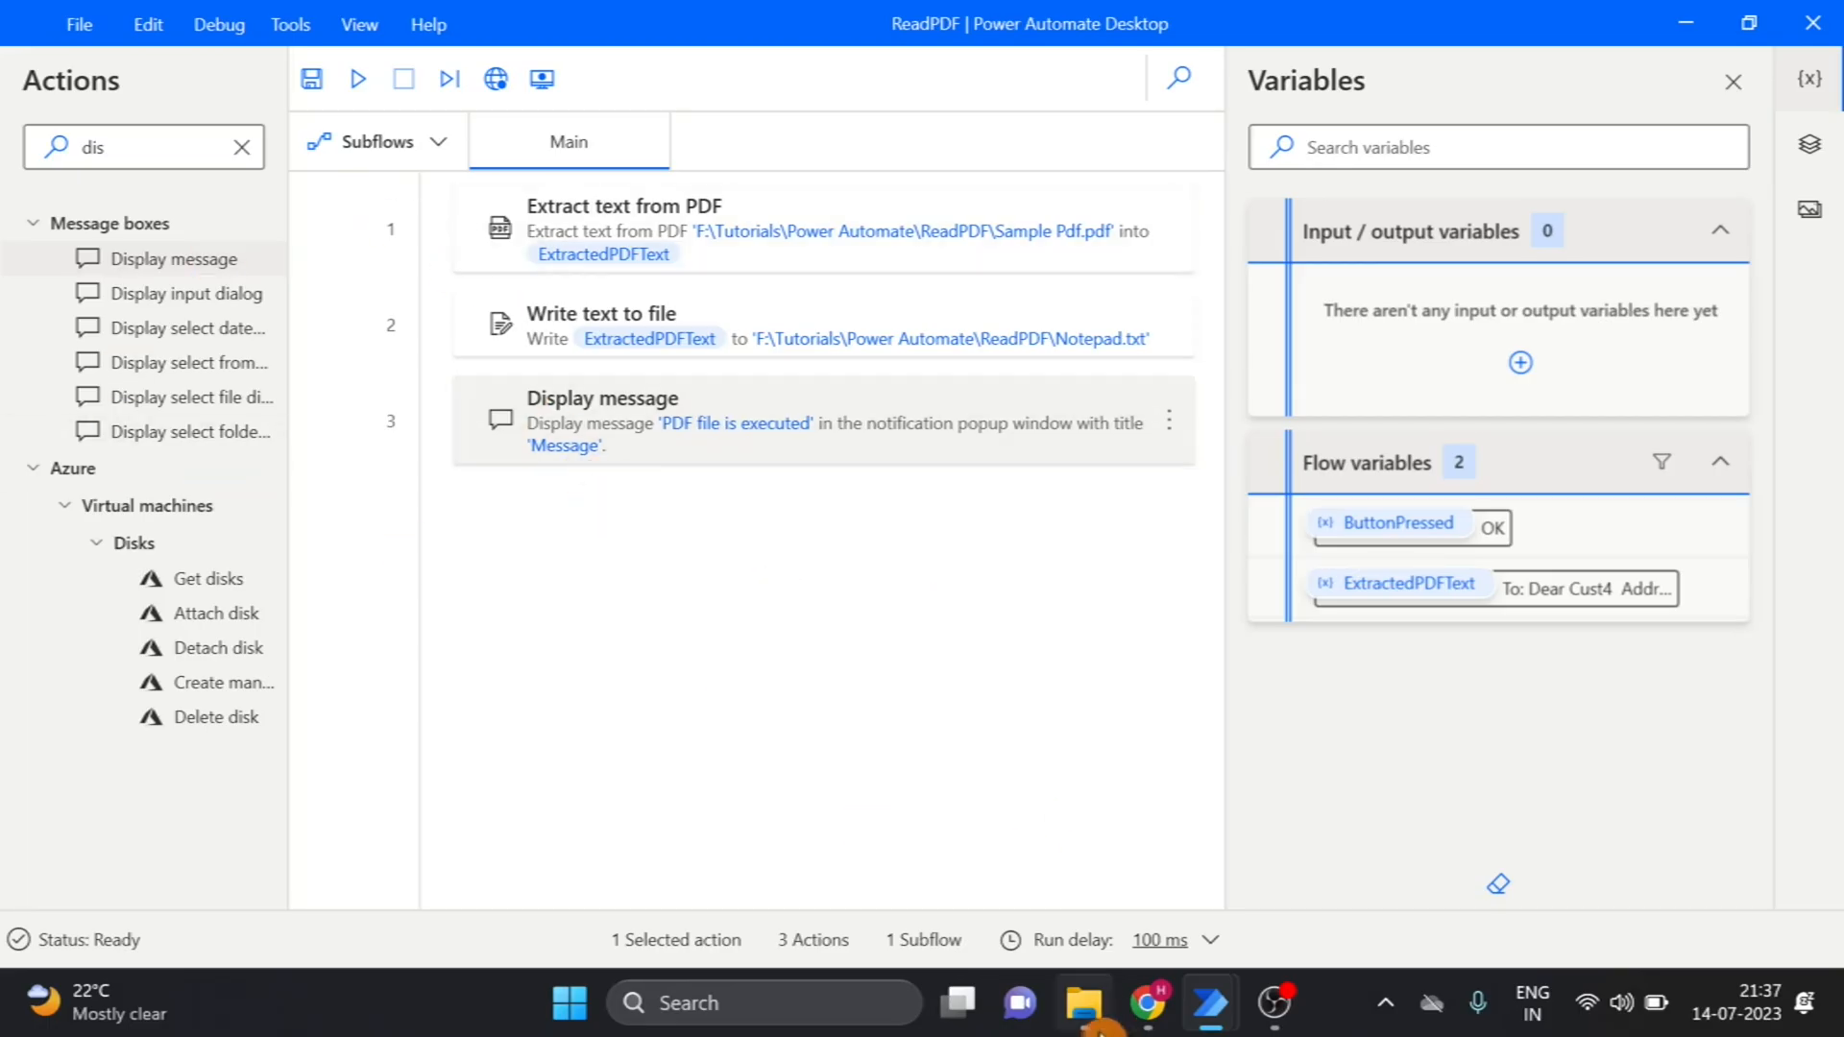
Open Notepad.txt from the ReadPDF folder in File Explorer
left_click(1083, 1002)
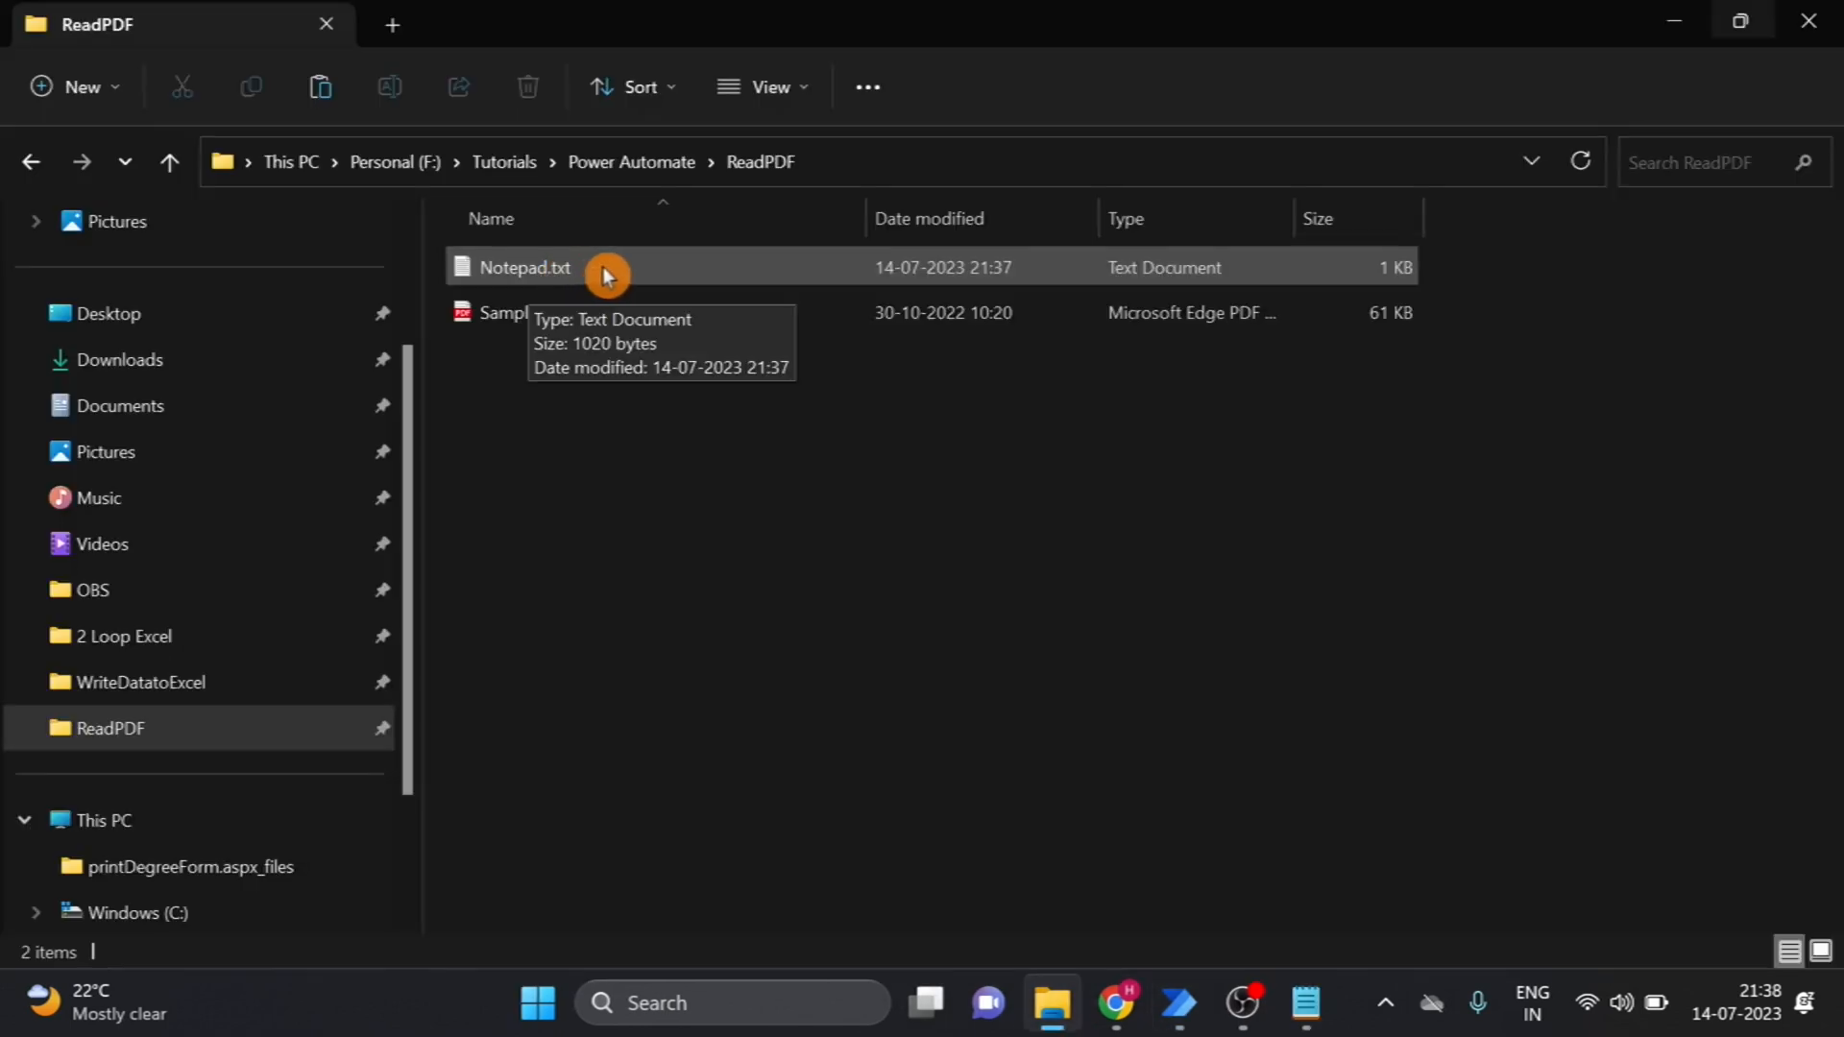
double_click(526, 267)
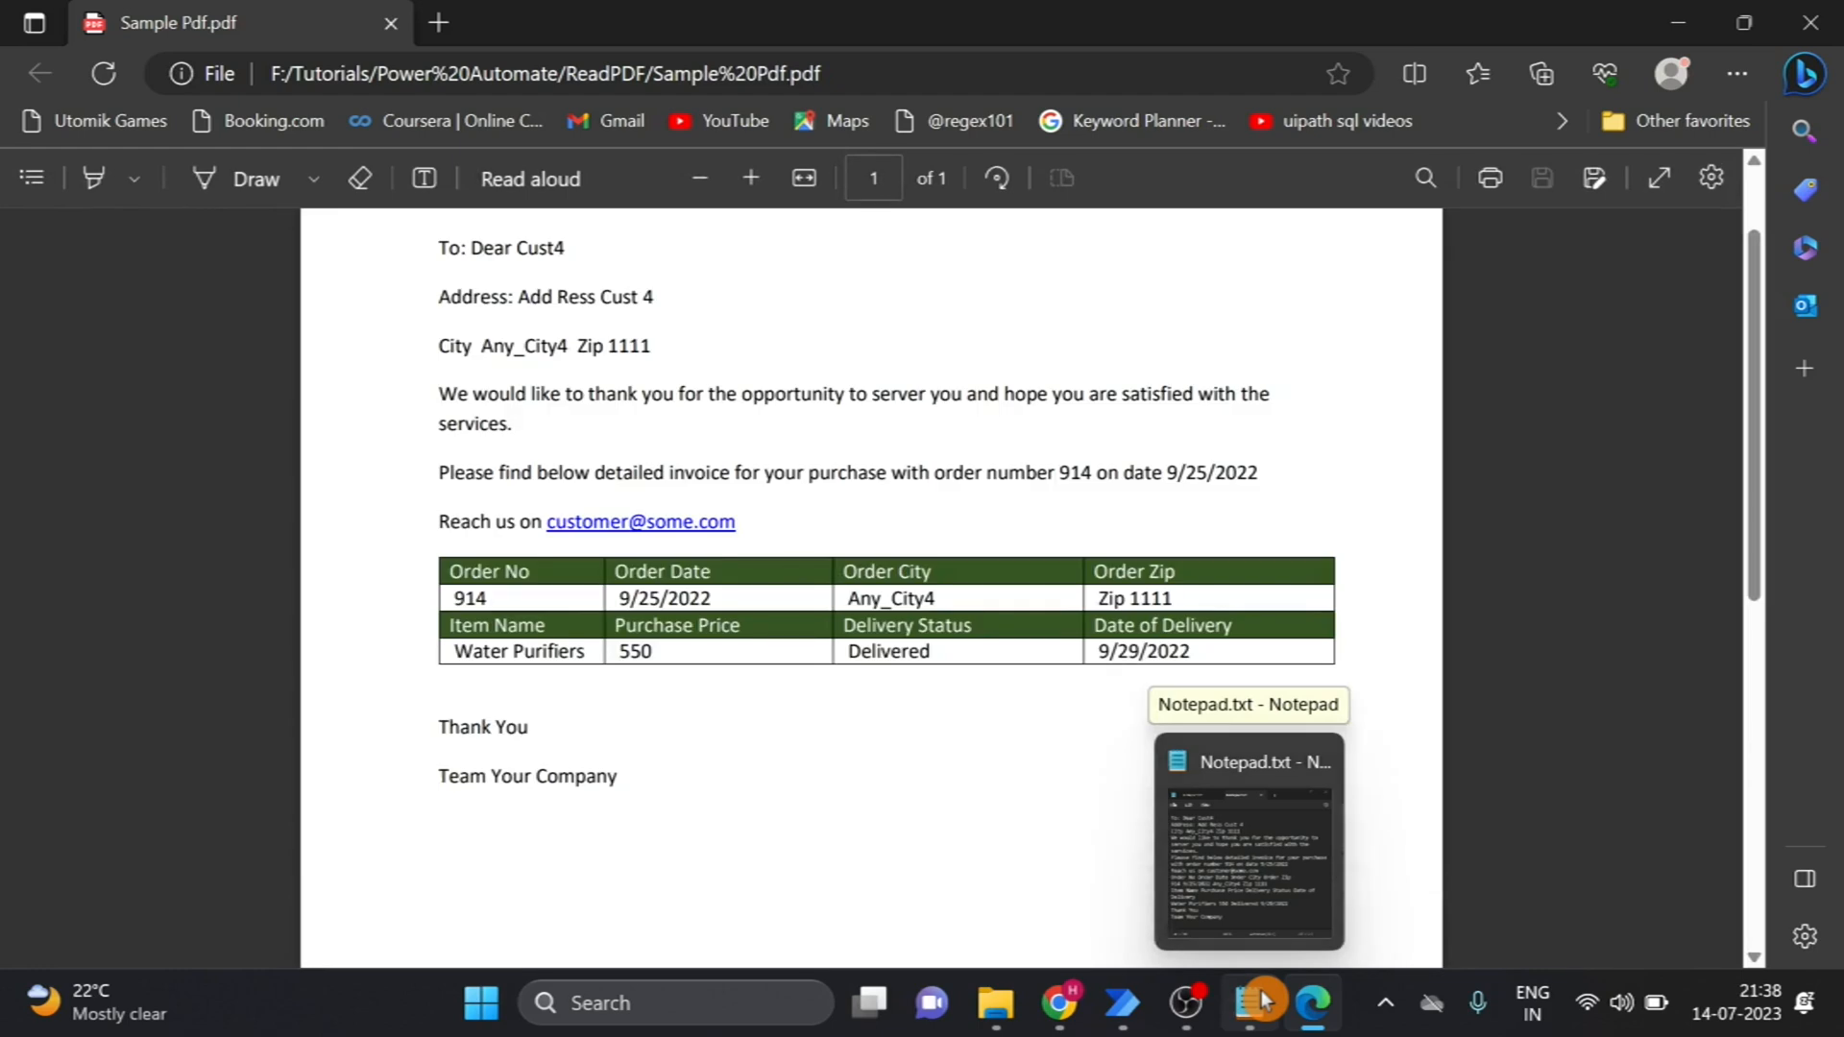
Bring up Notepad.txt and maximize it to read the extracted invoice text
left_click(1246, 842)
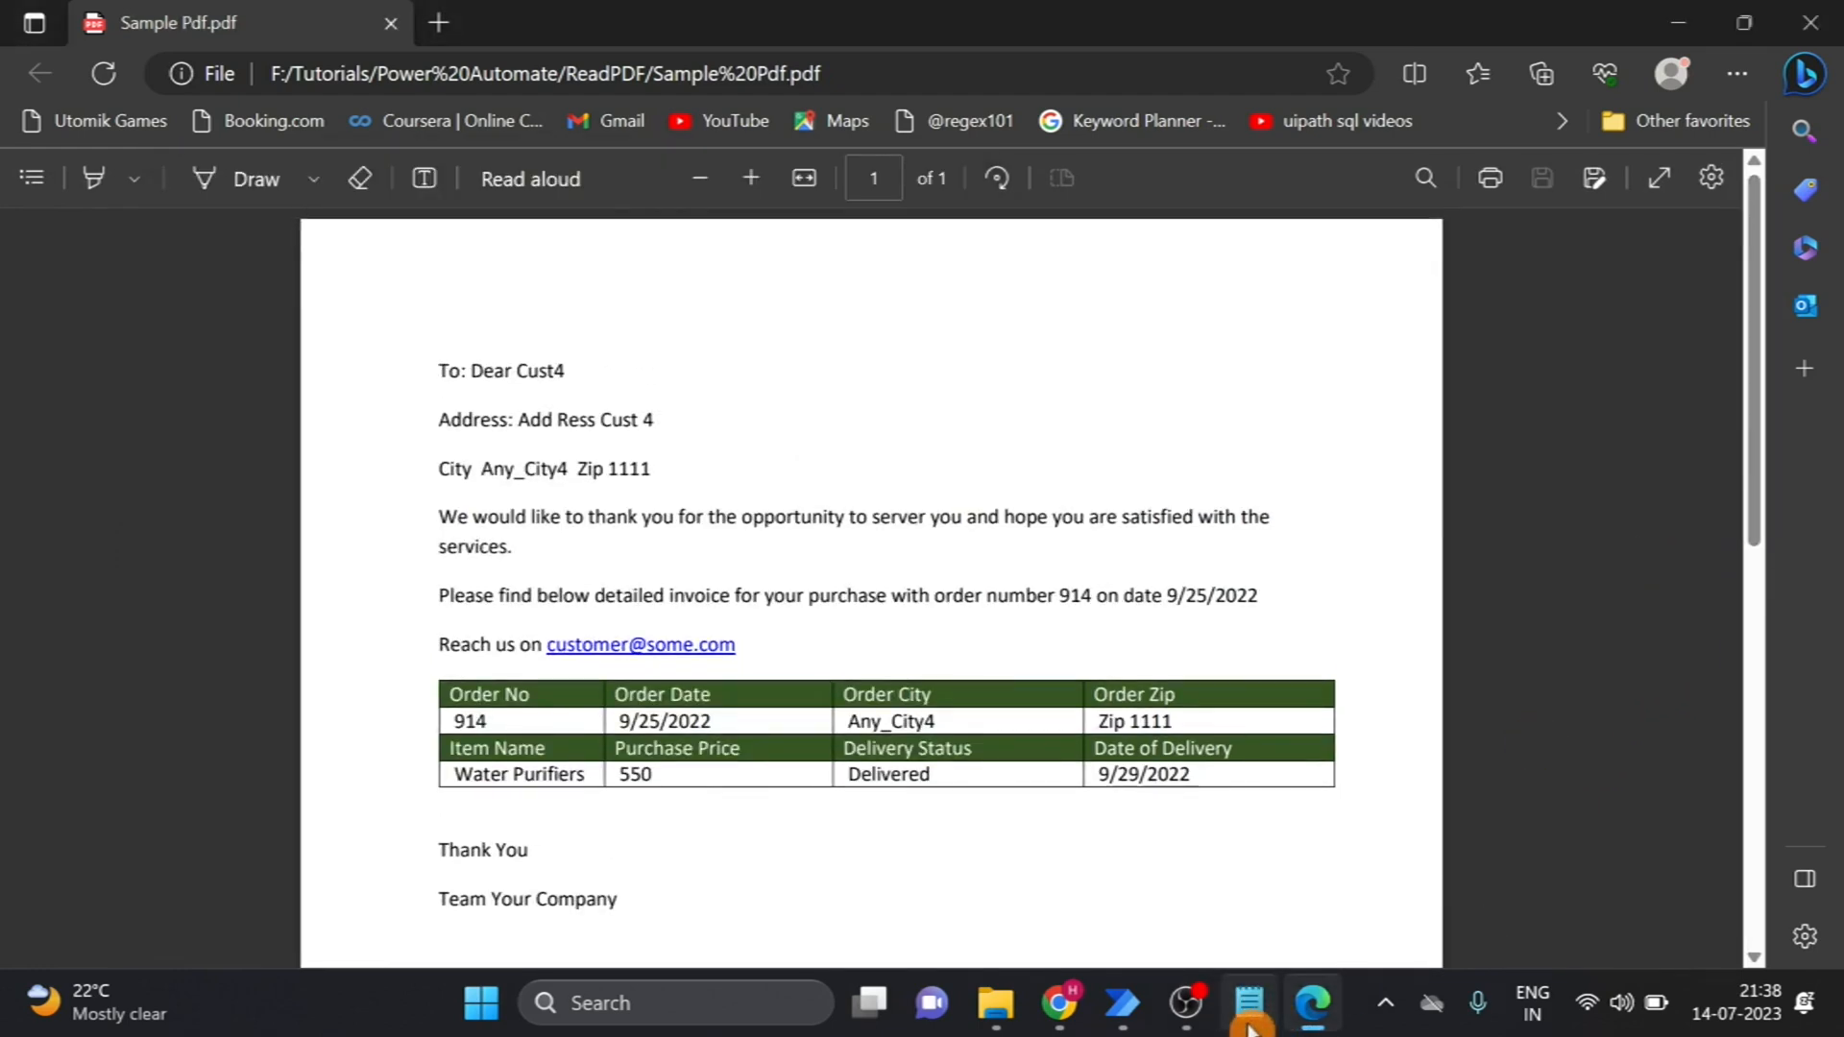
left_click(1248, 1003)
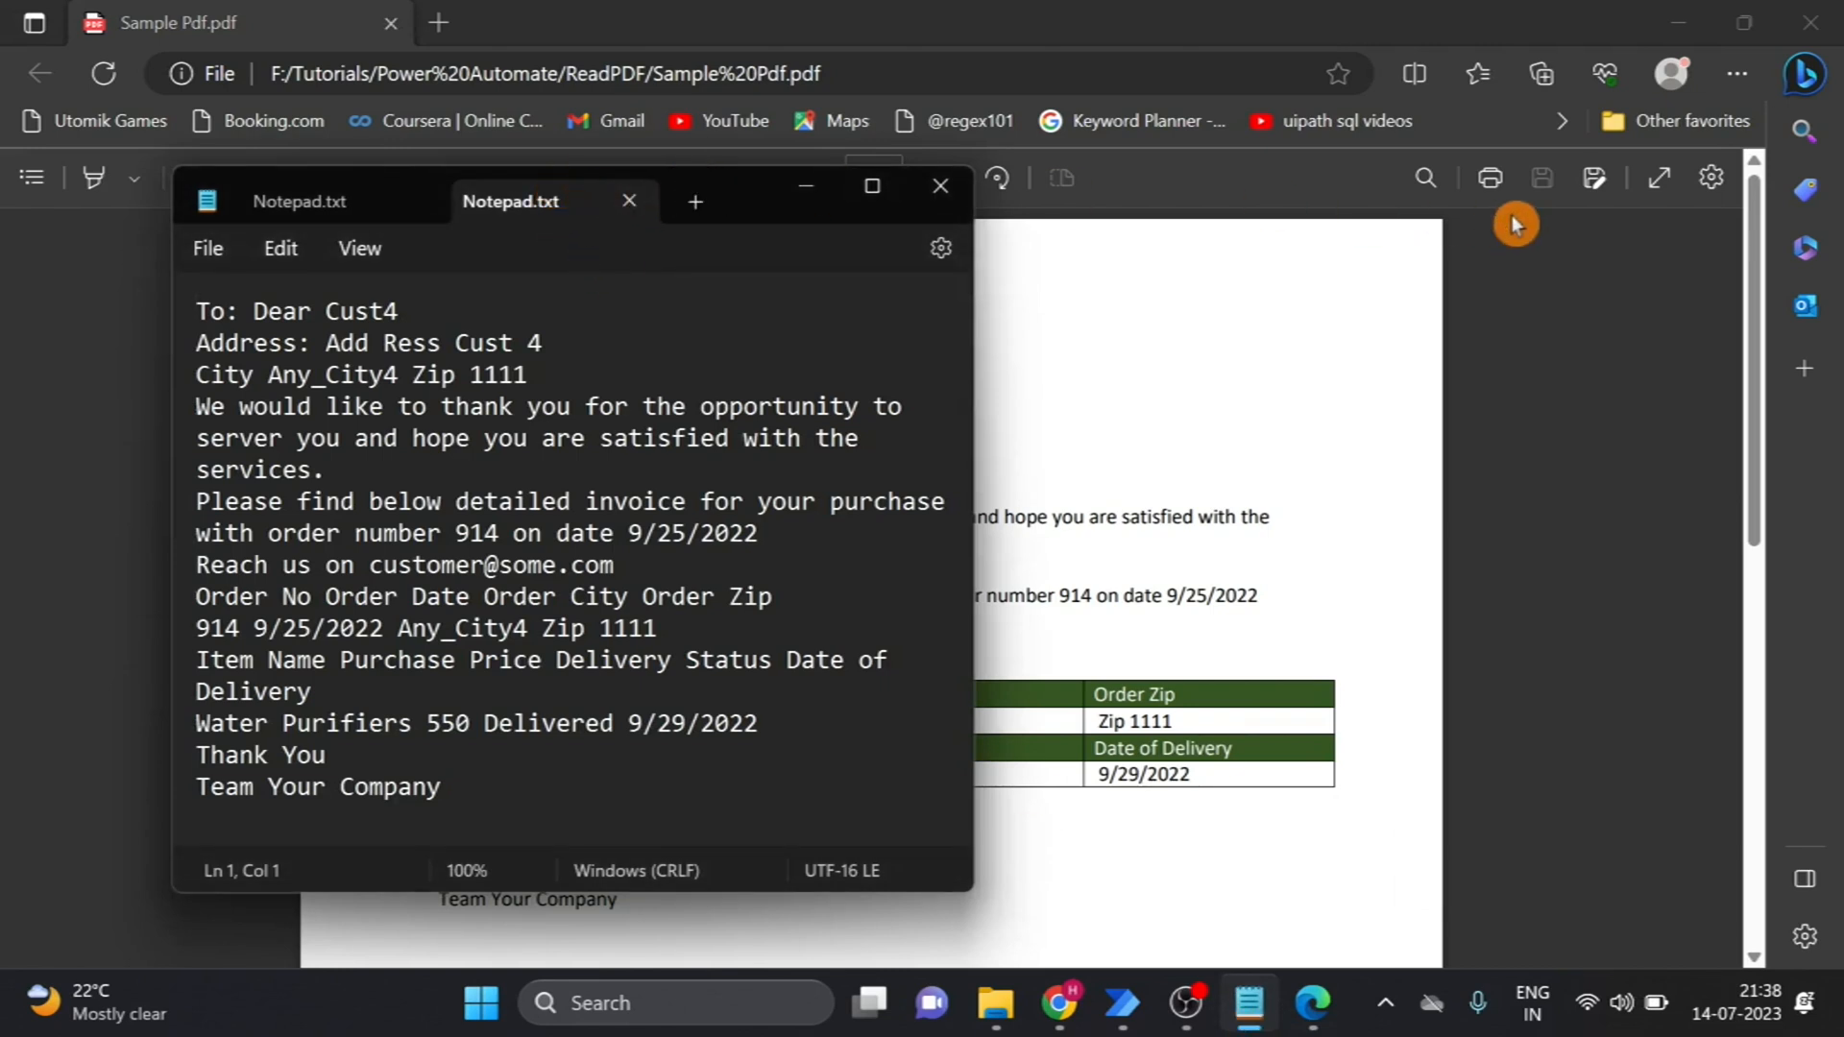
left_click(628, 200)
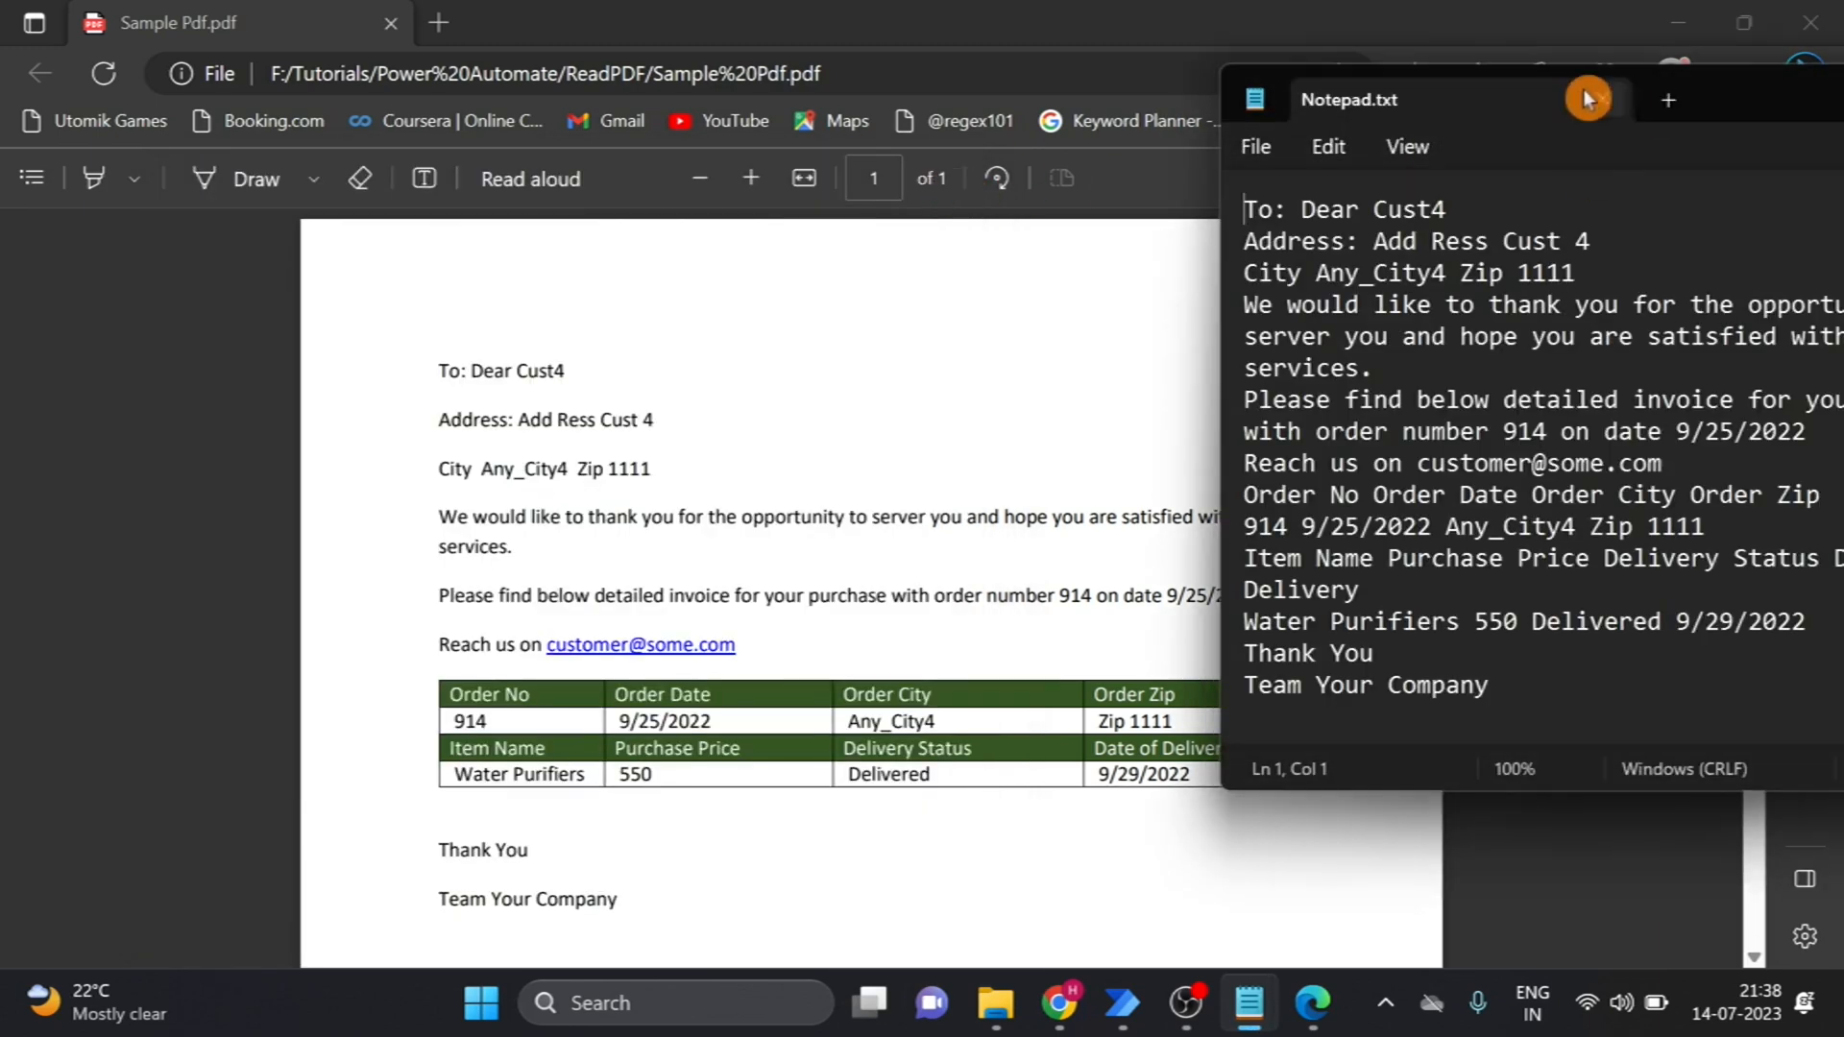
left_click_drag(1411, 99, 1223, 94)
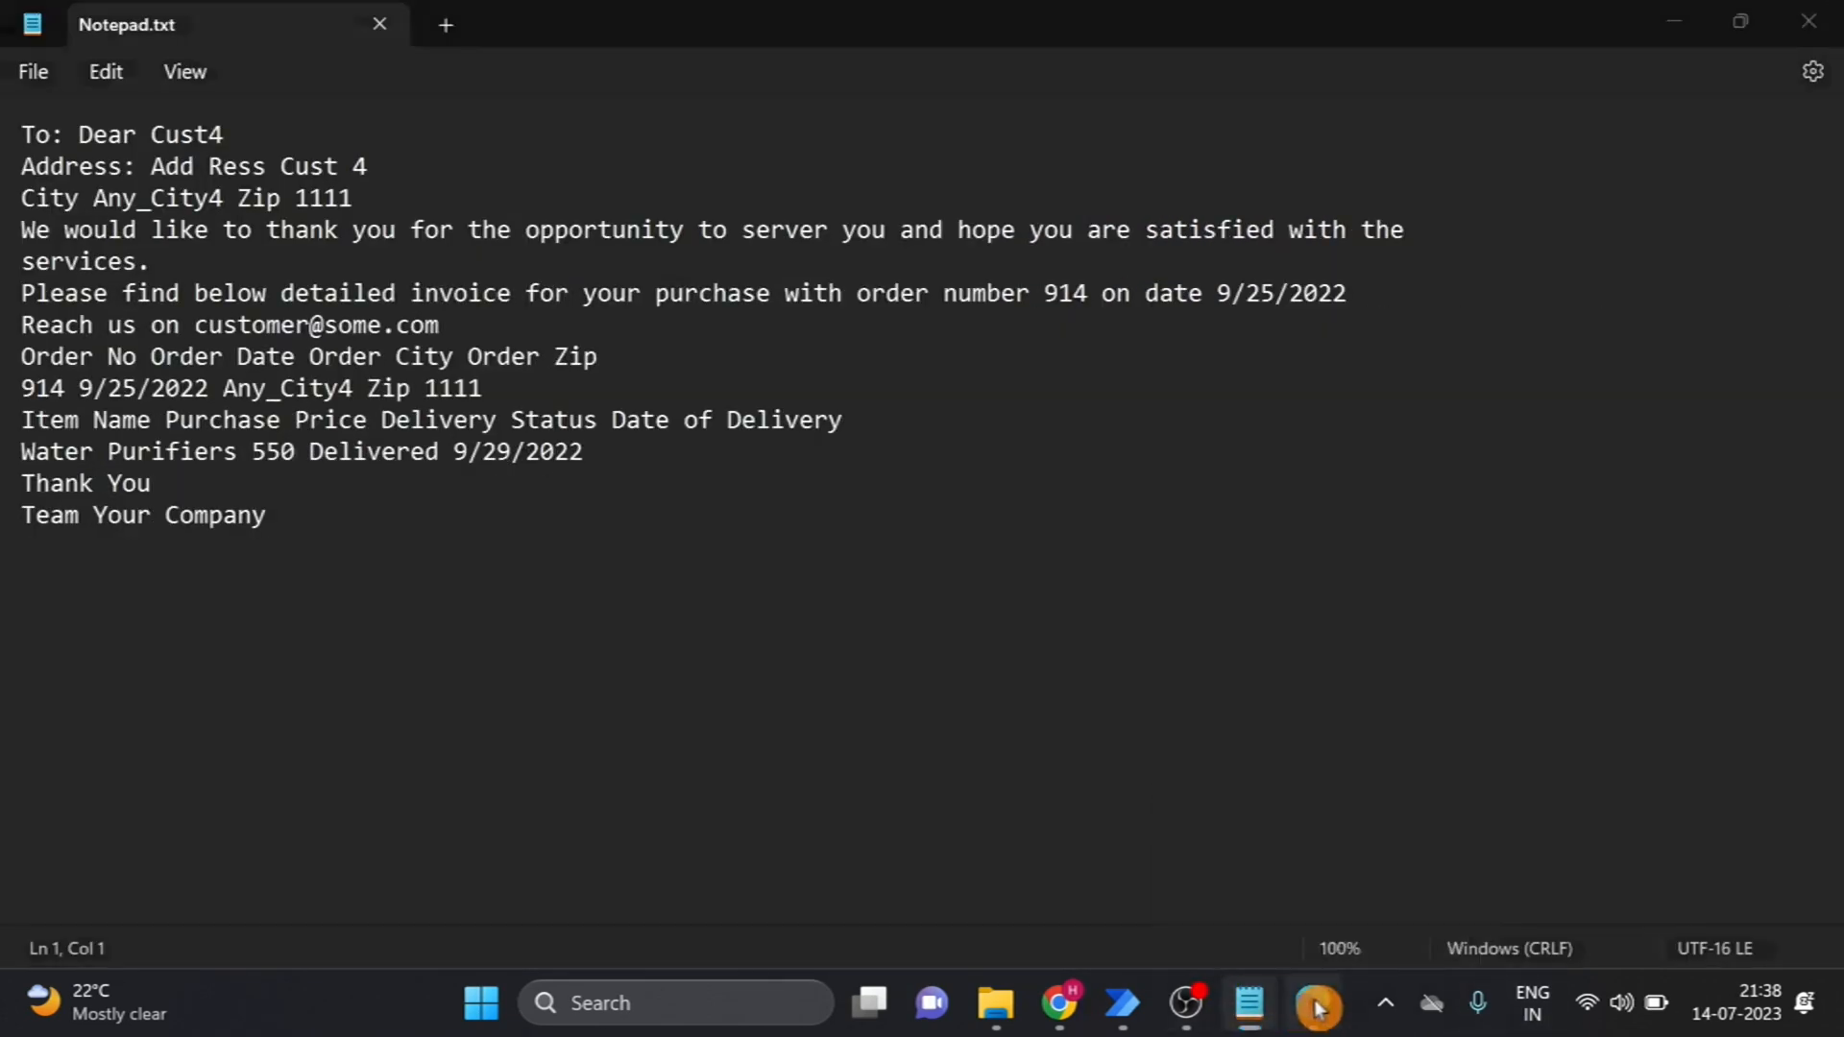
Show the PDF again, then bring Notepad.txt back beside it
left_click(1309, 1003)
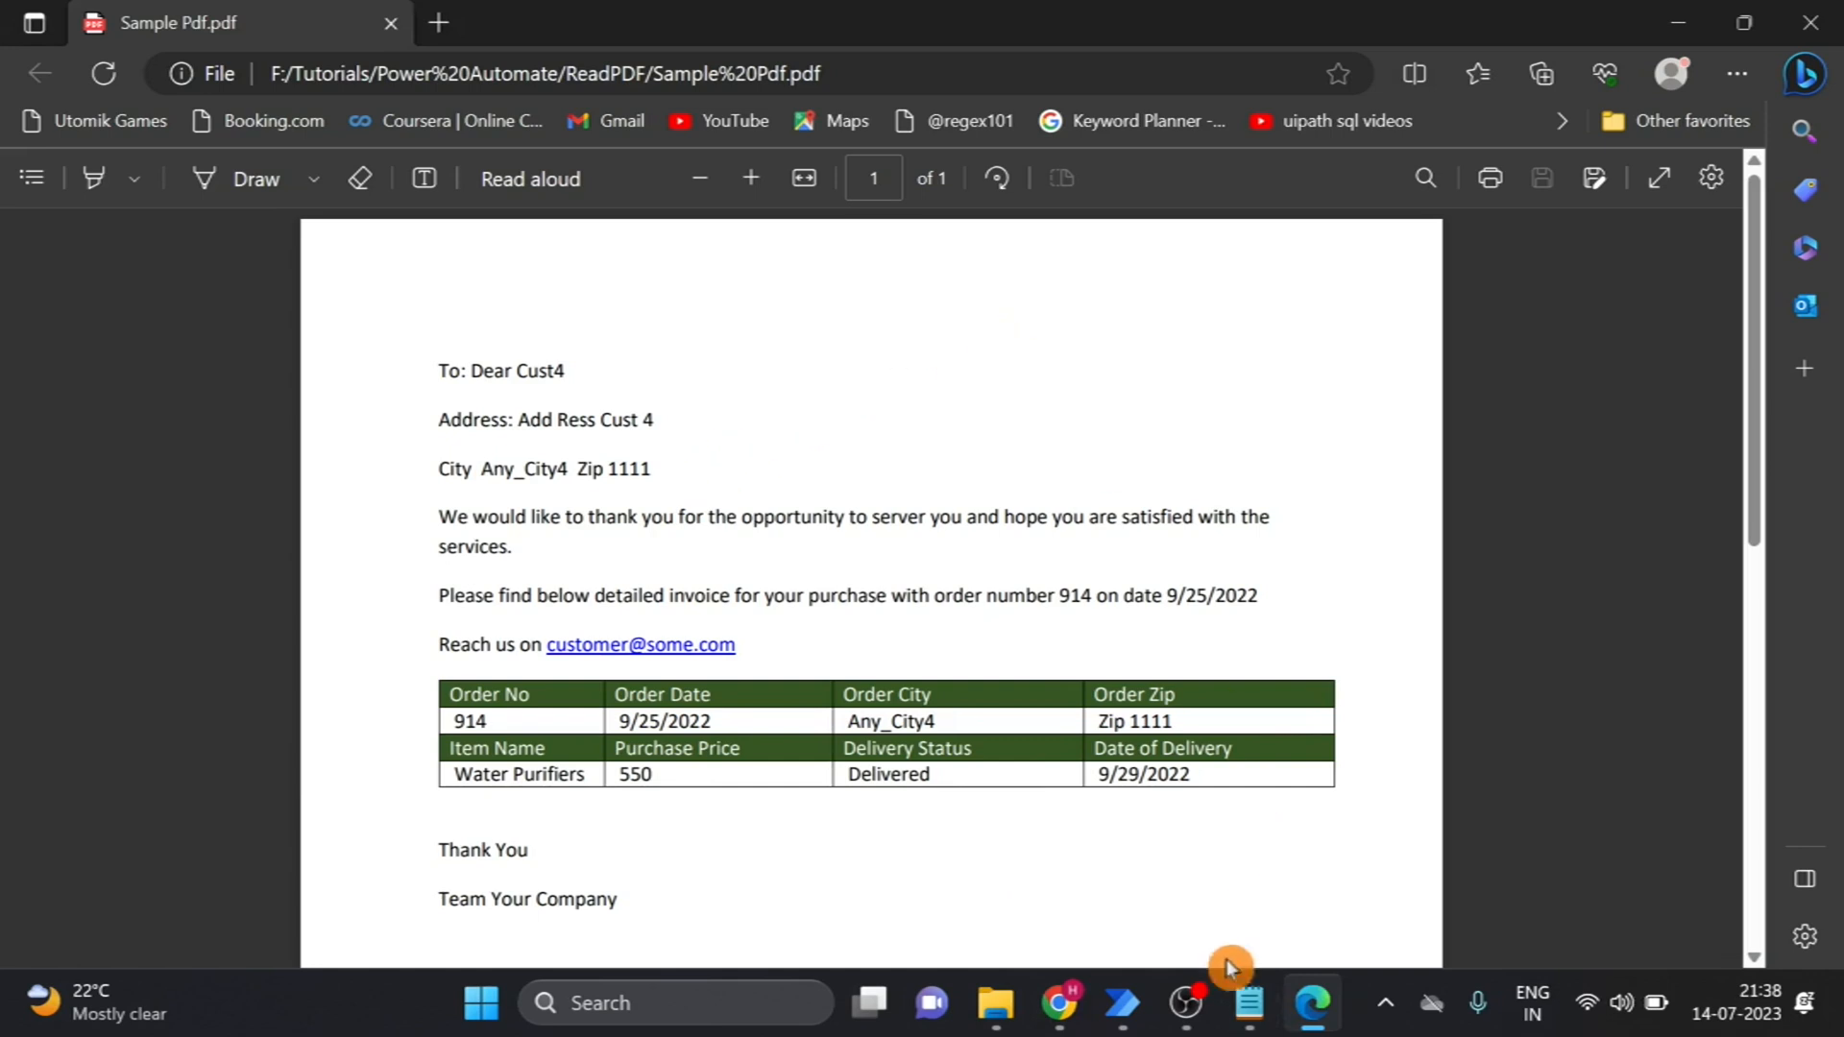
left_click(1248, 1003)
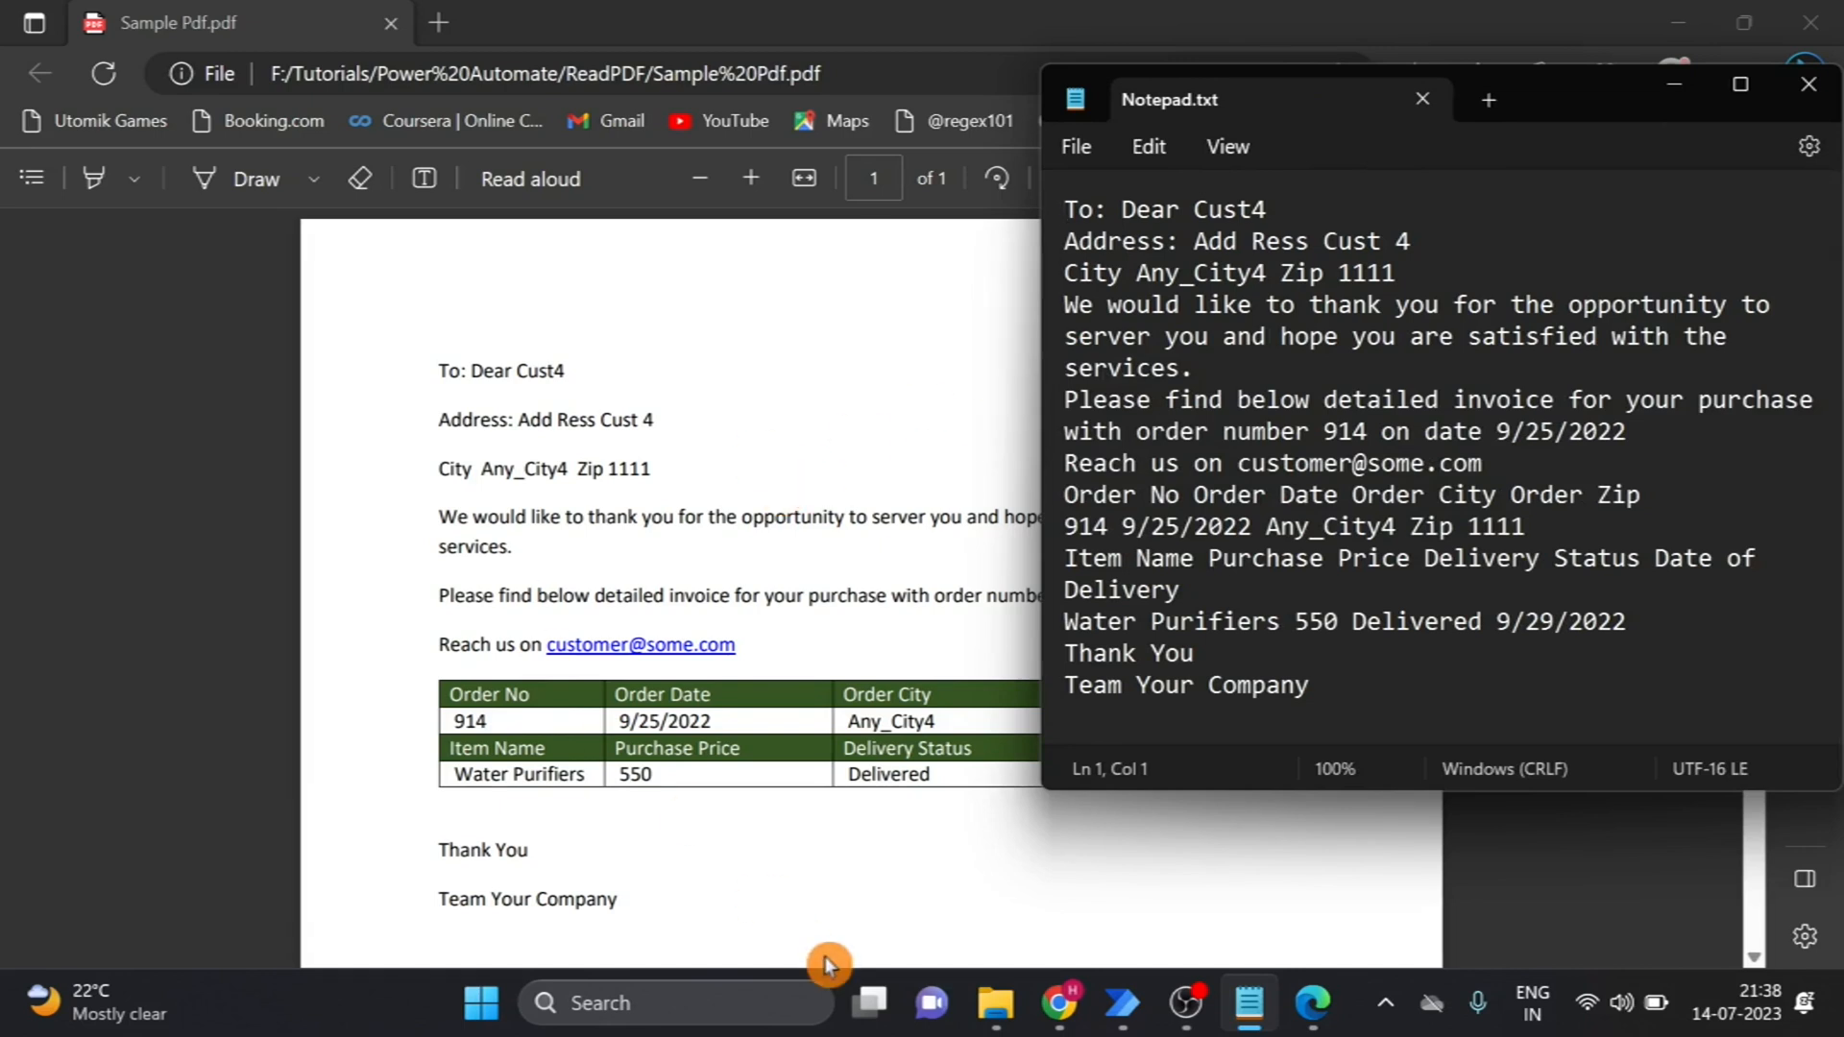
mouse_move(1126, 1002)
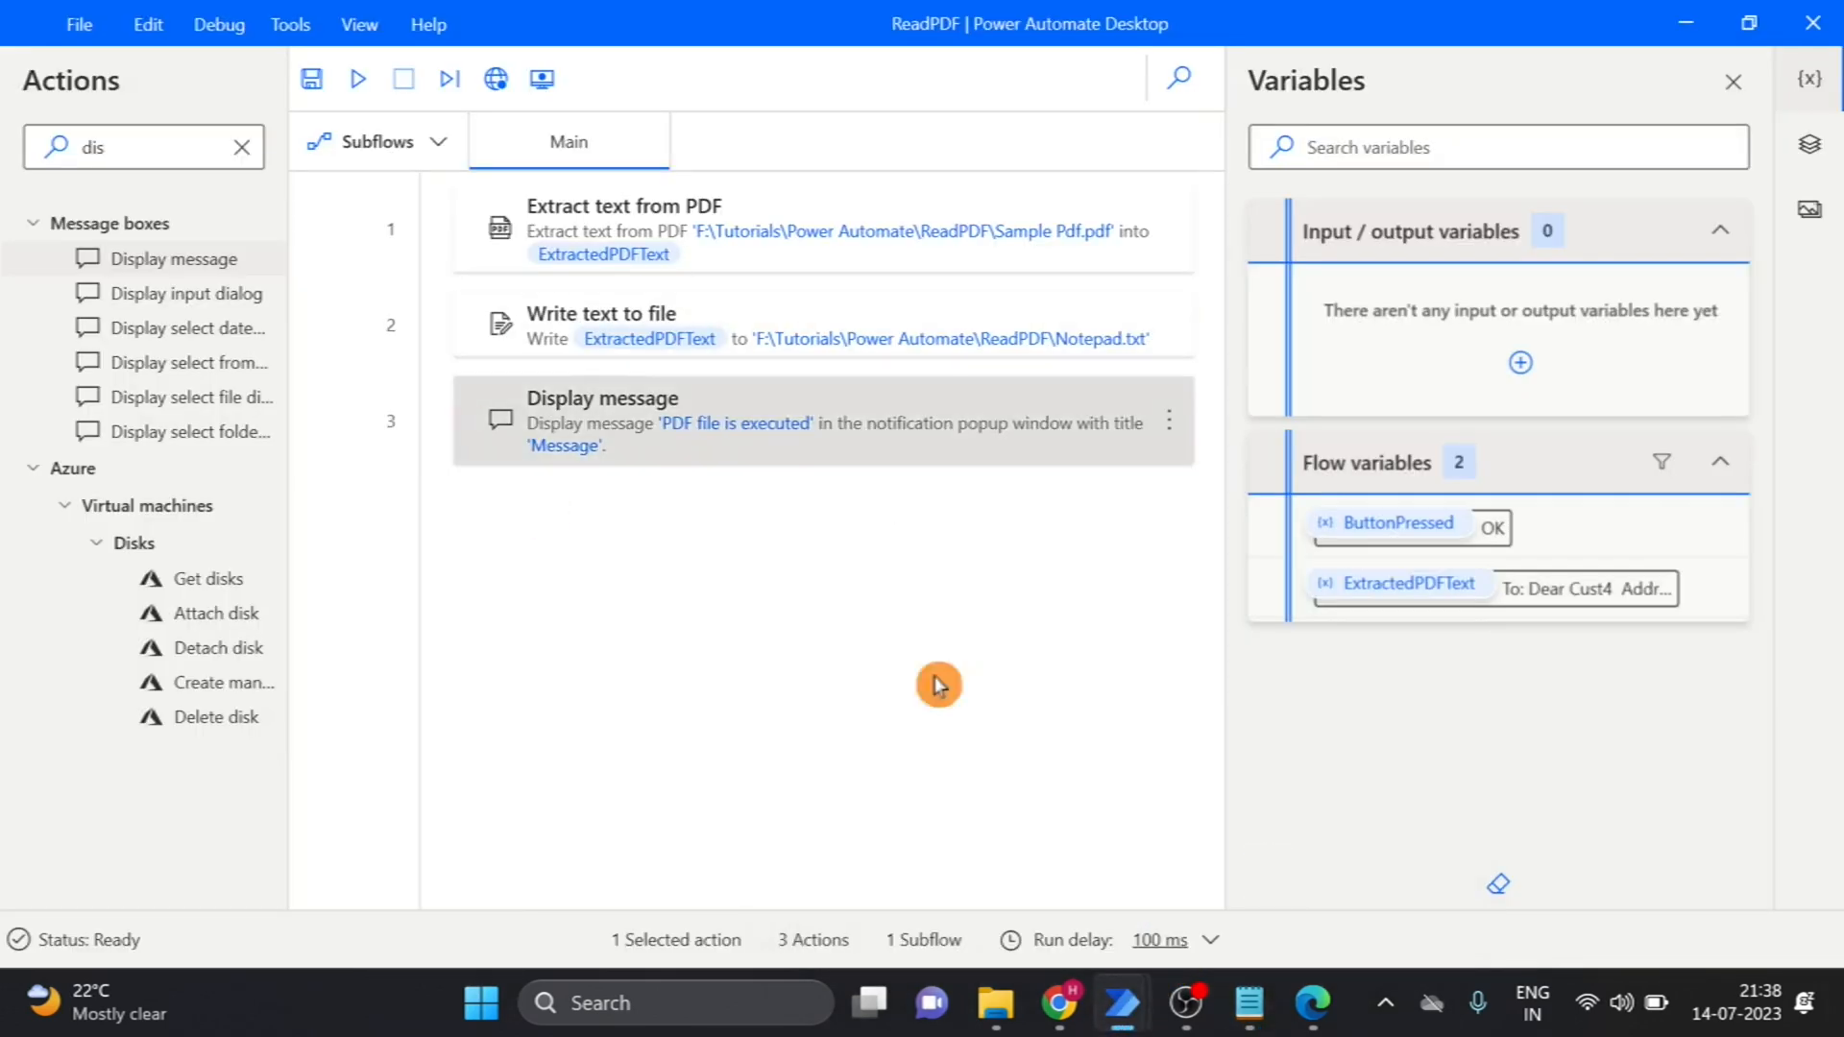
mouse_move(744, 887)
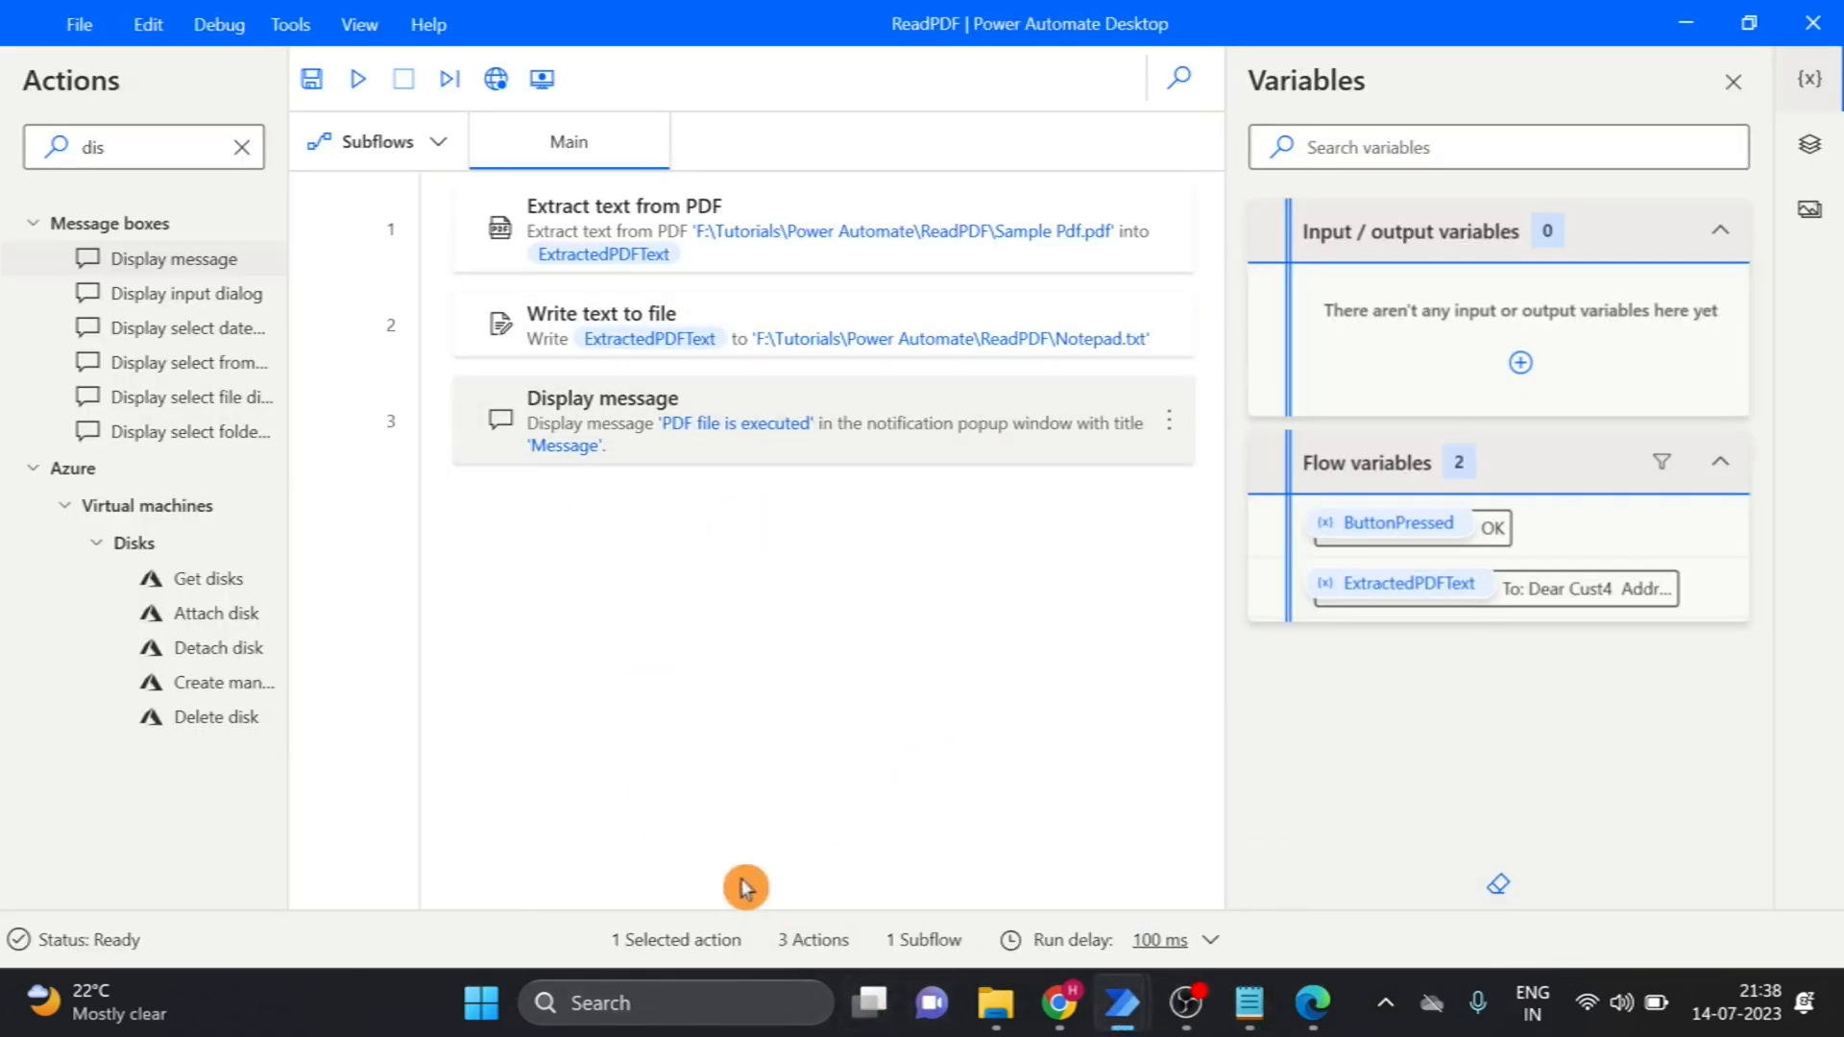
mouse_move(849, 669)
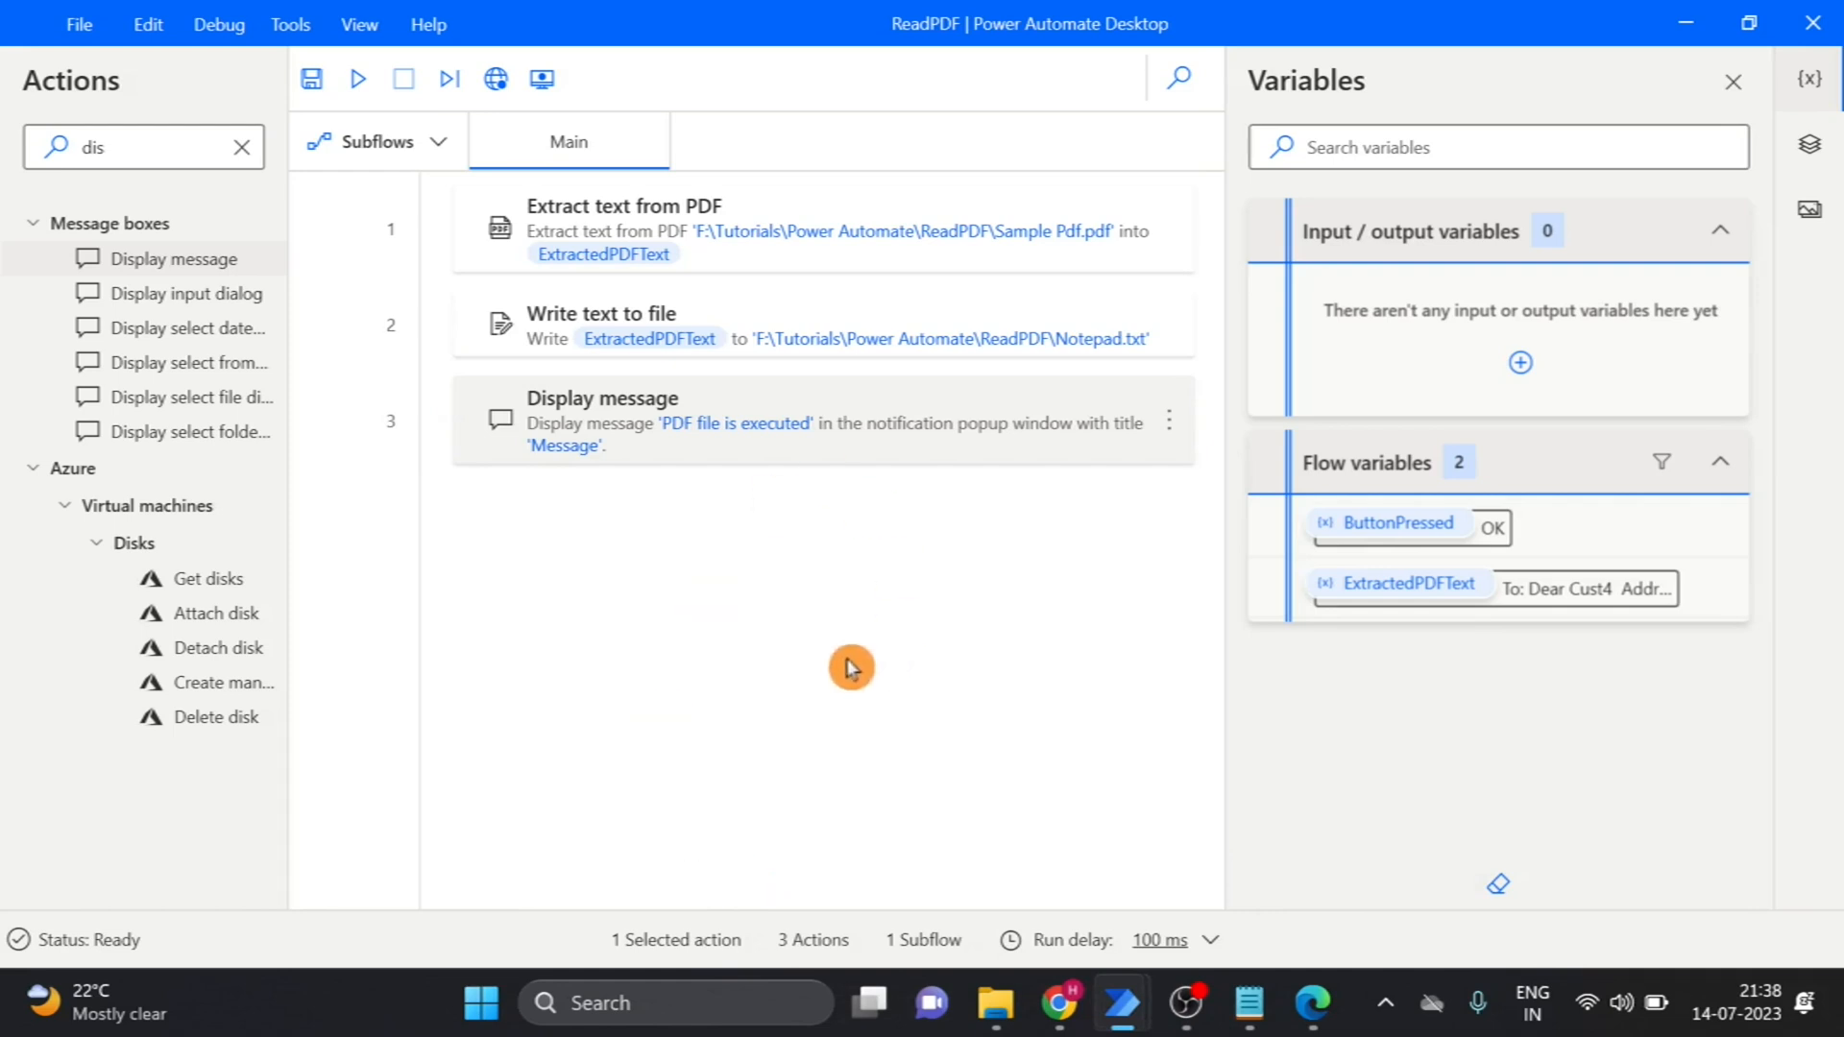
mouse_move(865, 218)
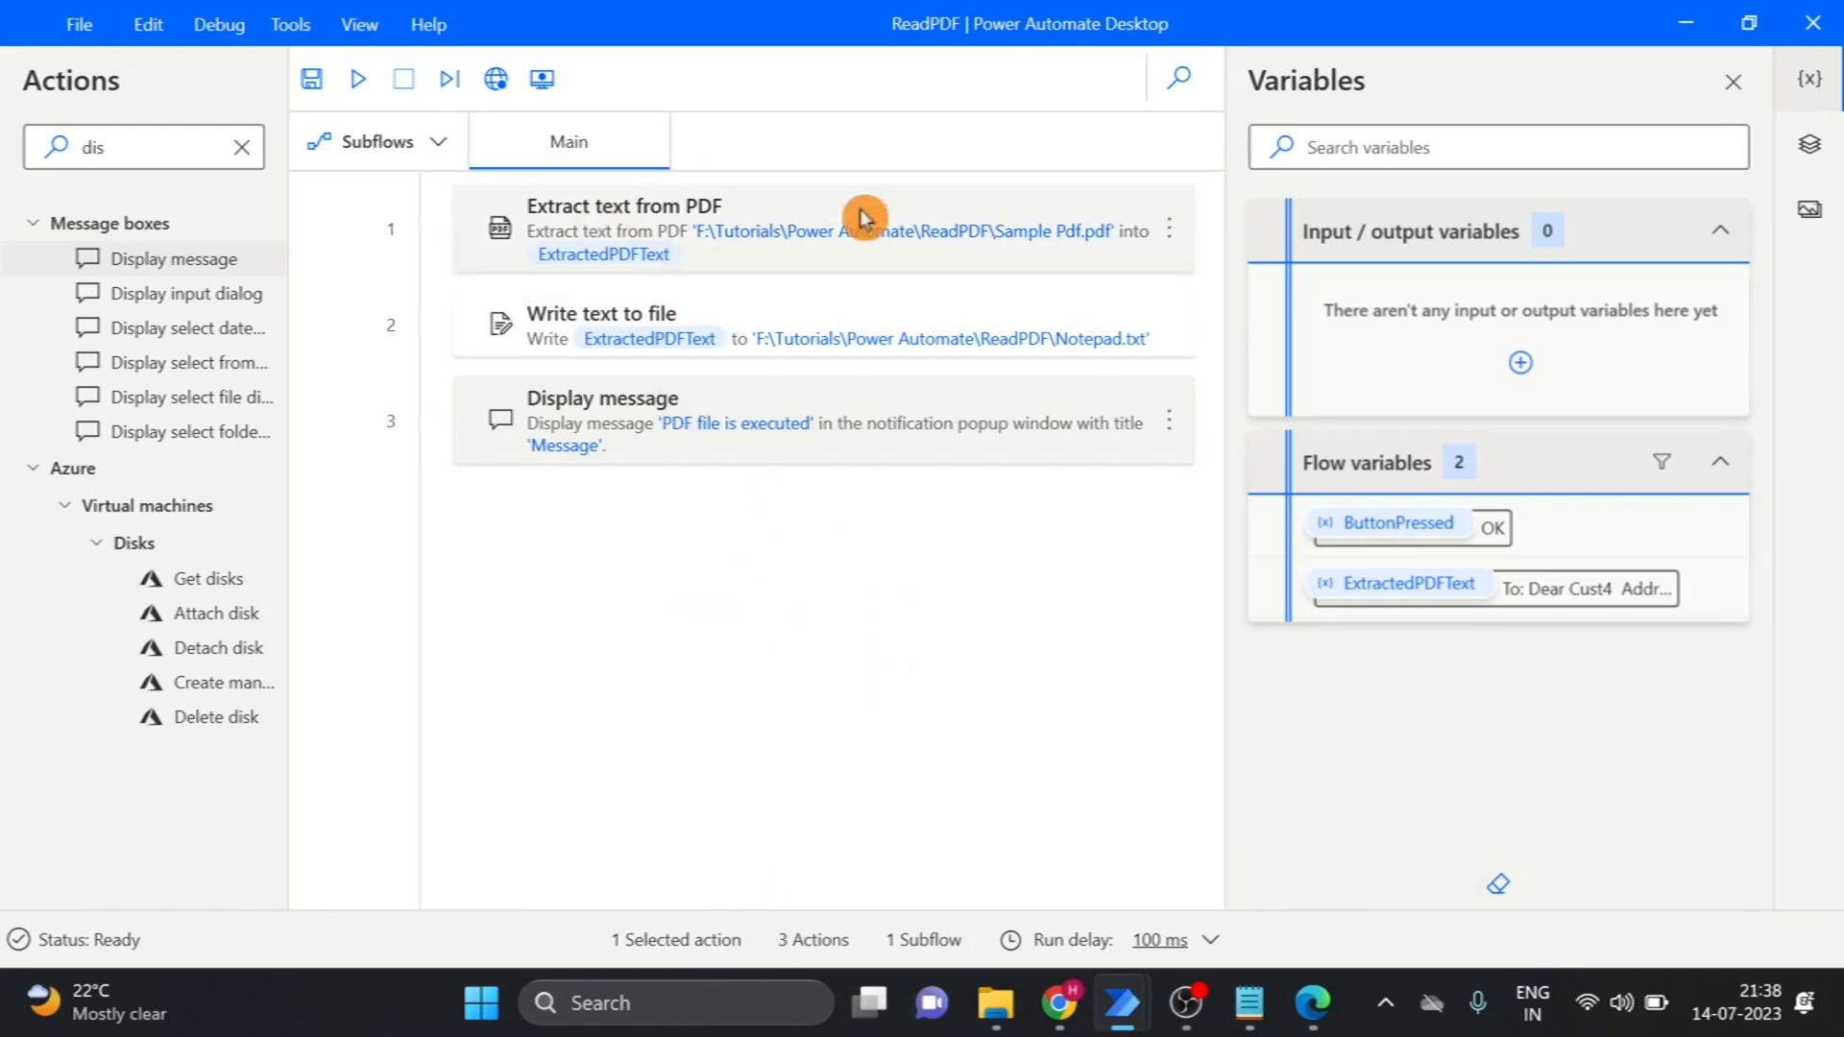